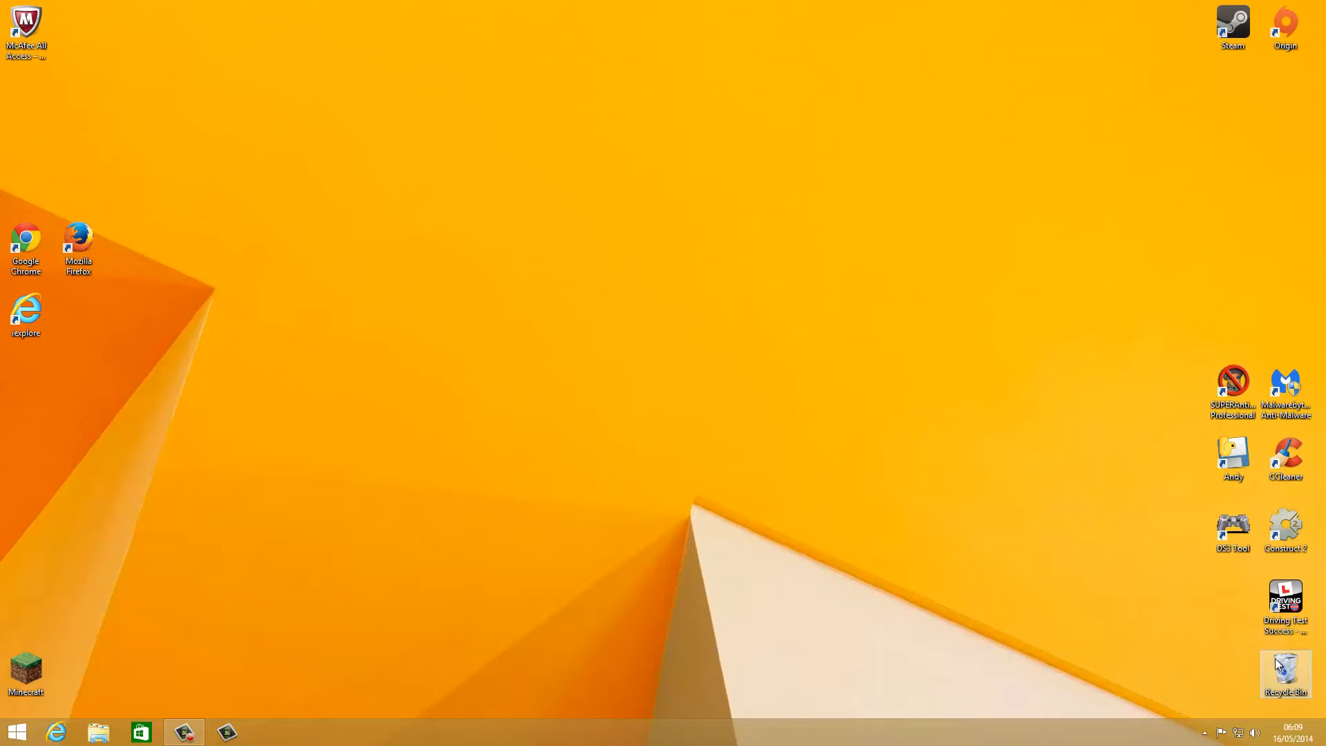
mouse_move(1039, 710)
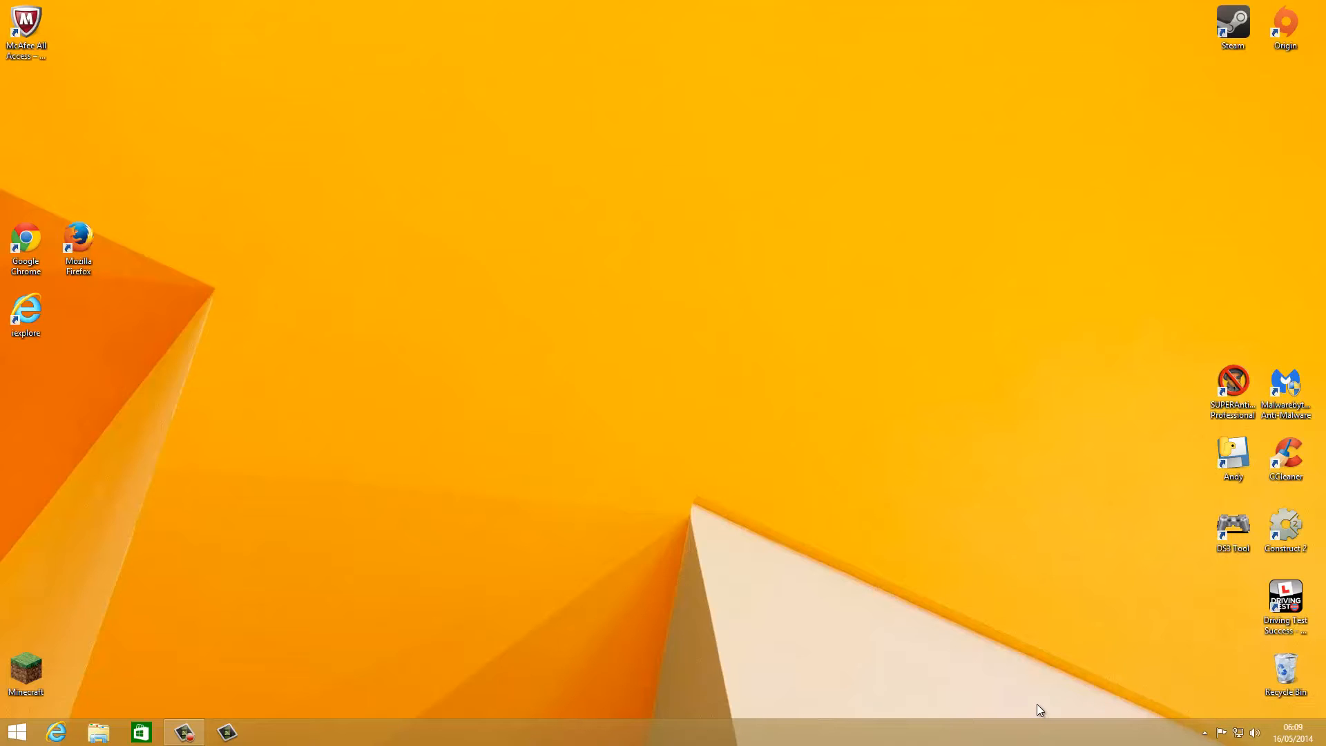
mouse_move(1034, 708)
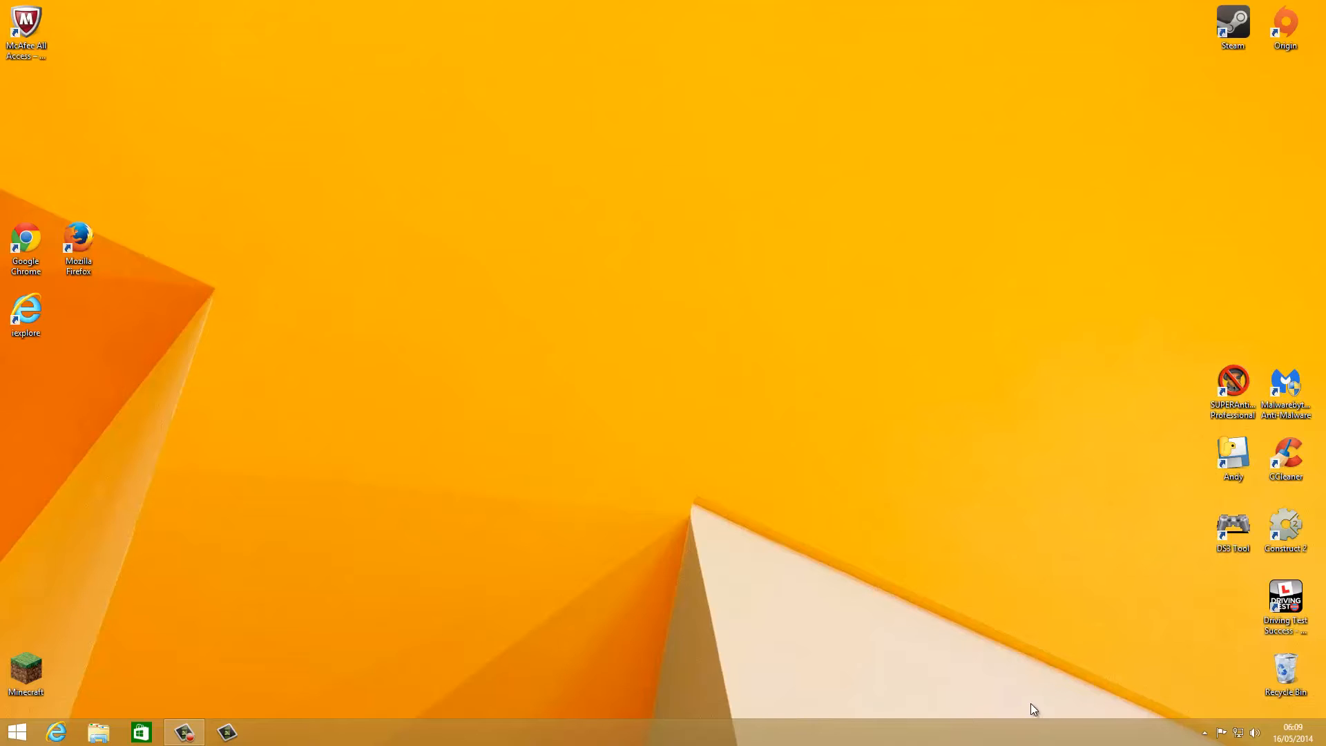
mouse_move(921, 640)
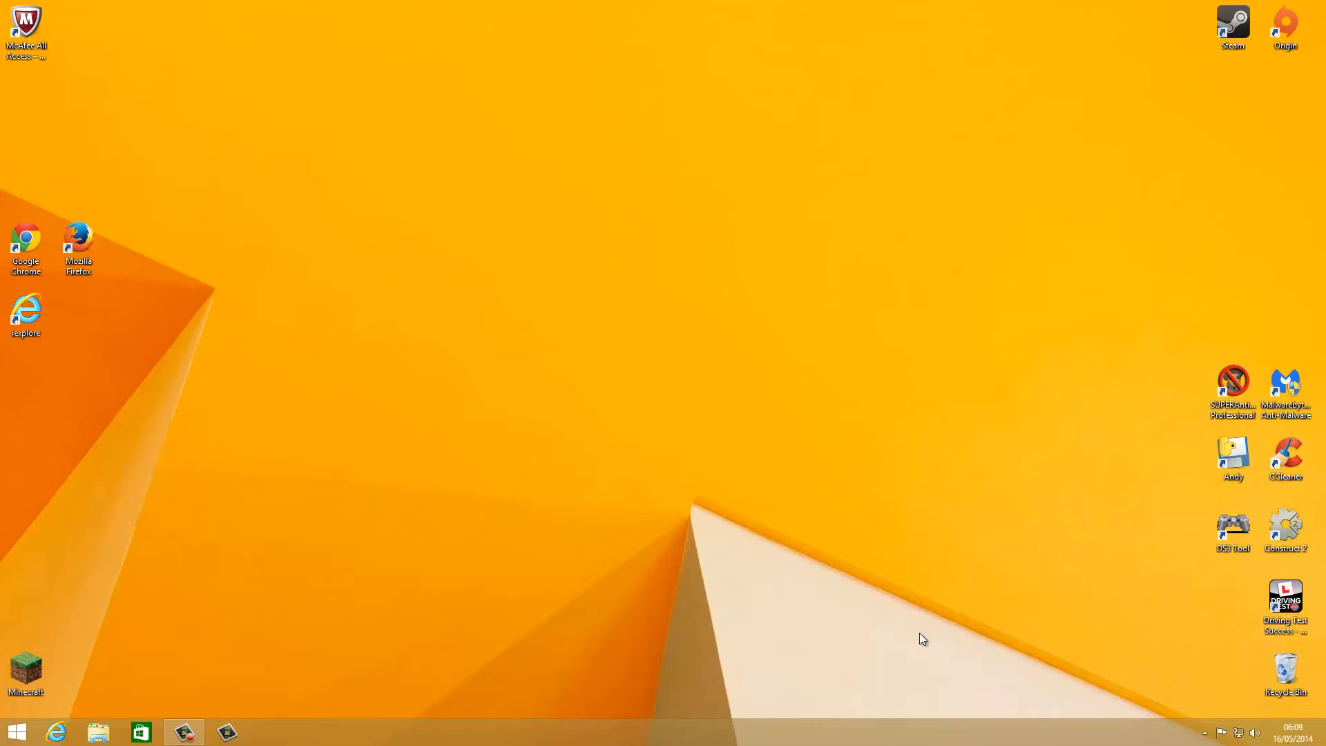
mouse_move(771, 612)
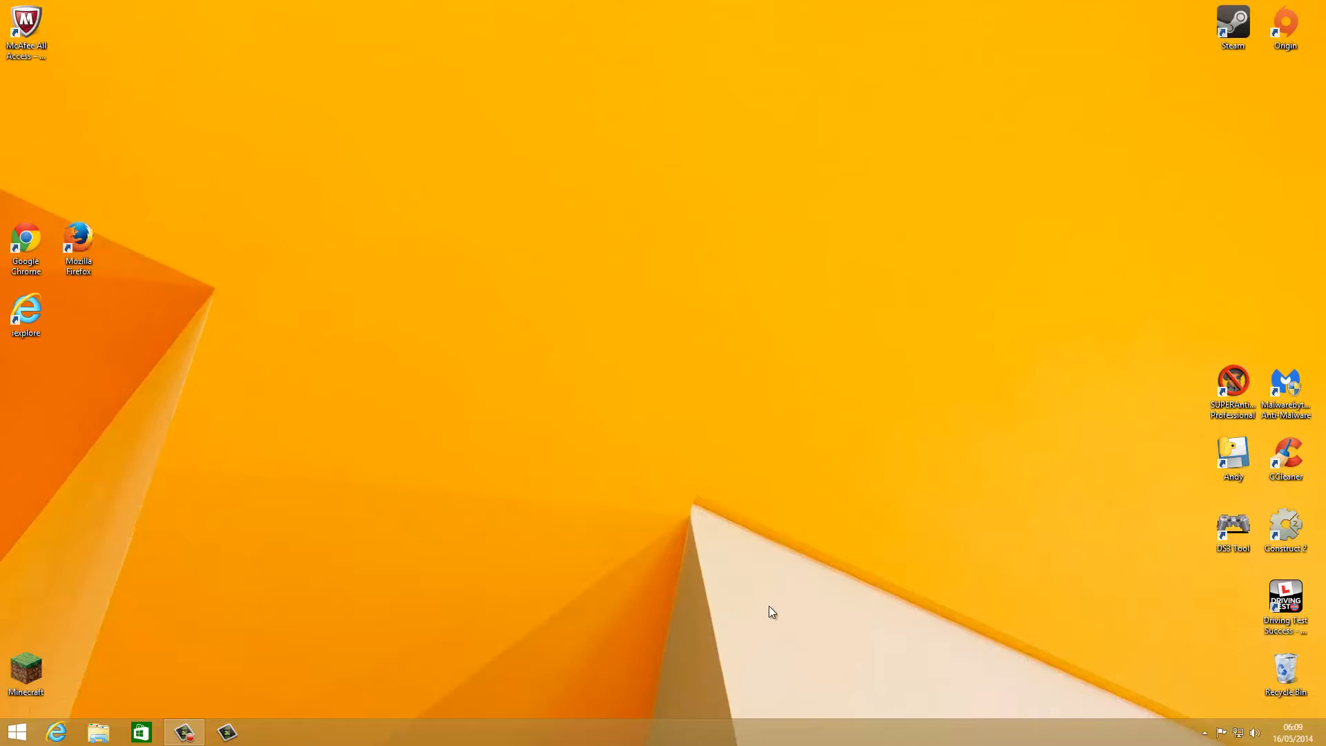
mouse_move(681, 576)
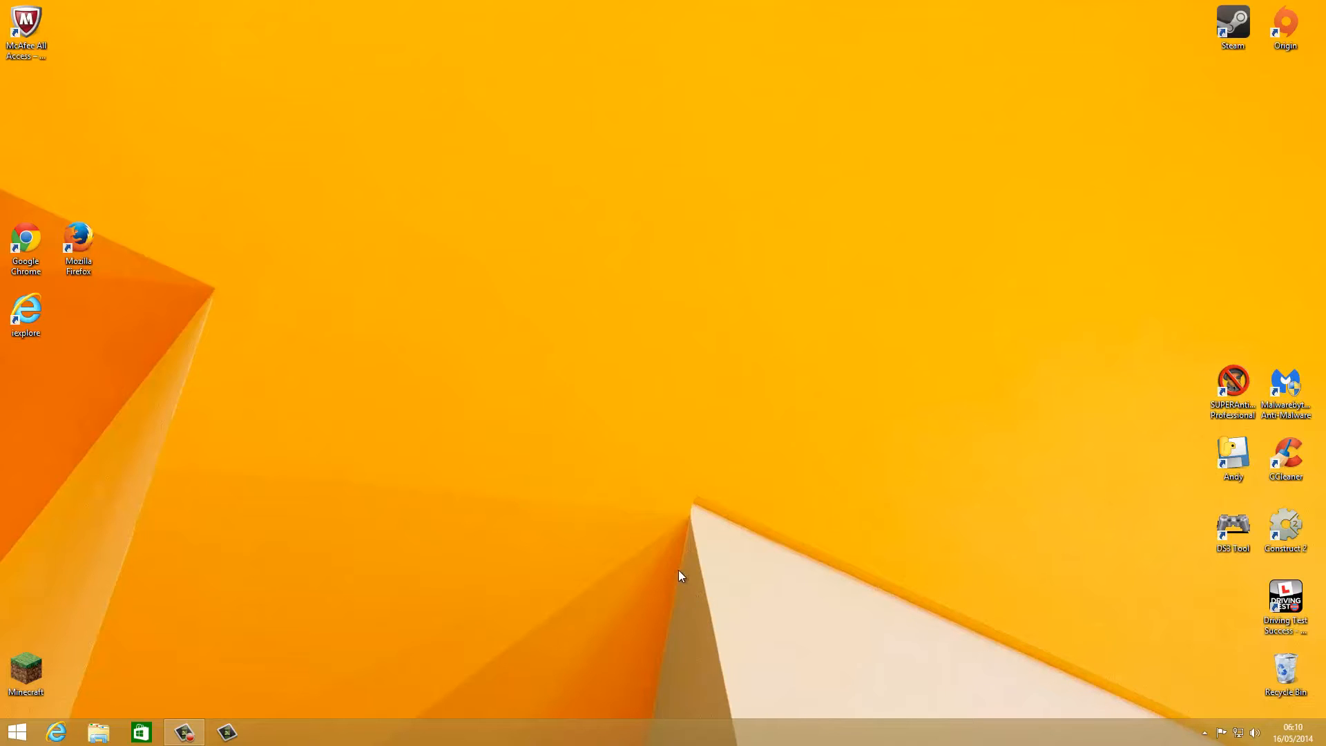
mouse_move(651, 588)
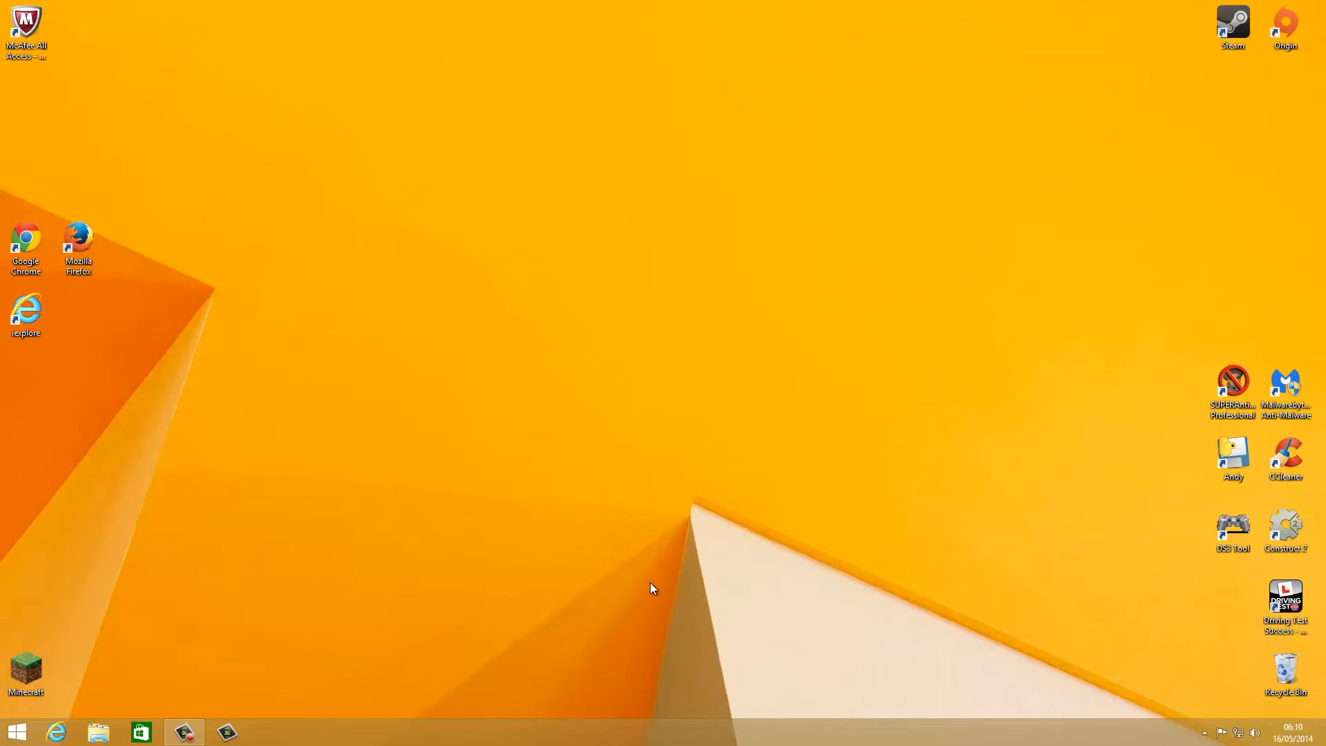
mouse_move(240, 647)
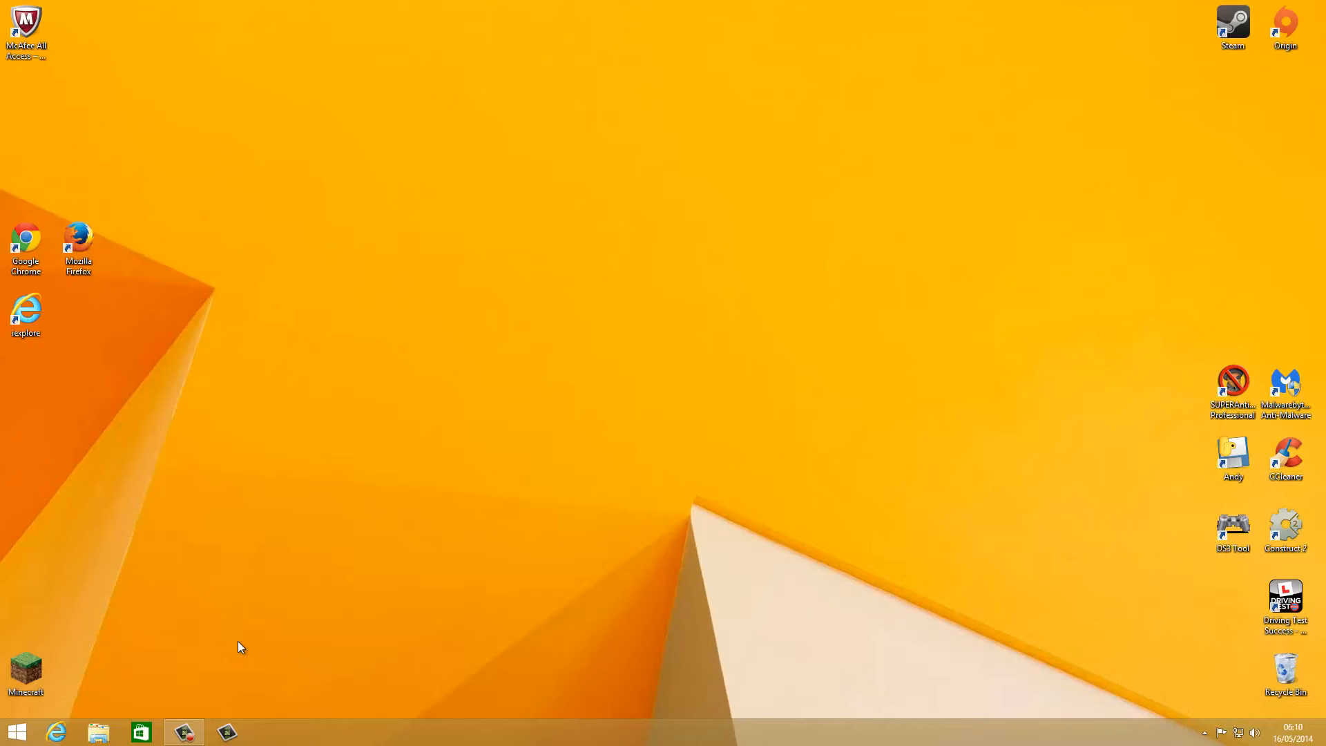
mouse_move(322, 610)
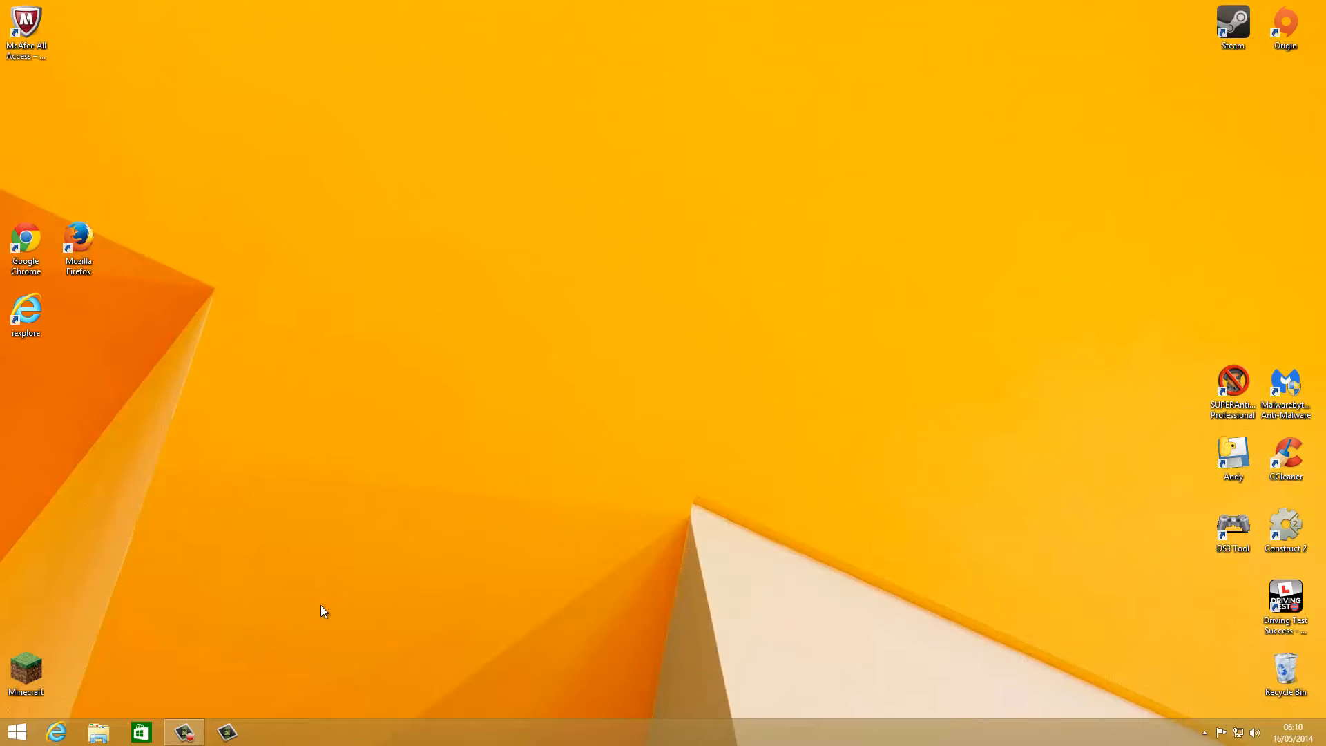
mouse_move(304, 604)
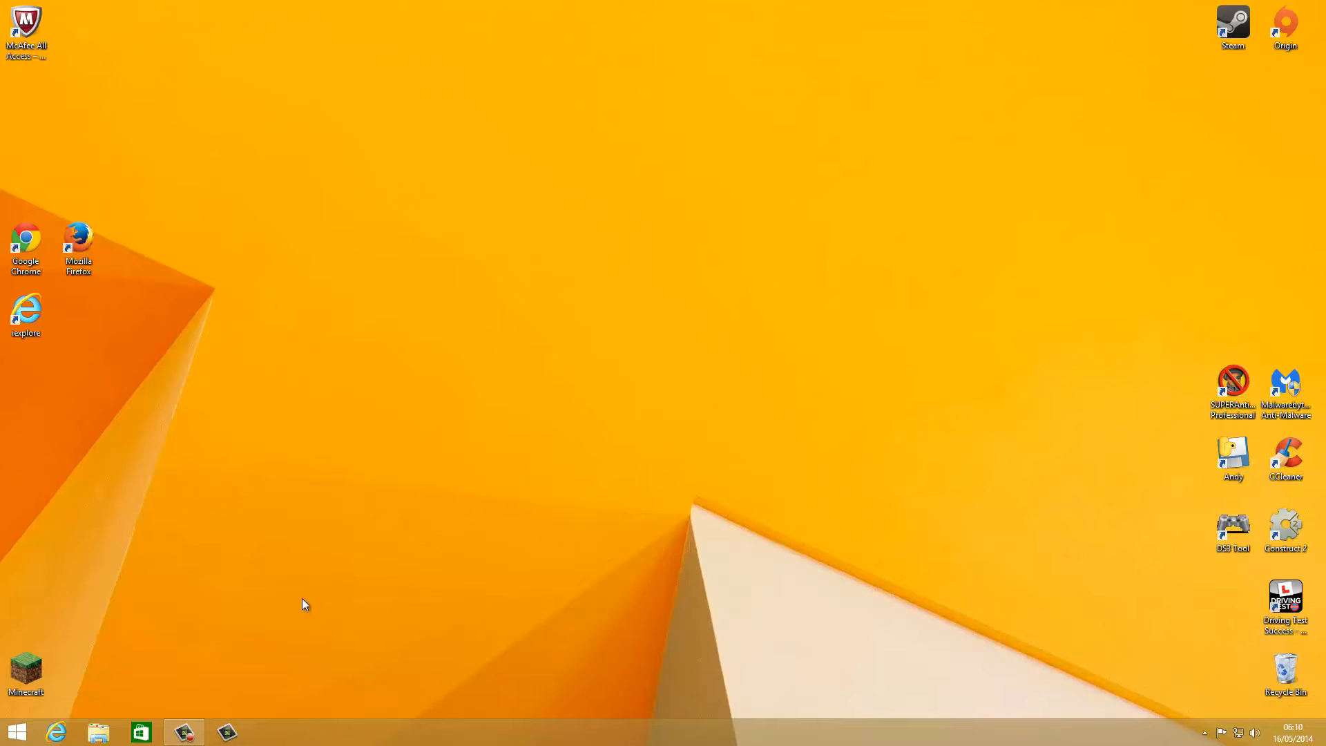
mouse_move(337, 616)
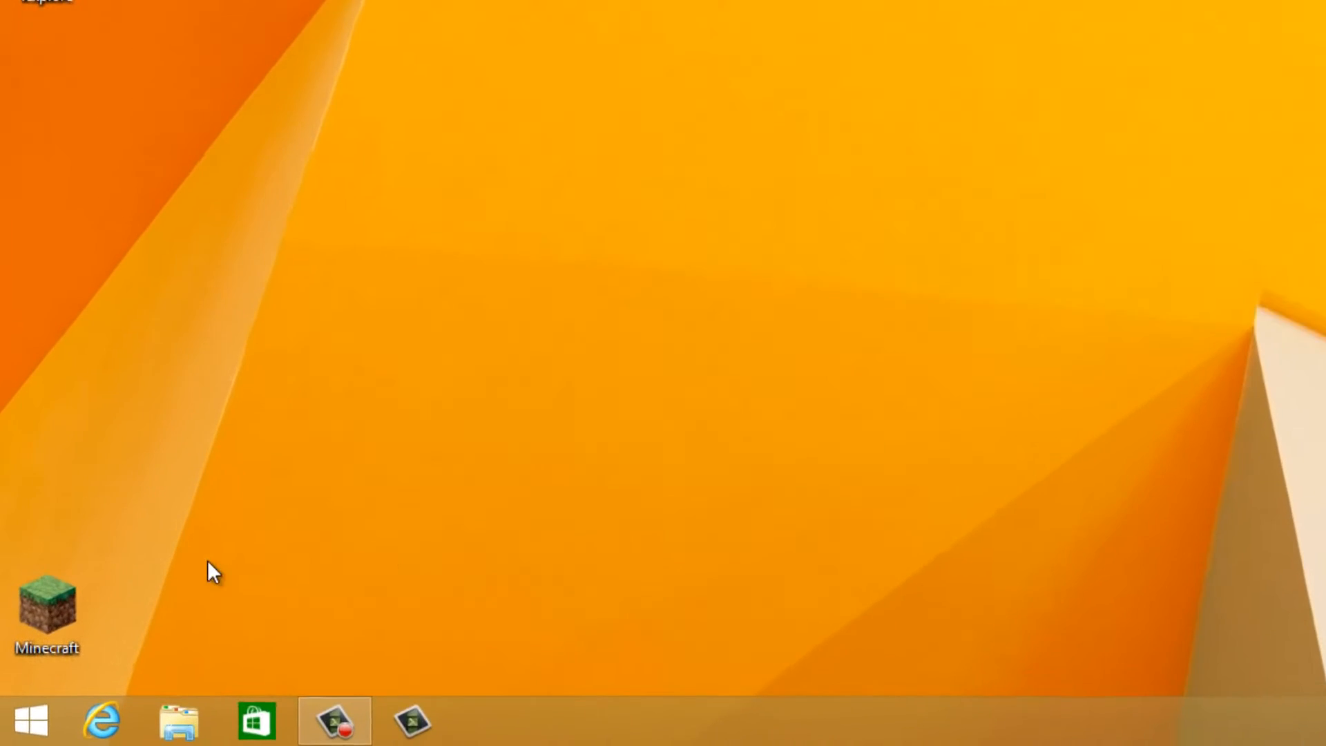
Empty the Recycle Bin of its seven items, confirm it is empty and close the window
right_click(47, 613)
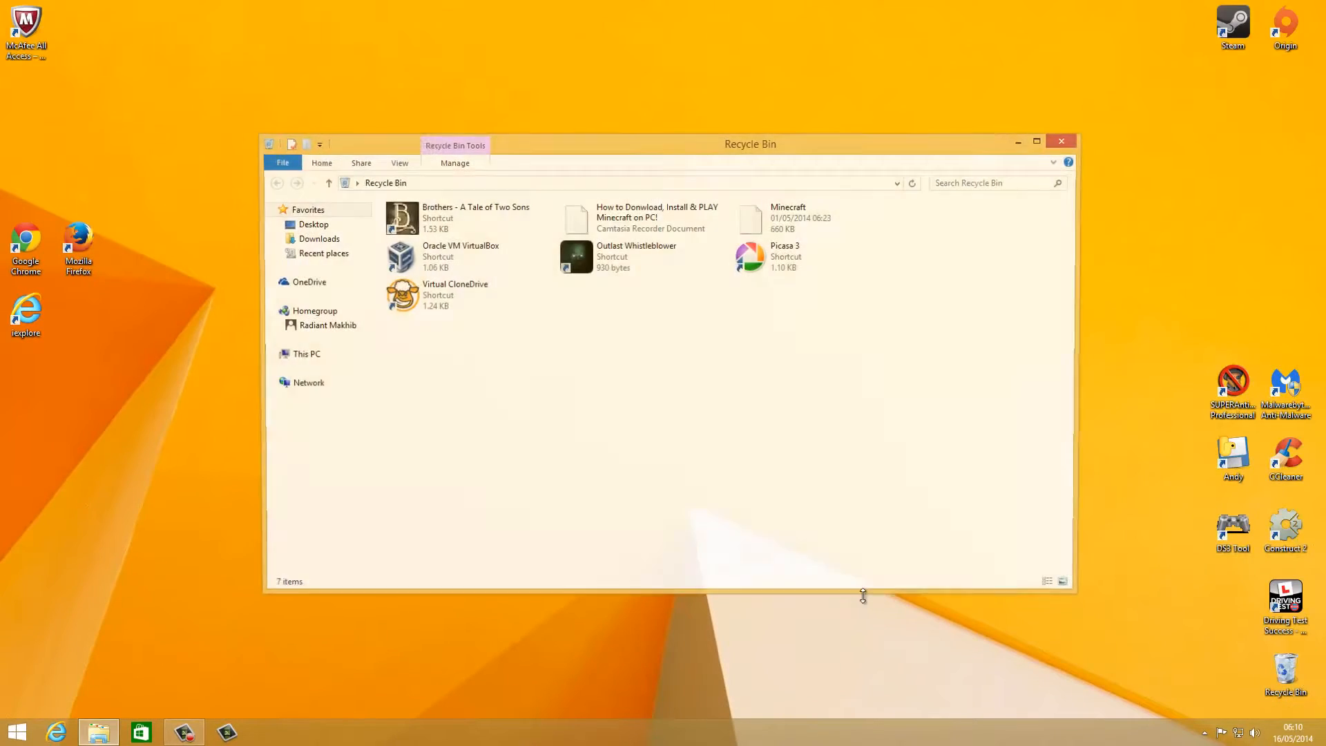
click(1061, 141)
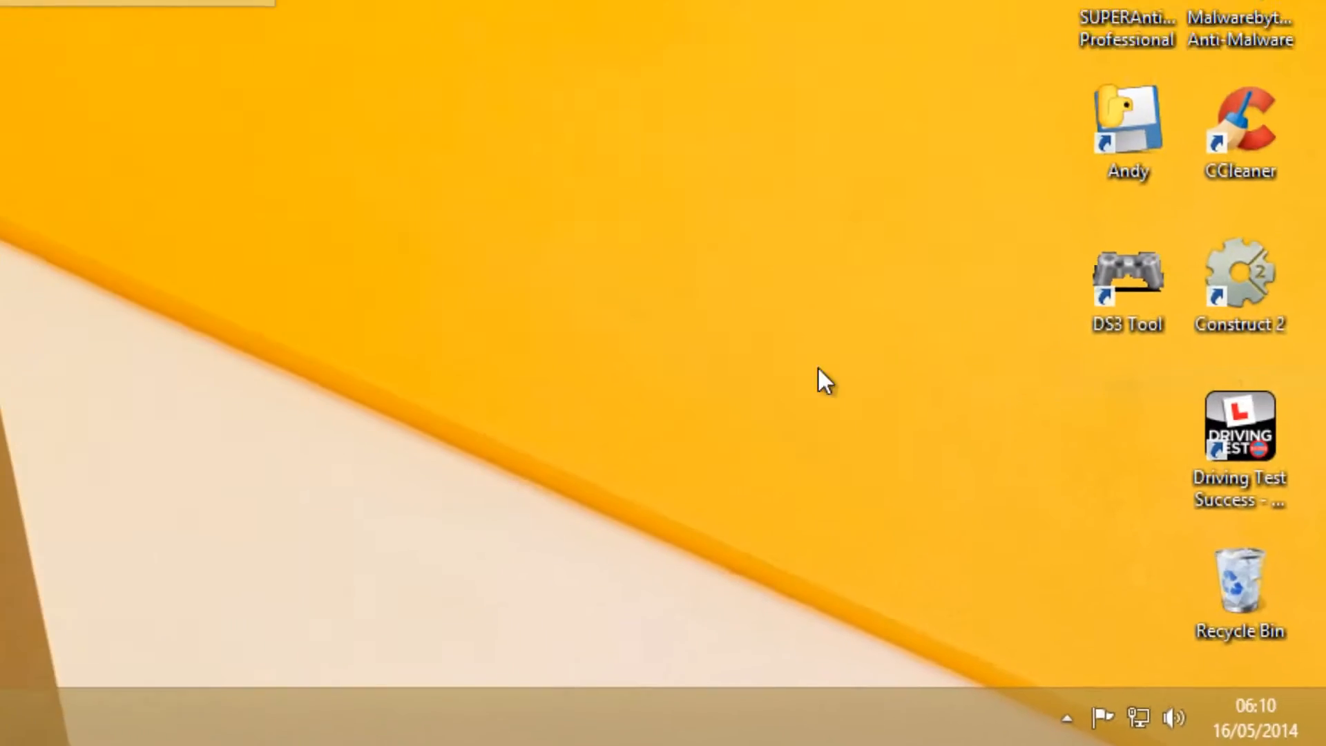
double_click(1239, 583)
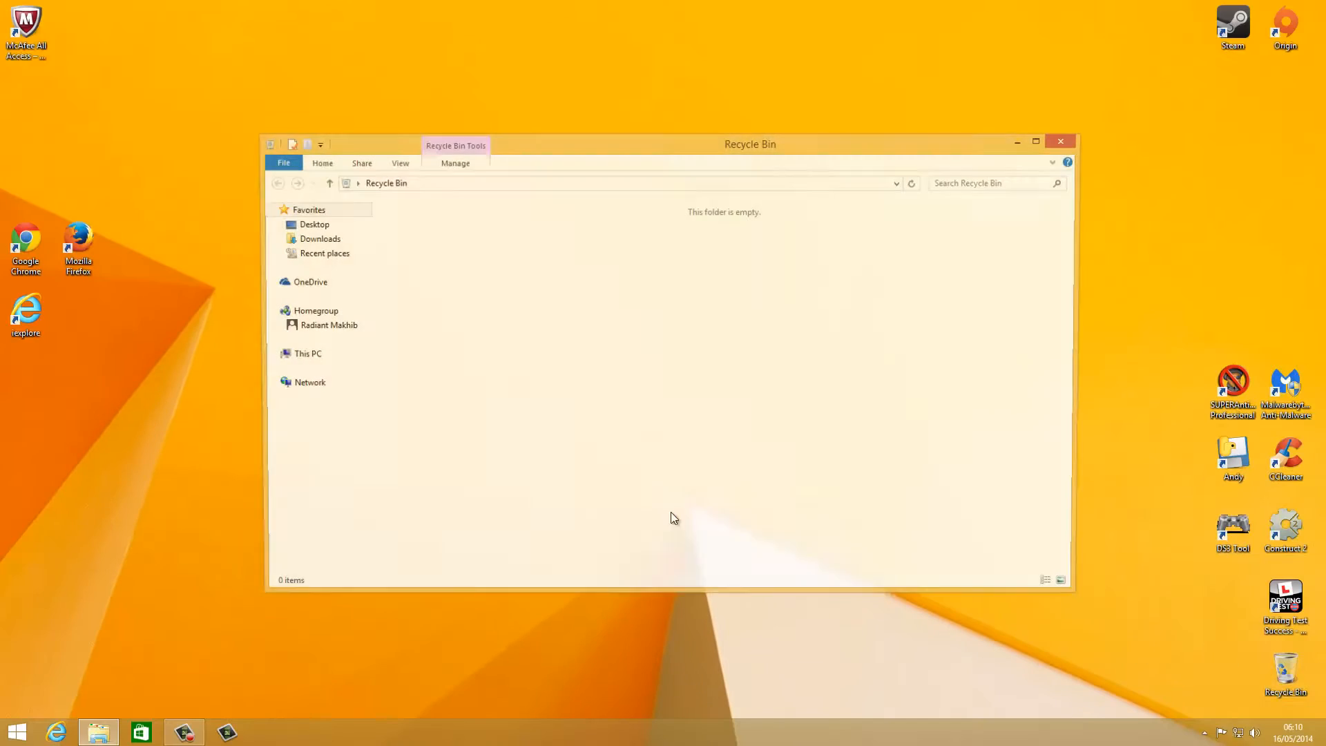
click(1059, 141)
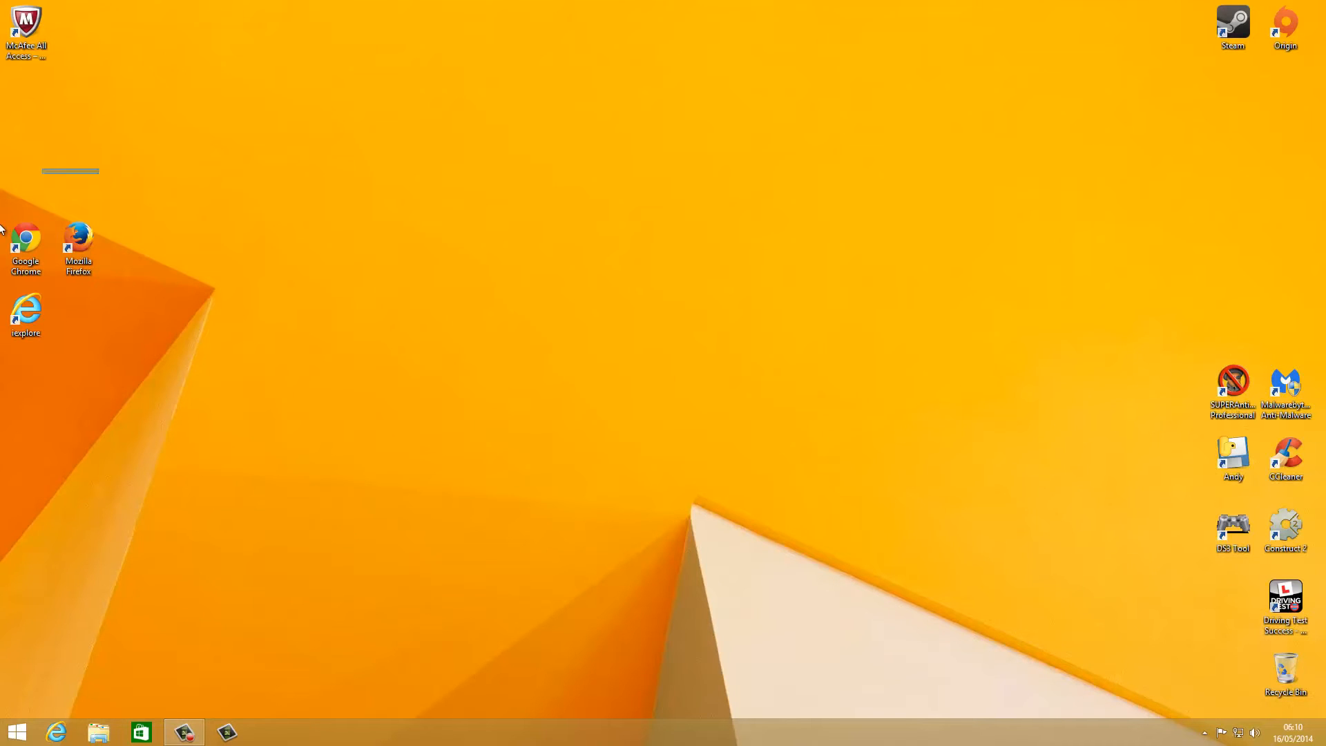
click(78, 245)
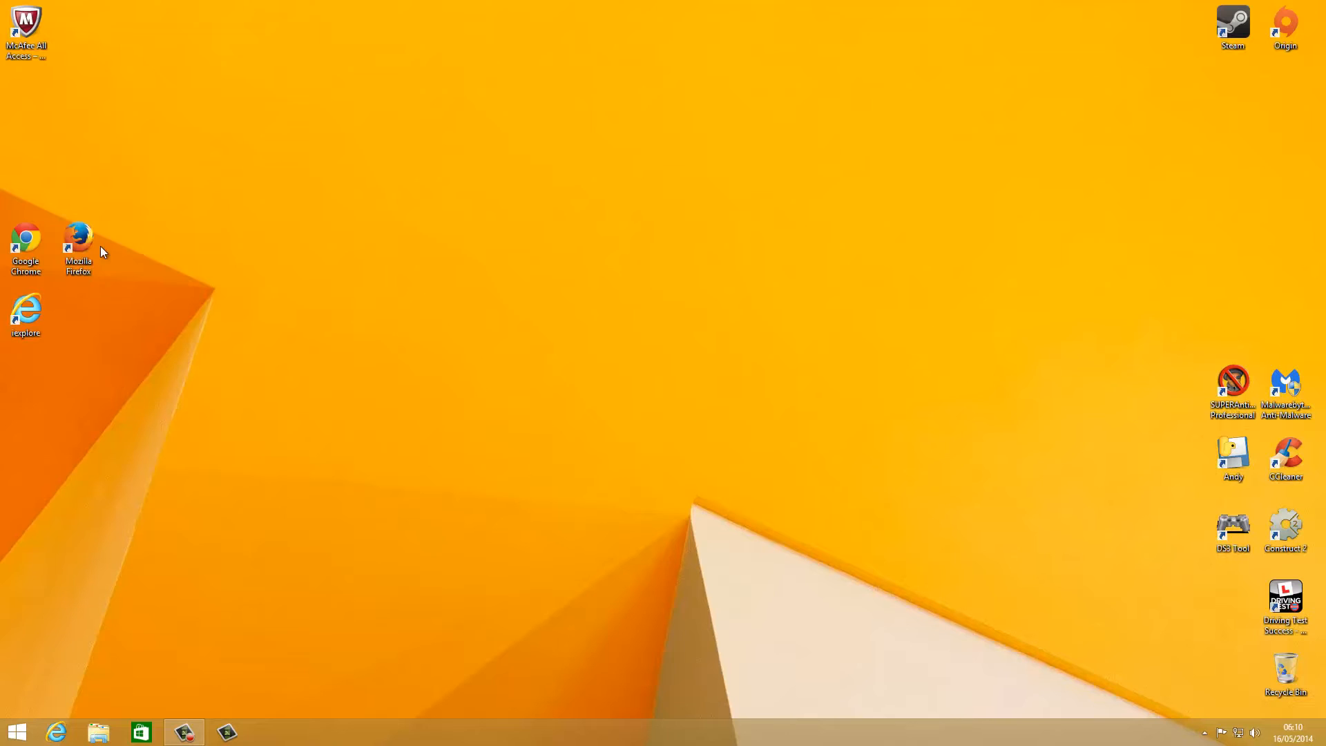
click(24, 315)
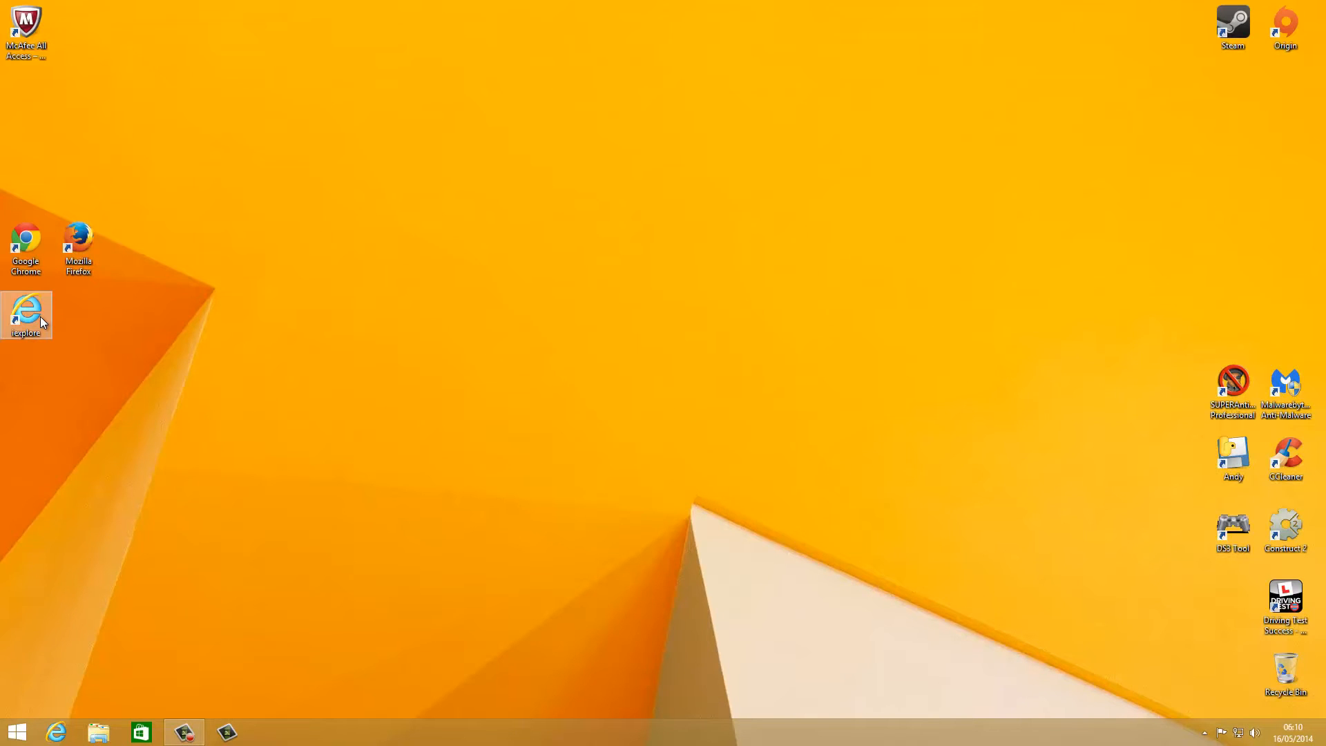
double_click(26, 314)
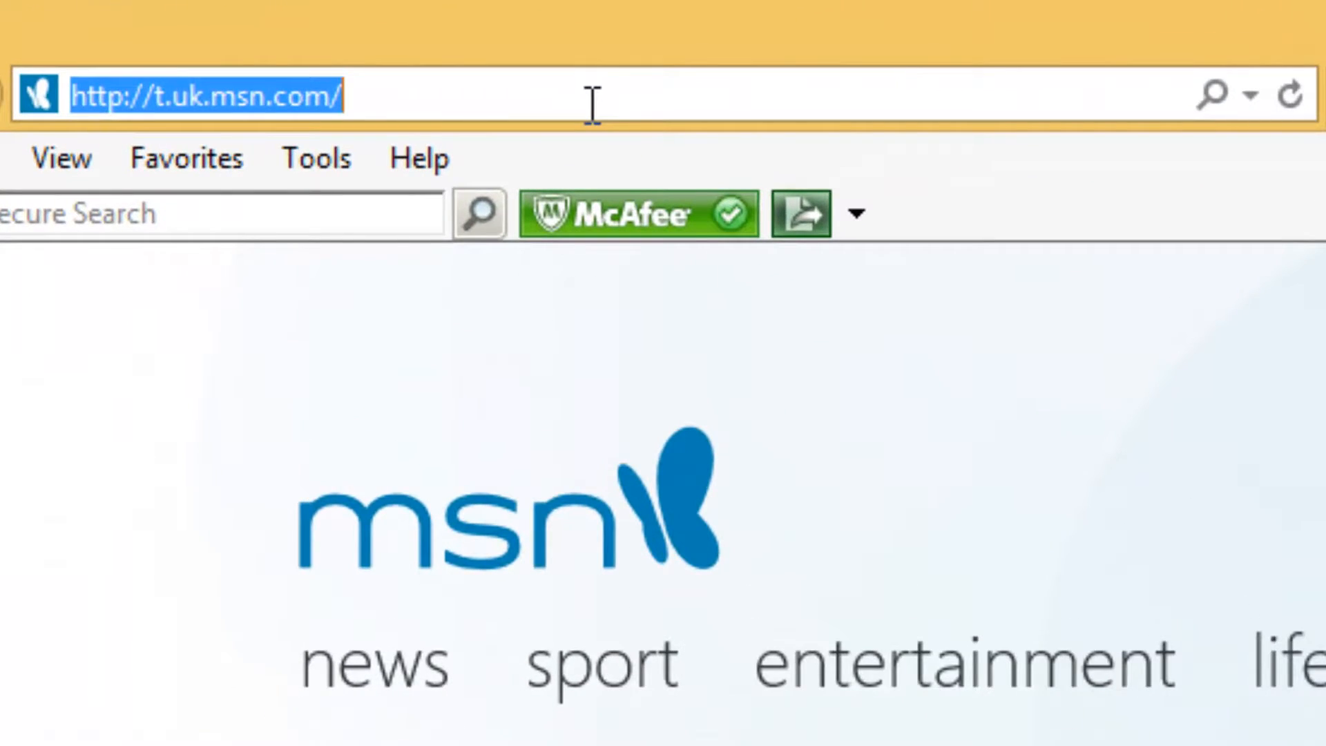
text(www)
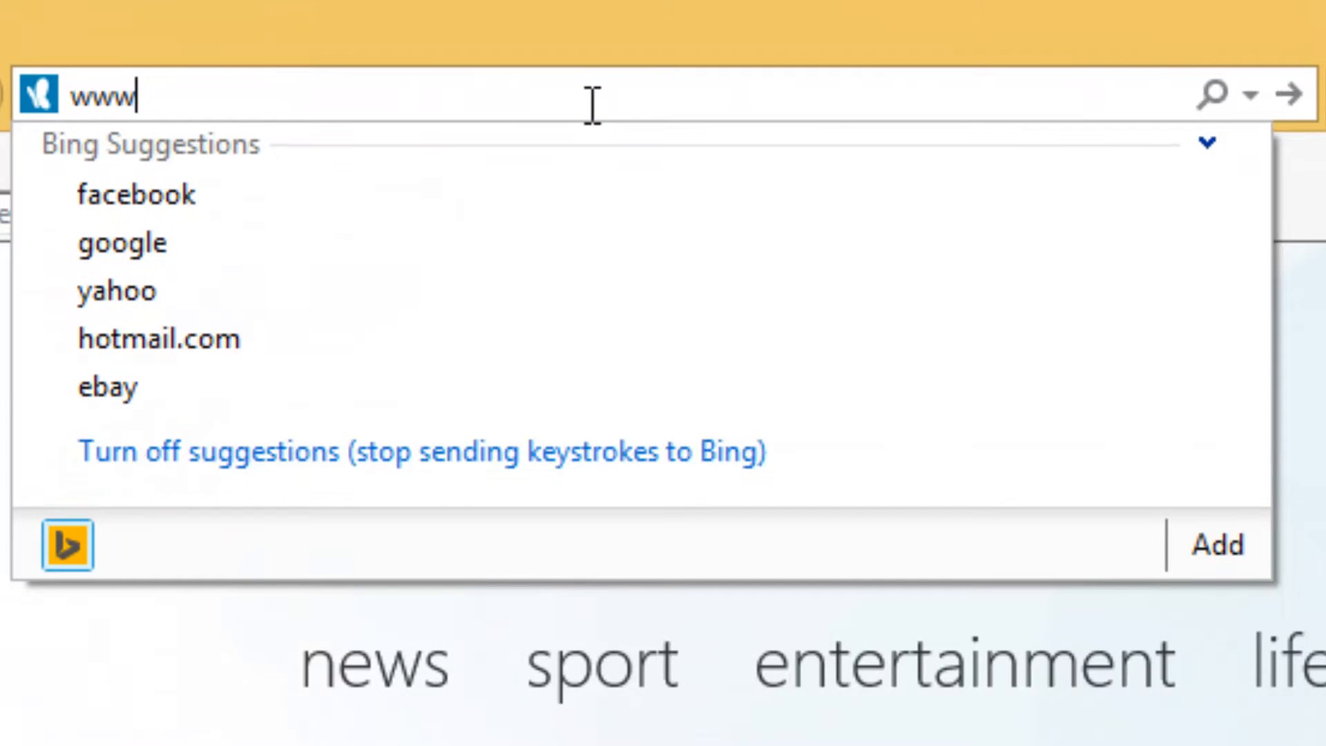
text(.minecraft.net/)
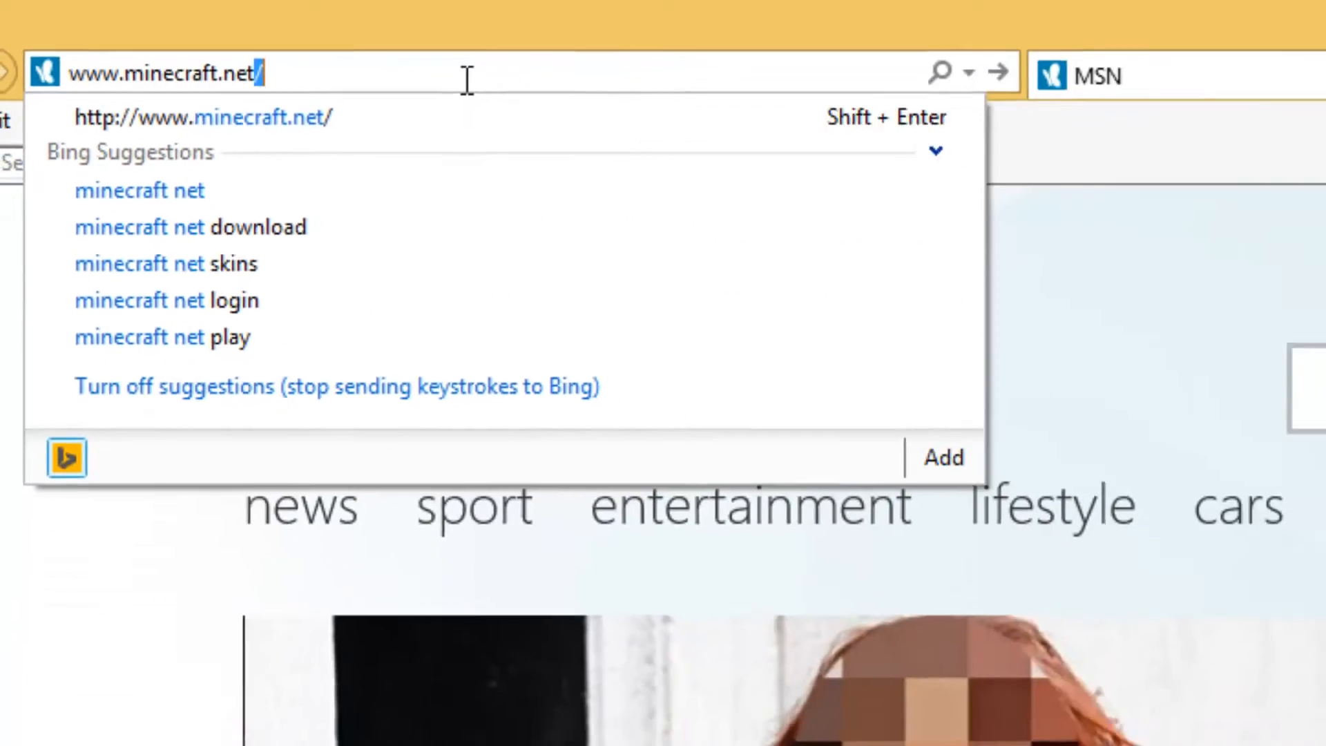
key(Return)
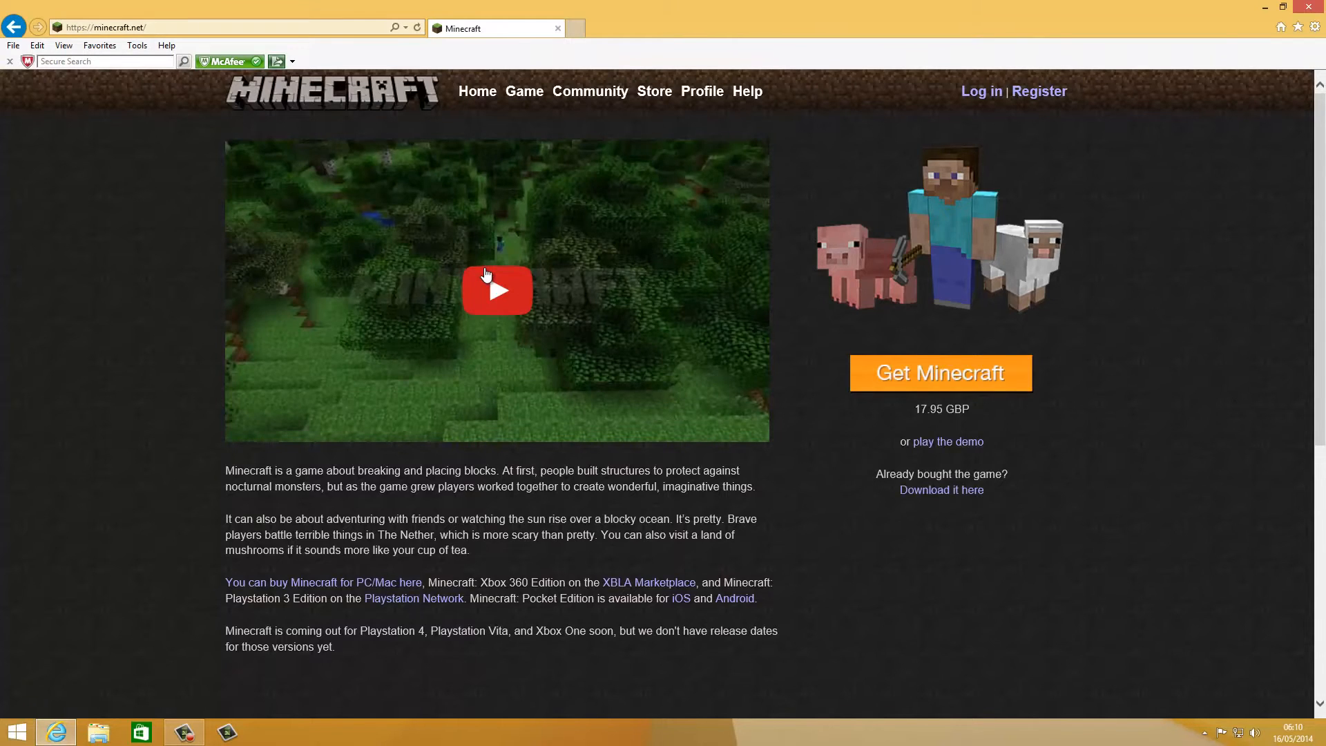
Scroll down the Minecraft.net home page past the game description
scroll(down, 3)
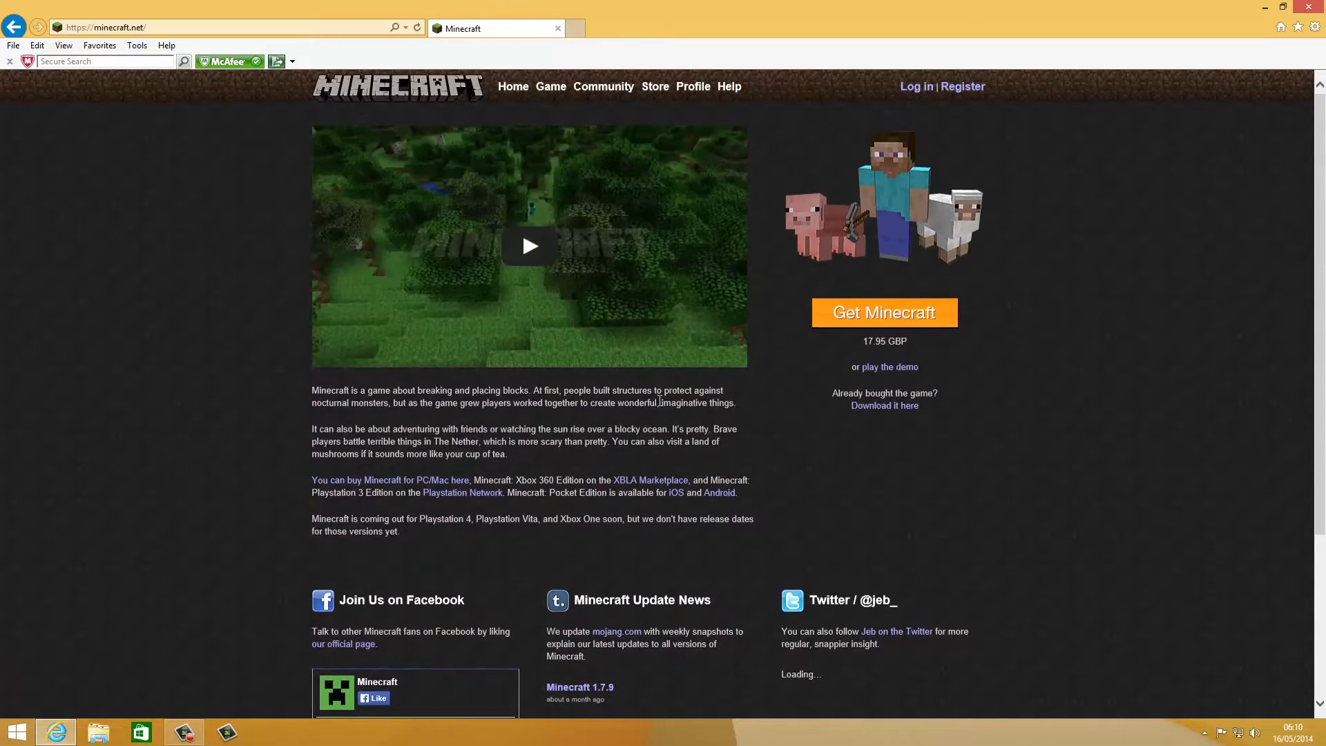
mouse_move(766, 353)
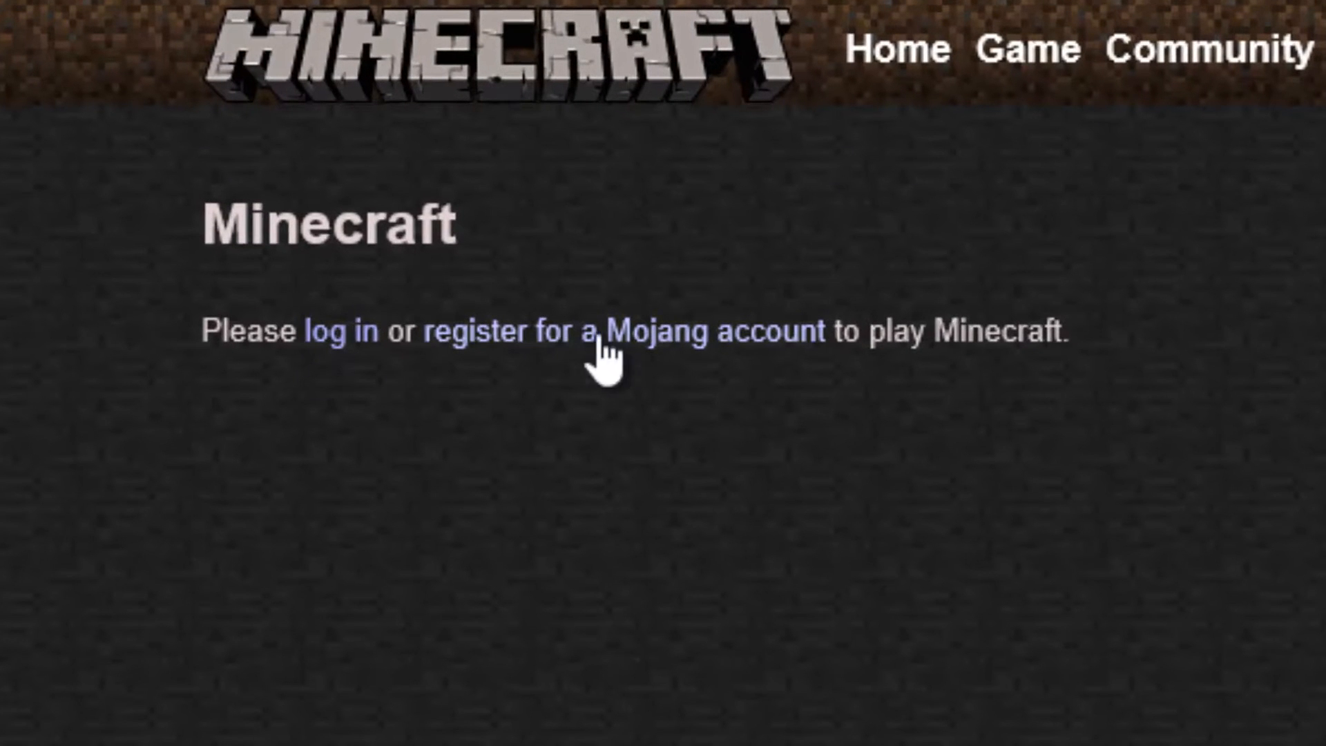
mouse_move(638, 381)
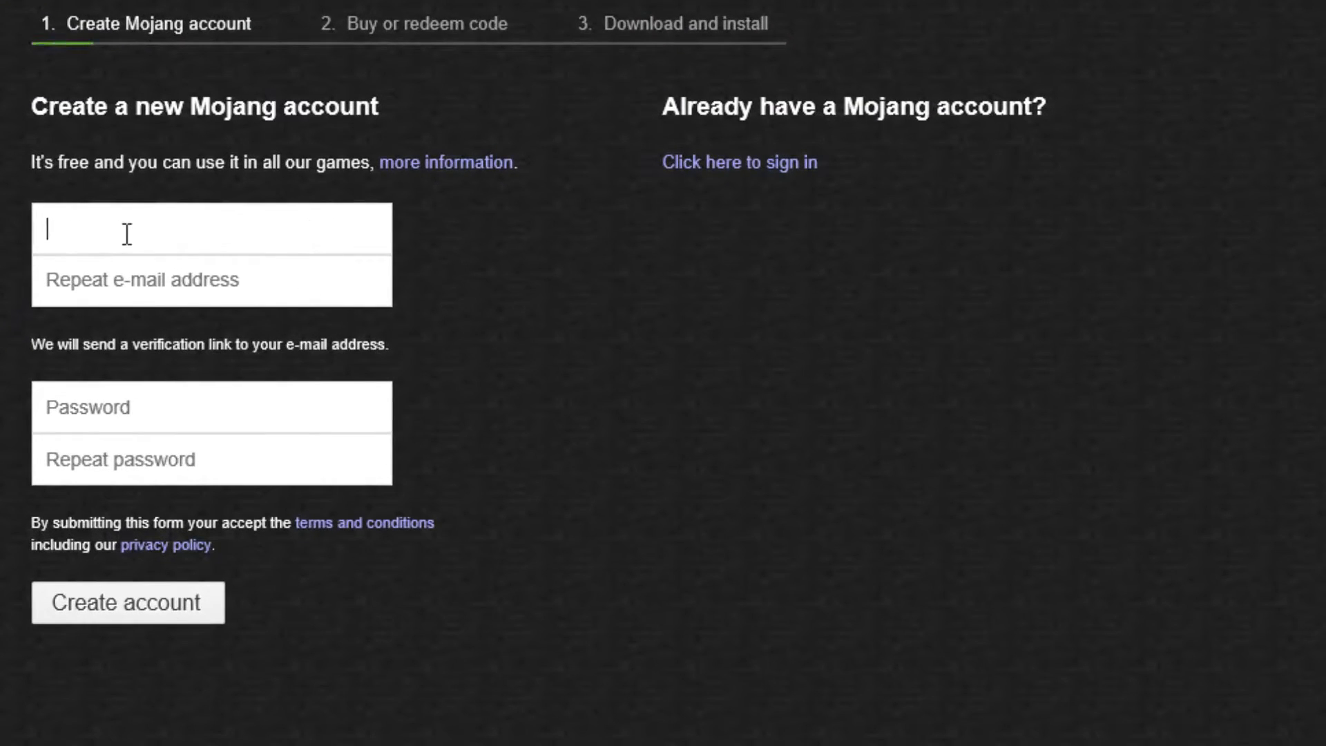
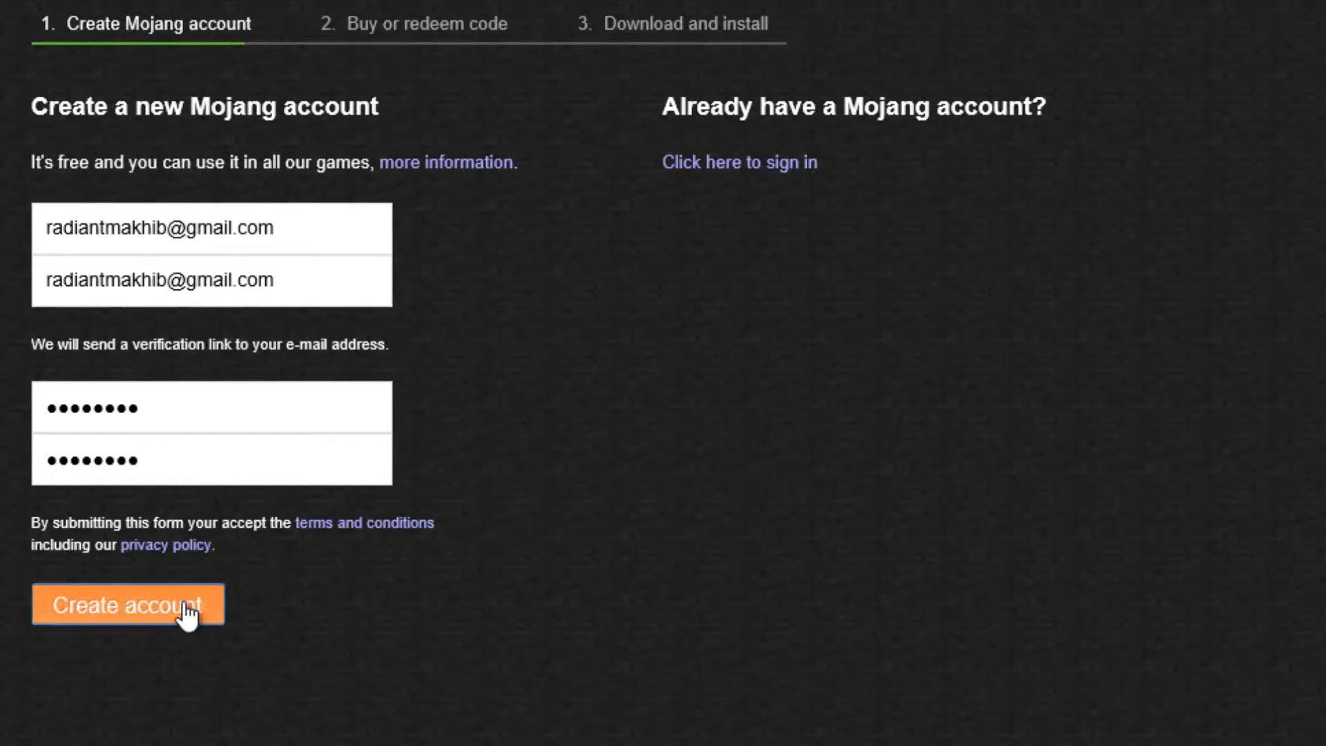
click(127, 604)
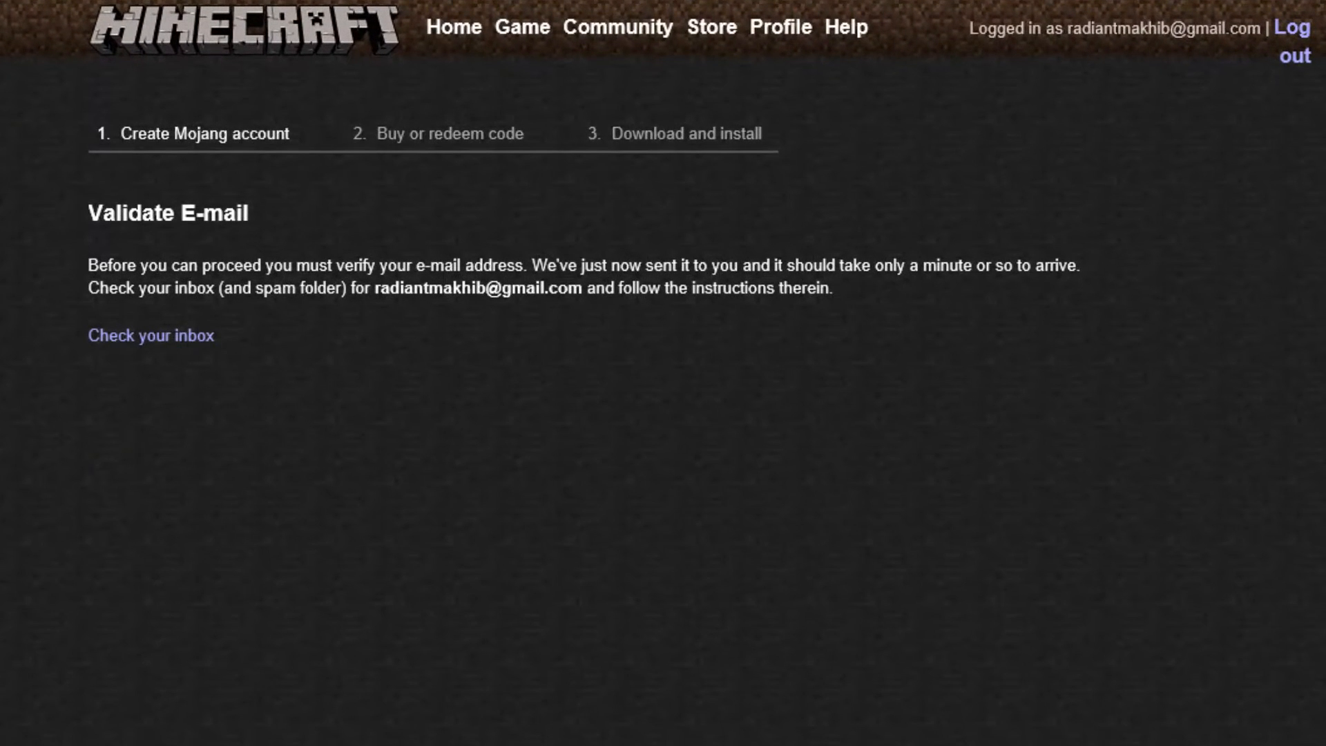
mouse_move(21, 292)
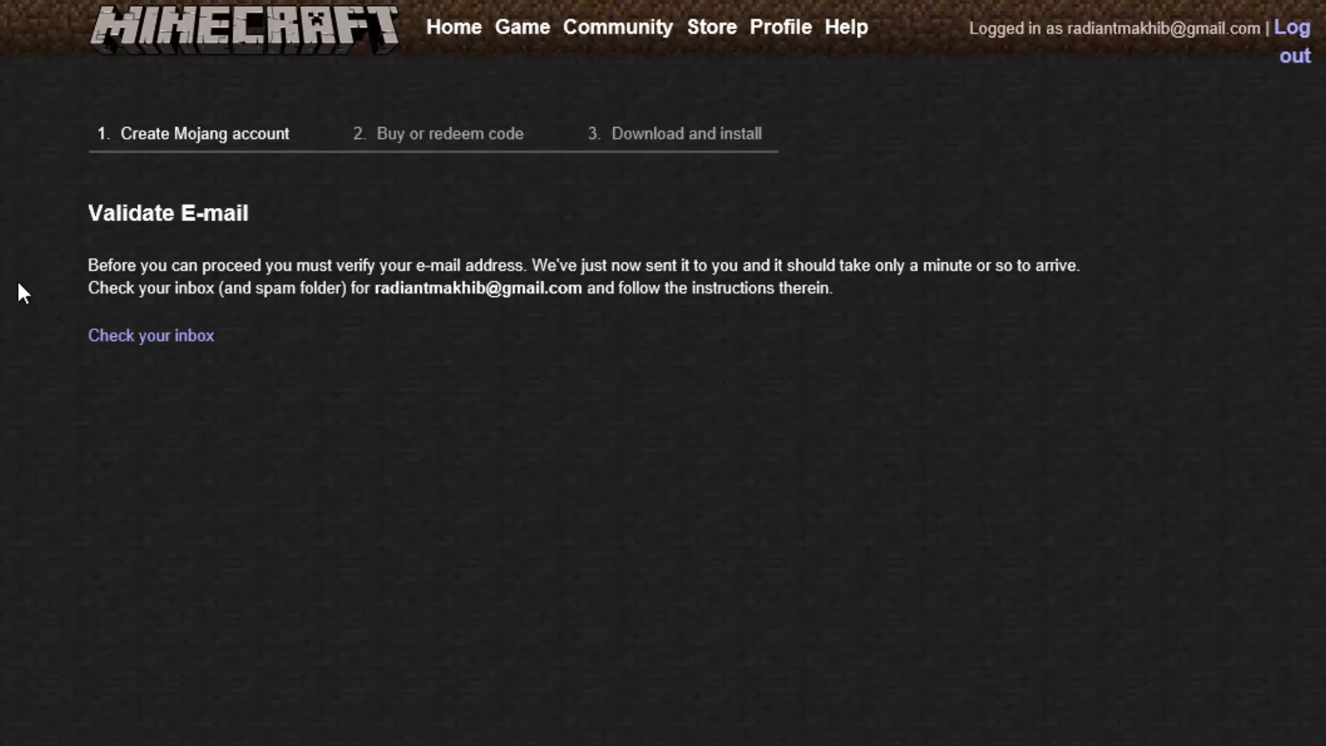
mouse_move(193, 518)
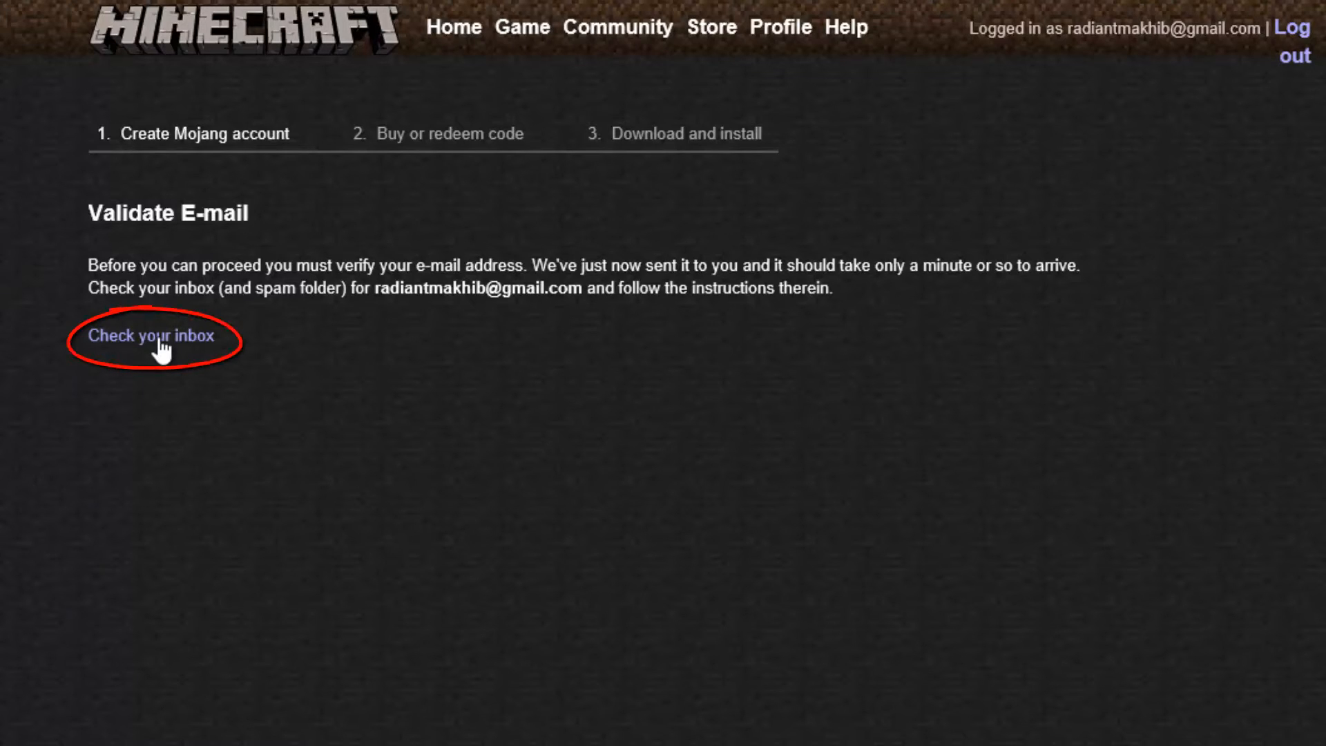
mouse_move(143, 386)
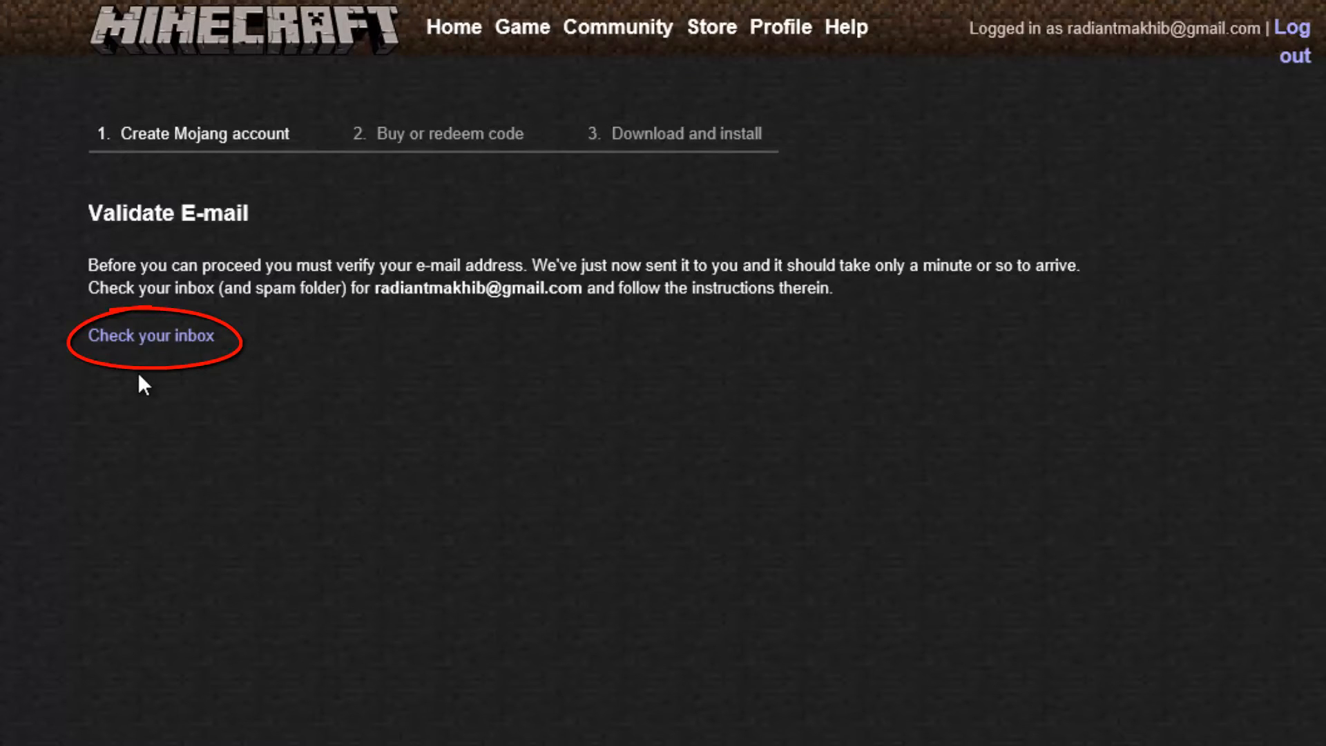
mouse_move(521, 290)
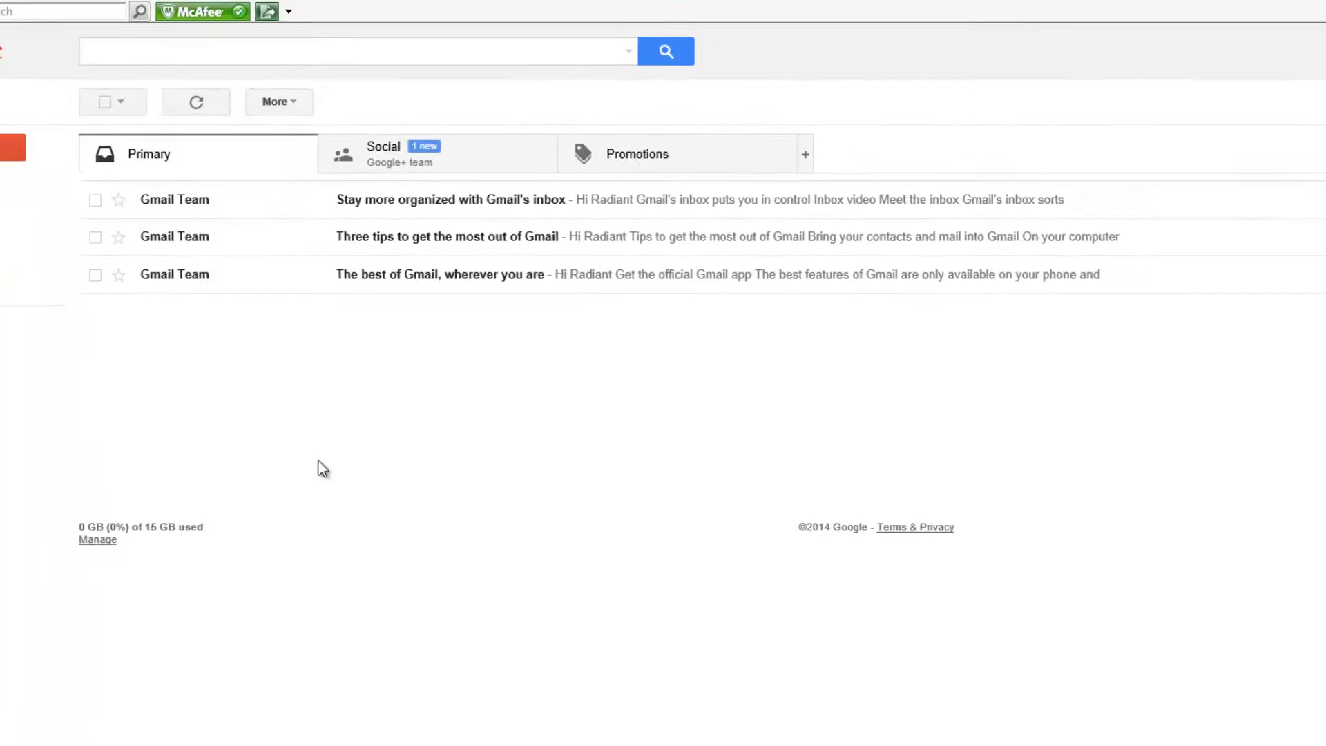
Refresh the Gmail inbox and follow the link in Mojang's Verify Your E-mail message
click(194, 101)
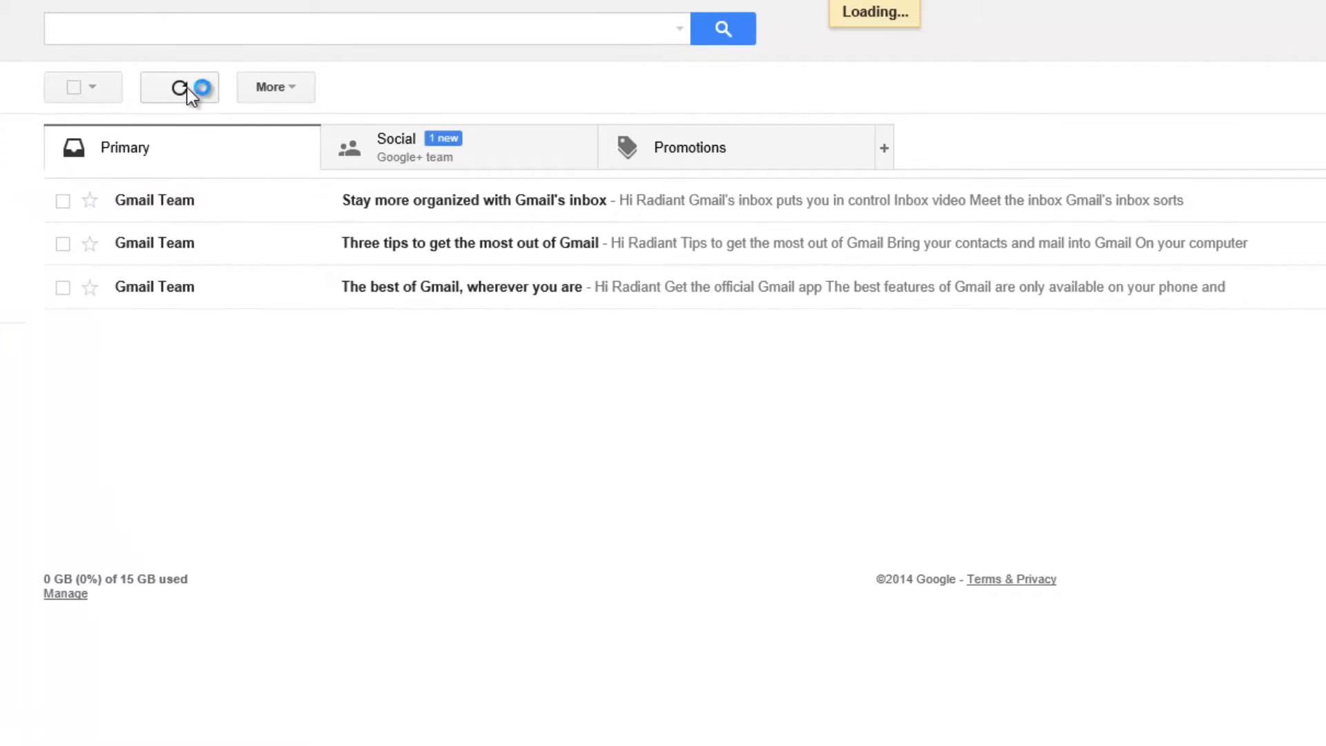
click(178, 87)
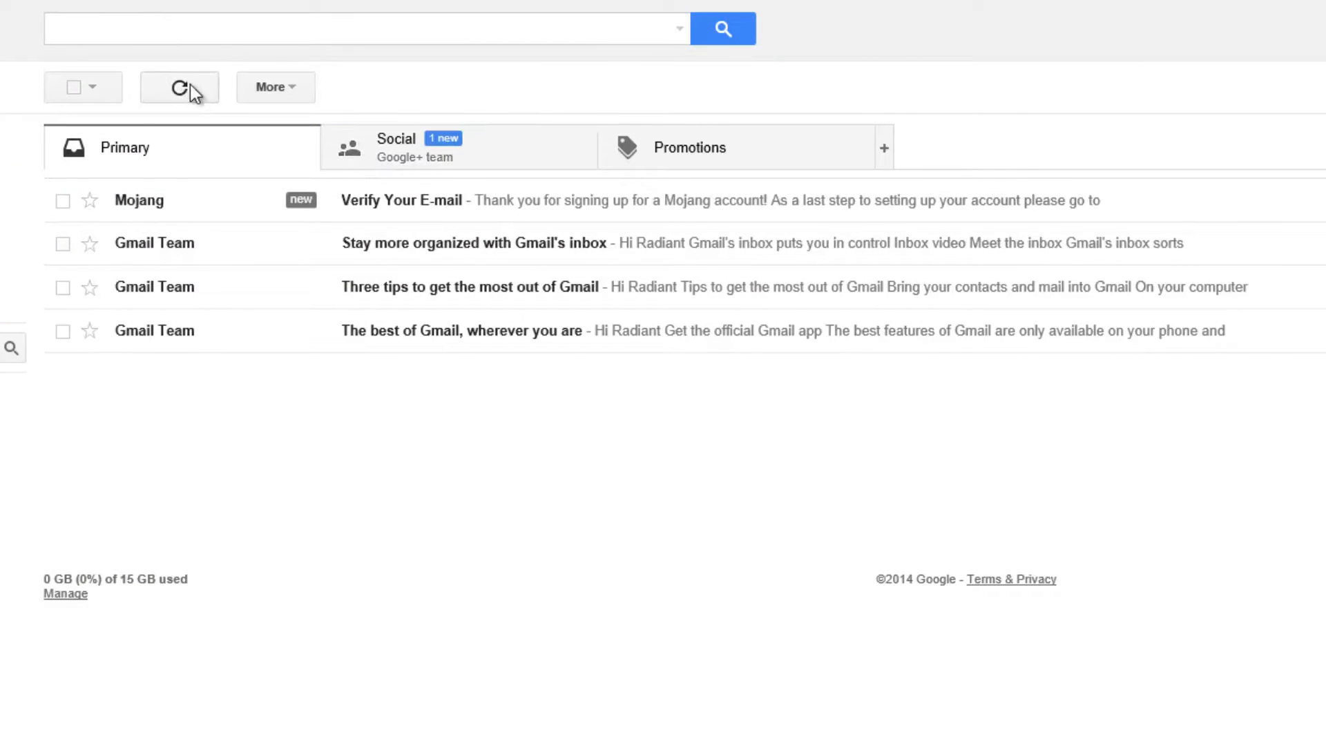
mouse_move(138, 209)
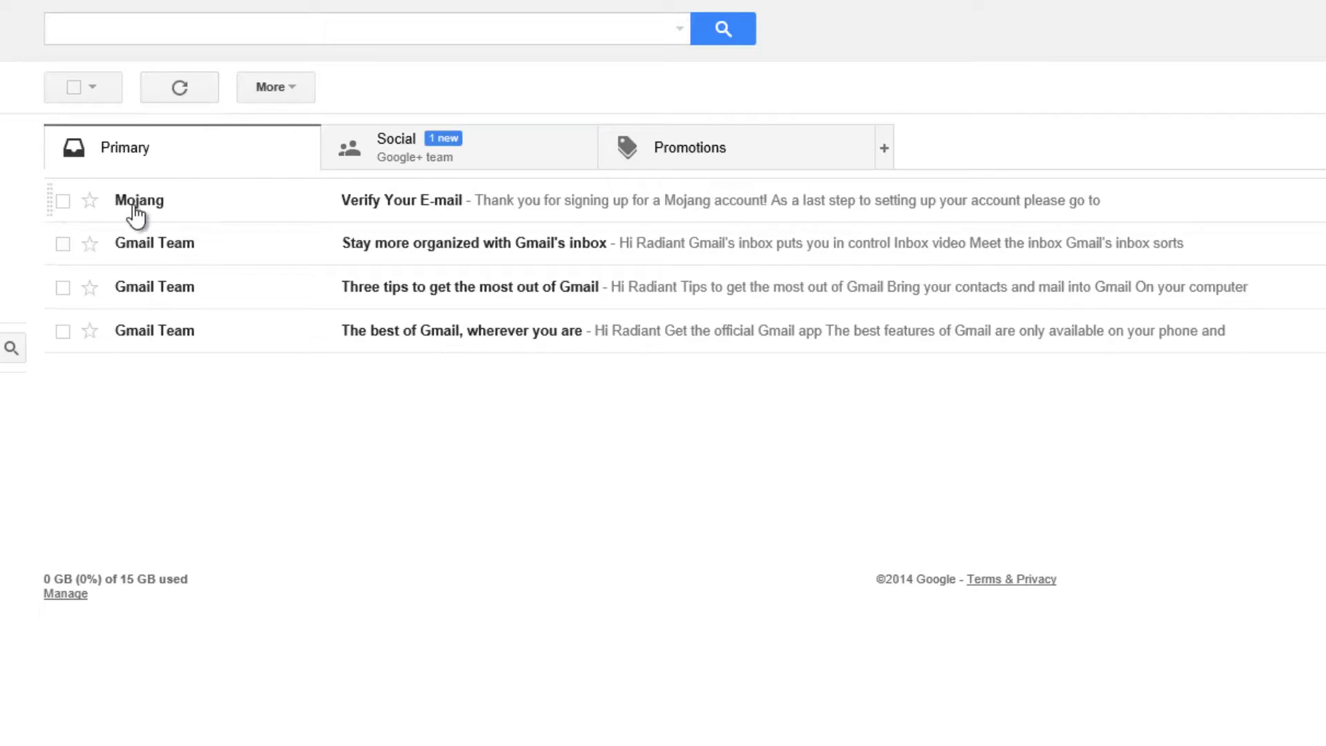
mouse_move(974, 221)
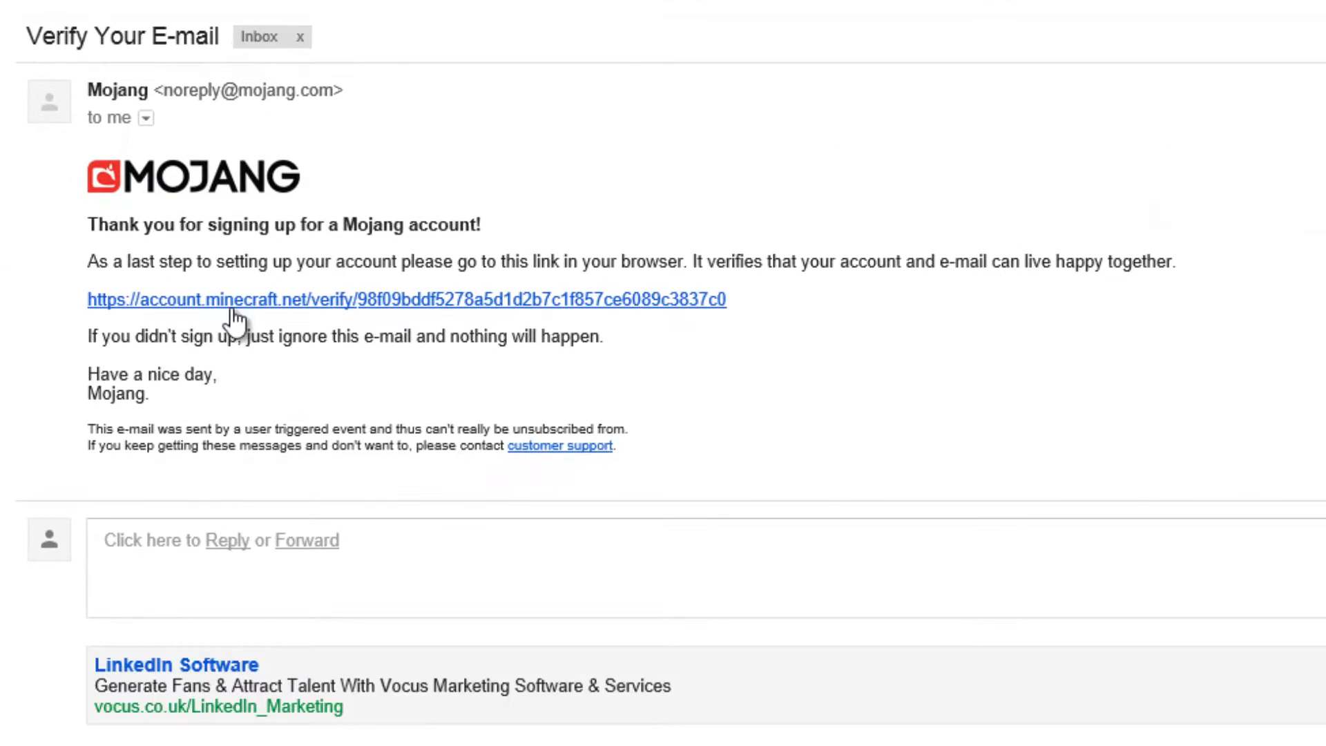
mouse_move(397, 304)
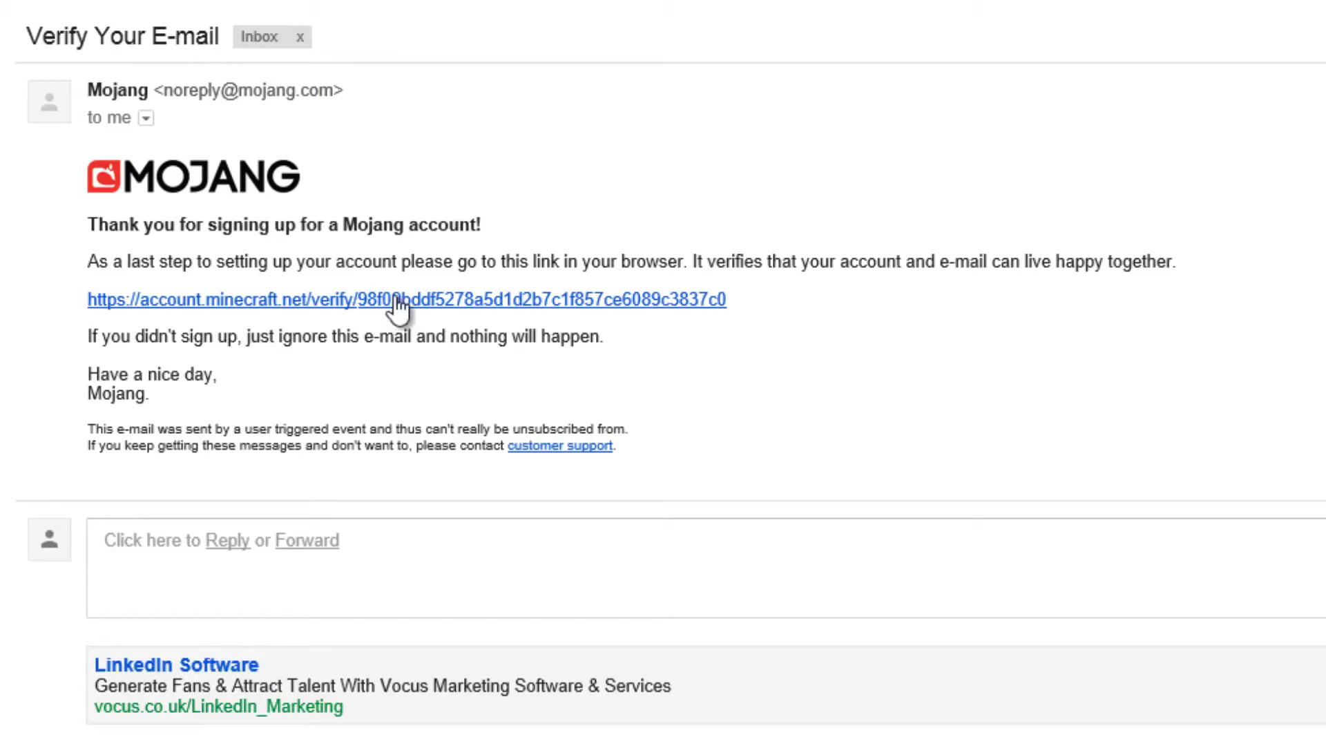
click(405, 299)
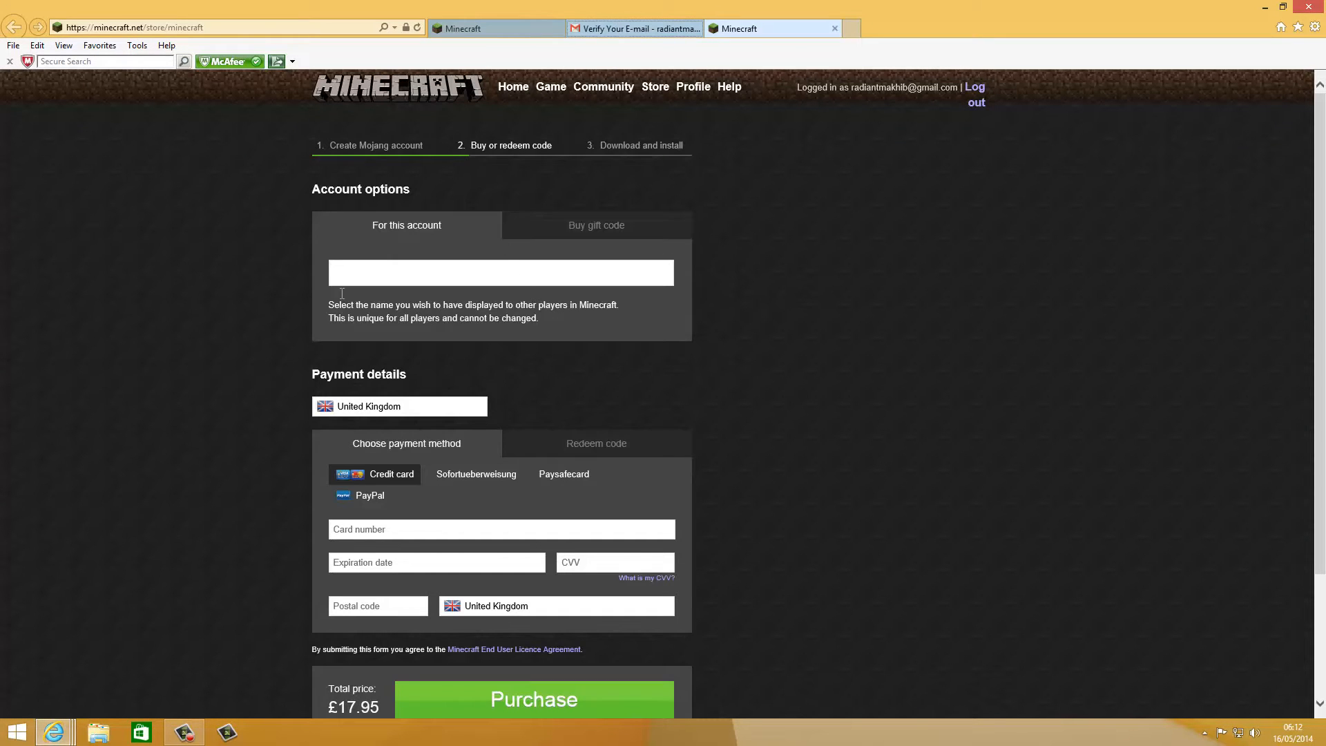
click(495, 28)
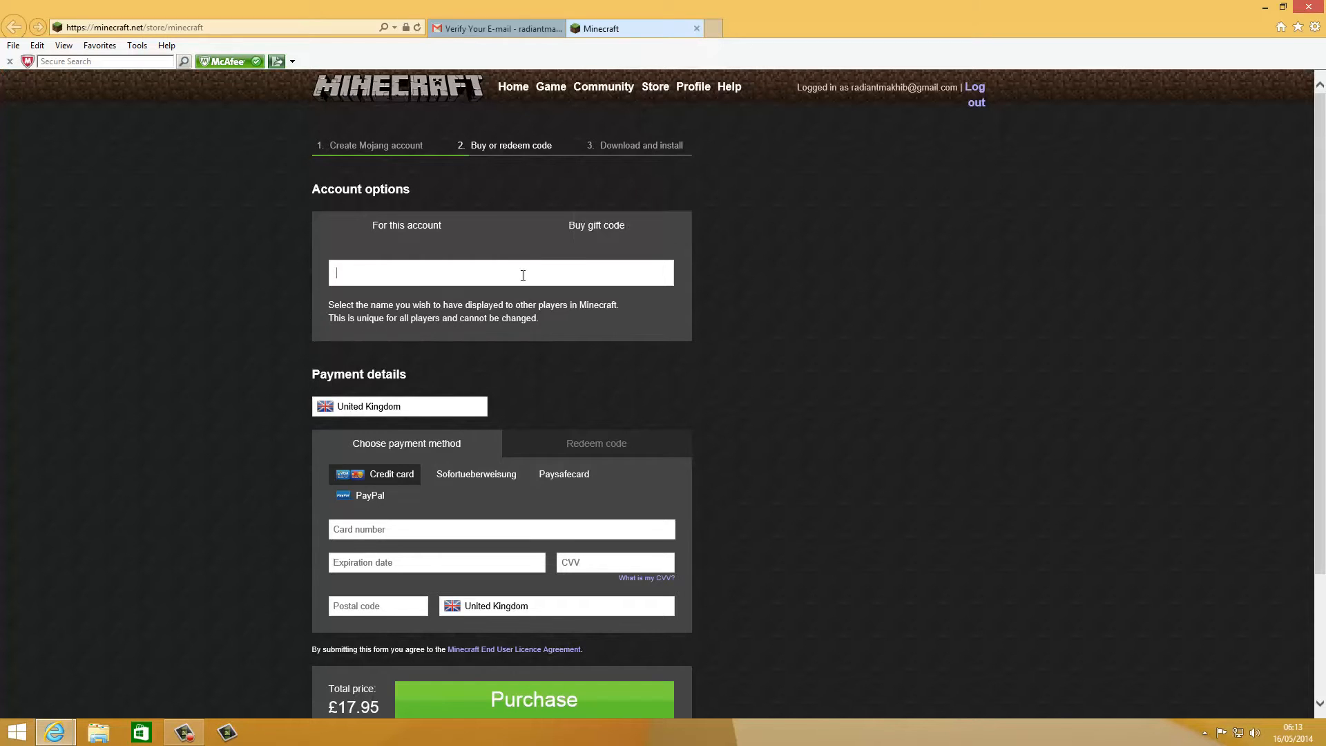
scroll(down, 3)
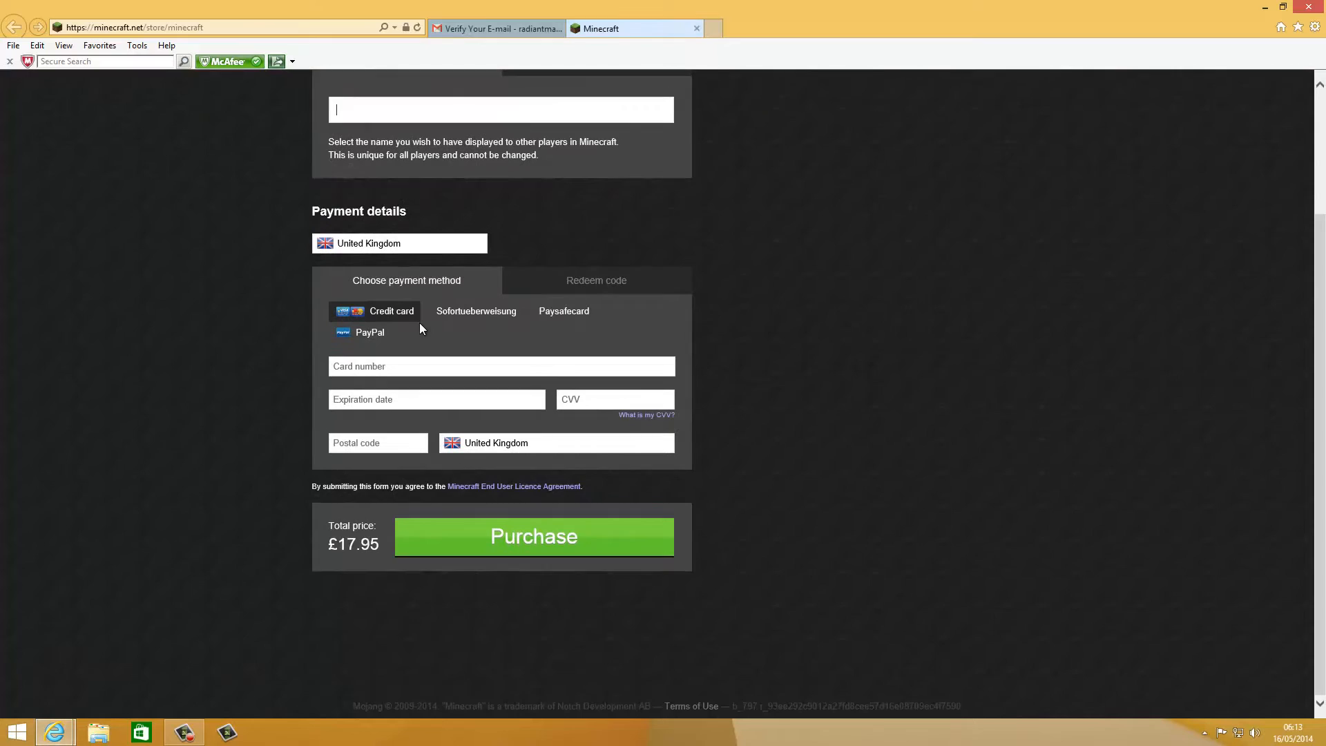
scroll(up, 3)
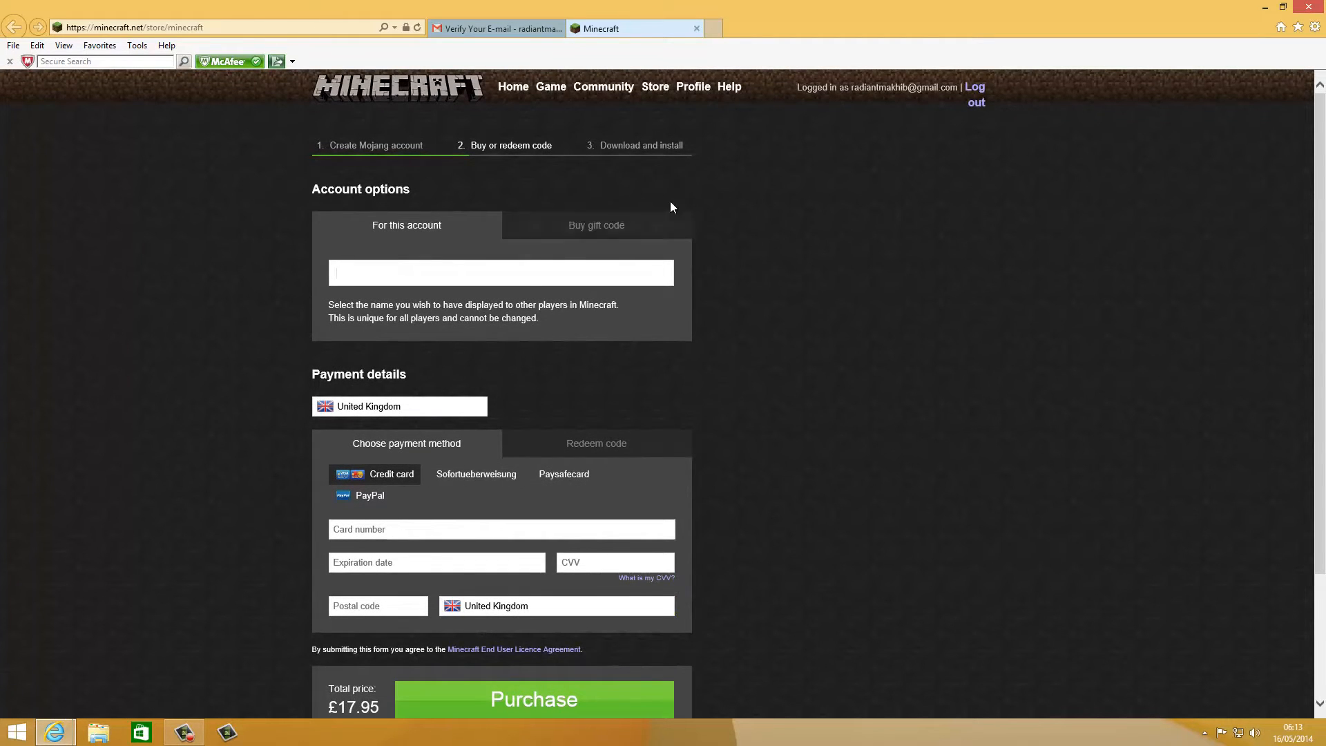
mouse_move(642, 205)
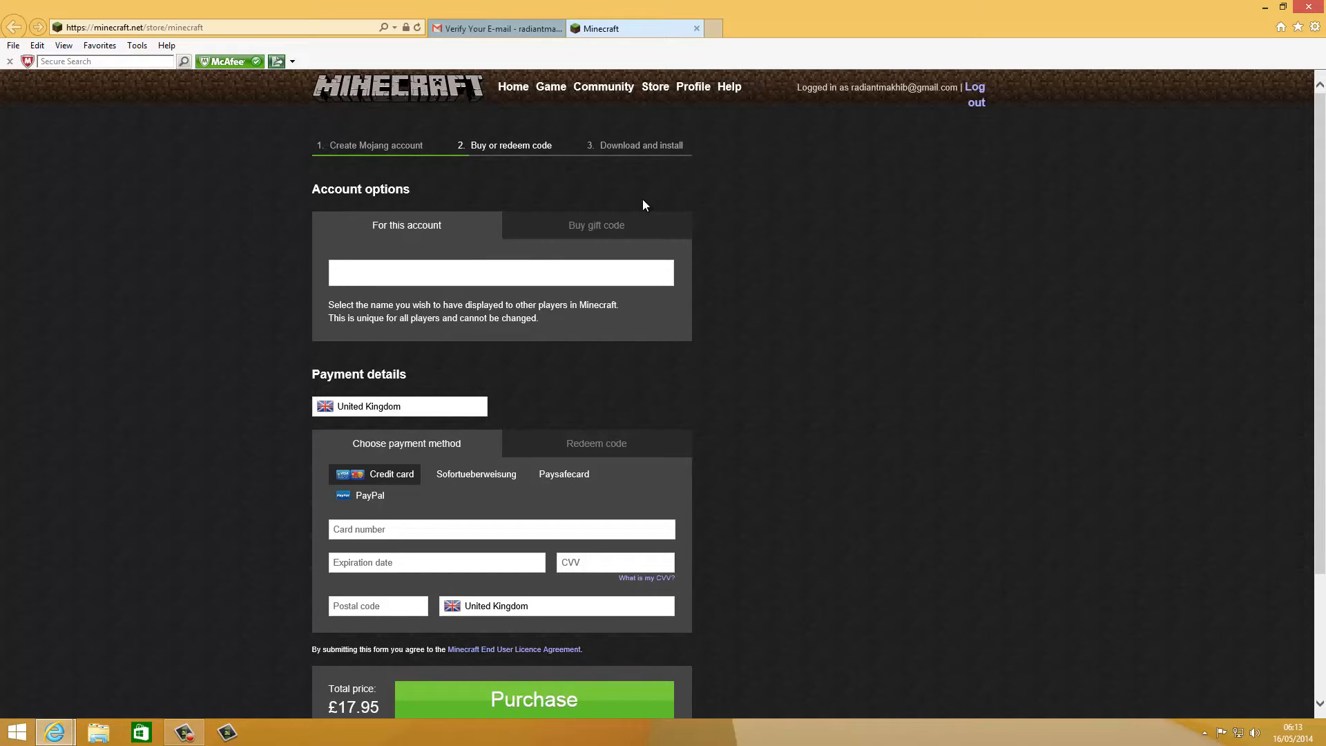
scroll(down, 3)
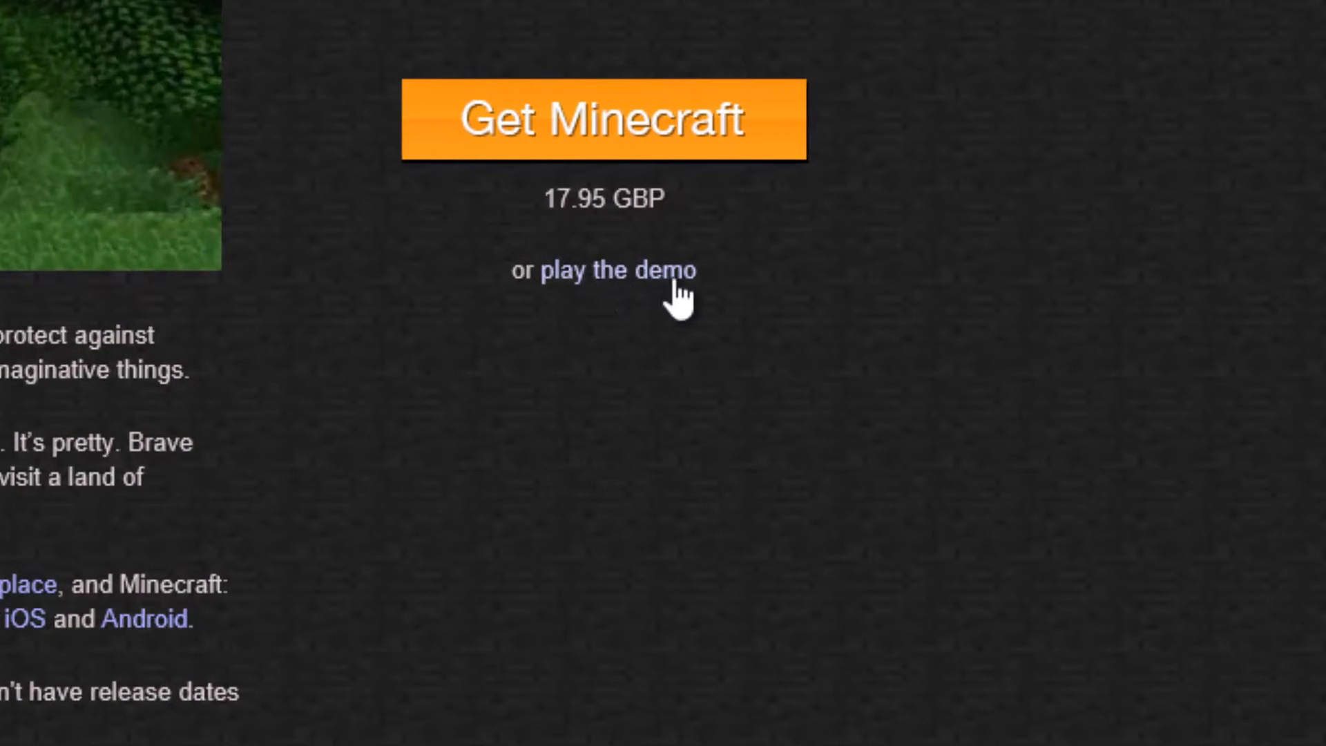
View the demo information page, visit the Get Minecraft purchase page, then return to the demo instructions
click(602, 271)
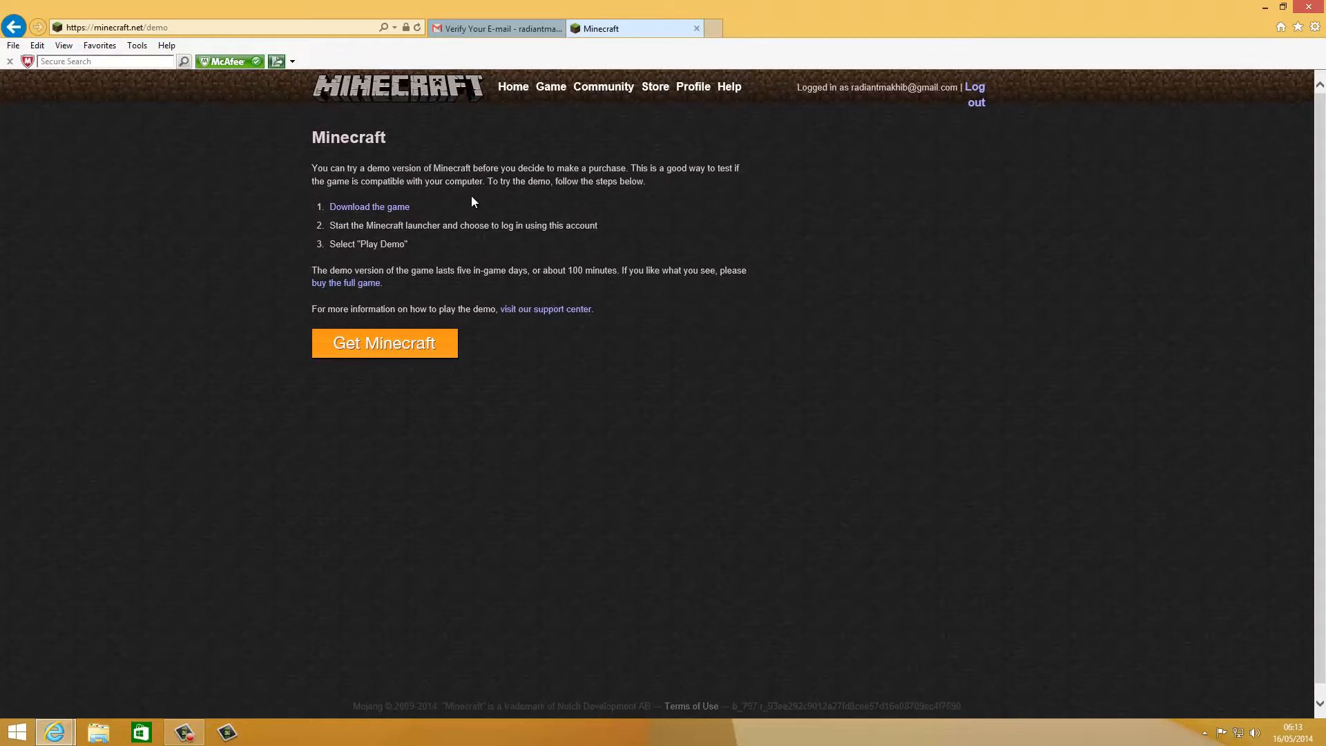
mouse_move(329, 286)
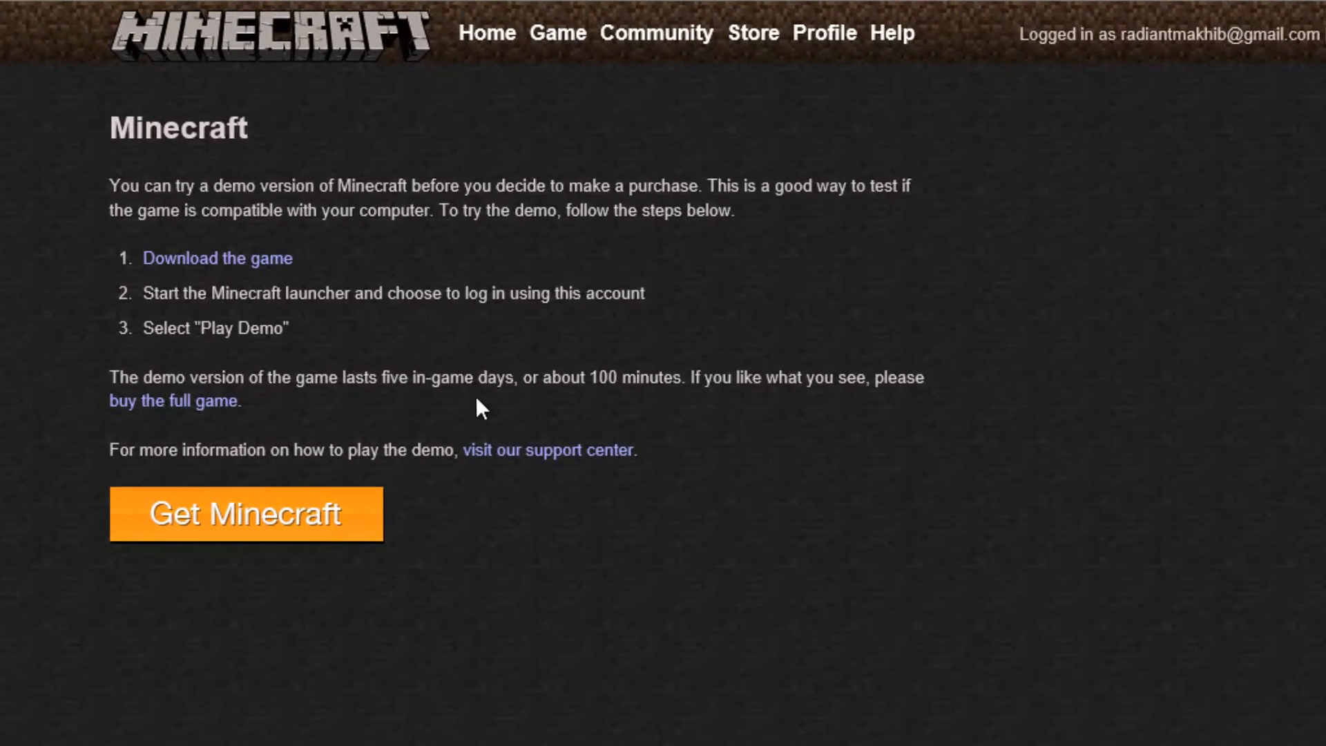
mouse_move(679, 410)
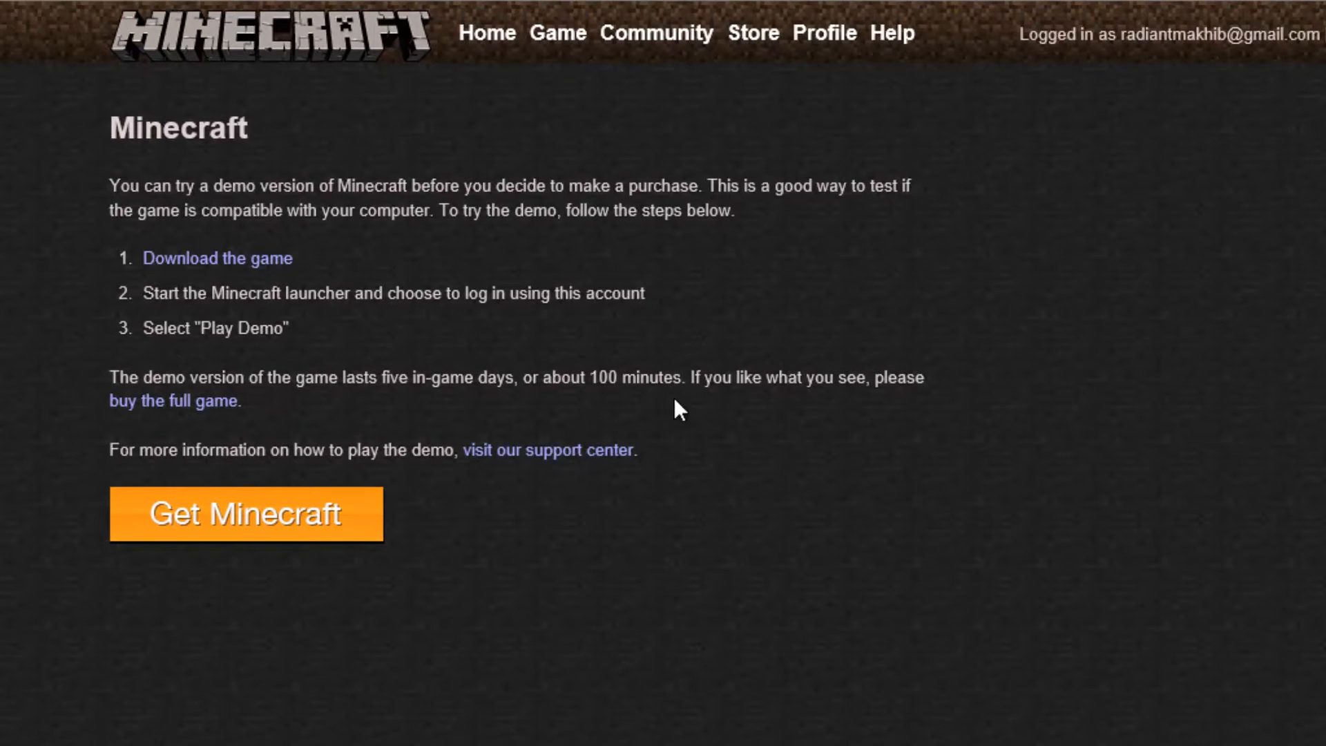
mouse_move(699, 665)
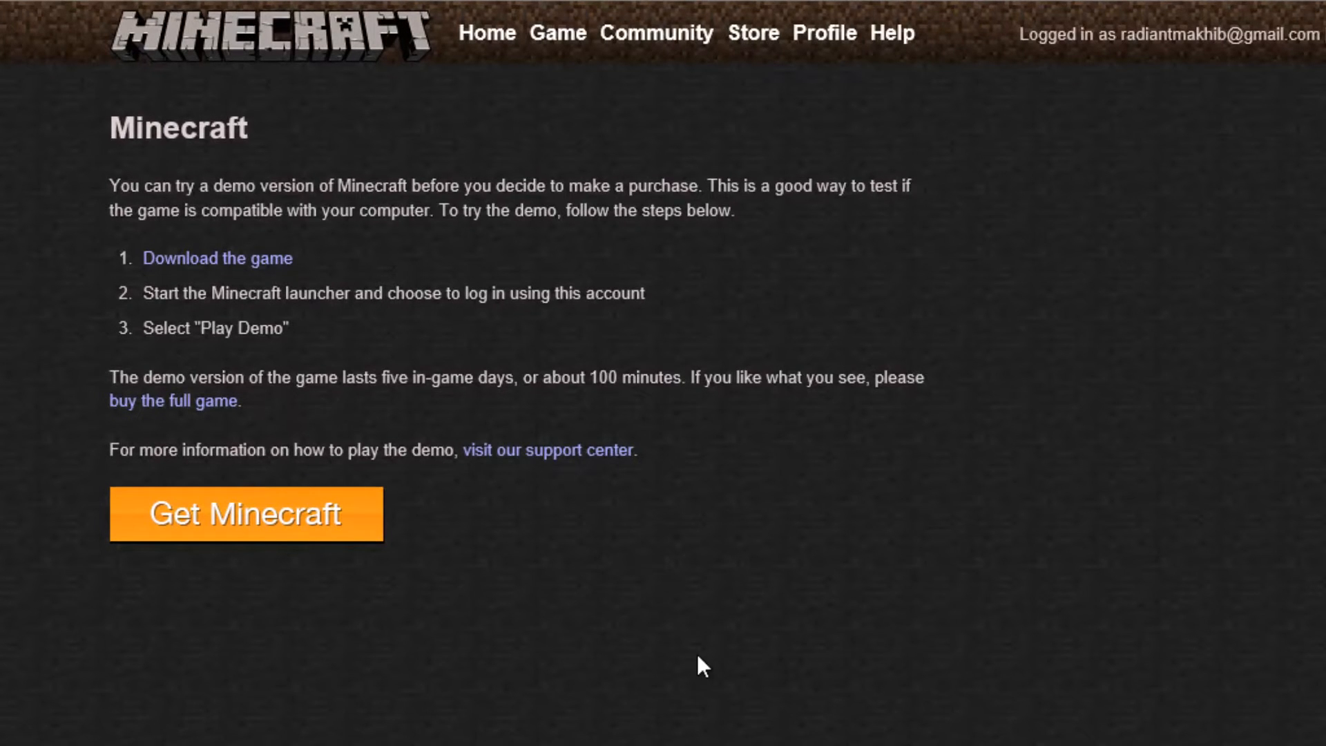
mouse_move(661, 728)
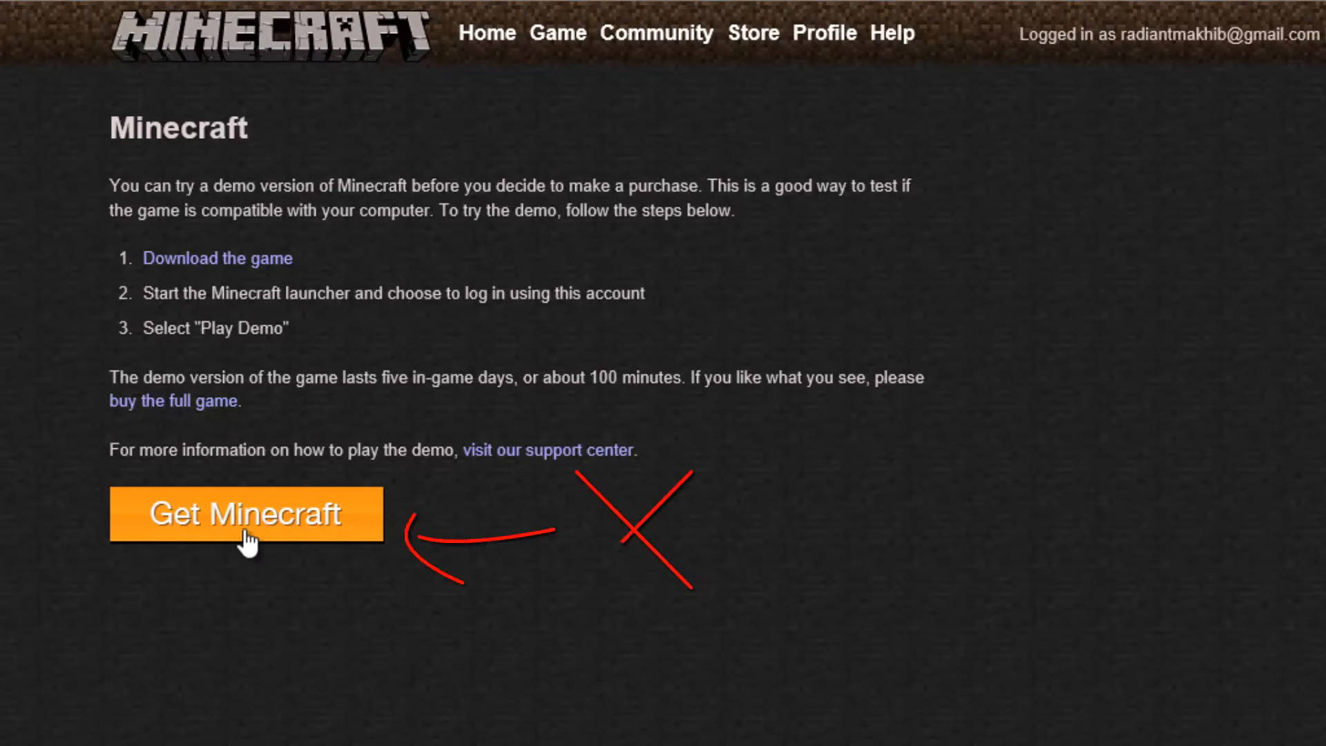
mouse_move(239, 507)
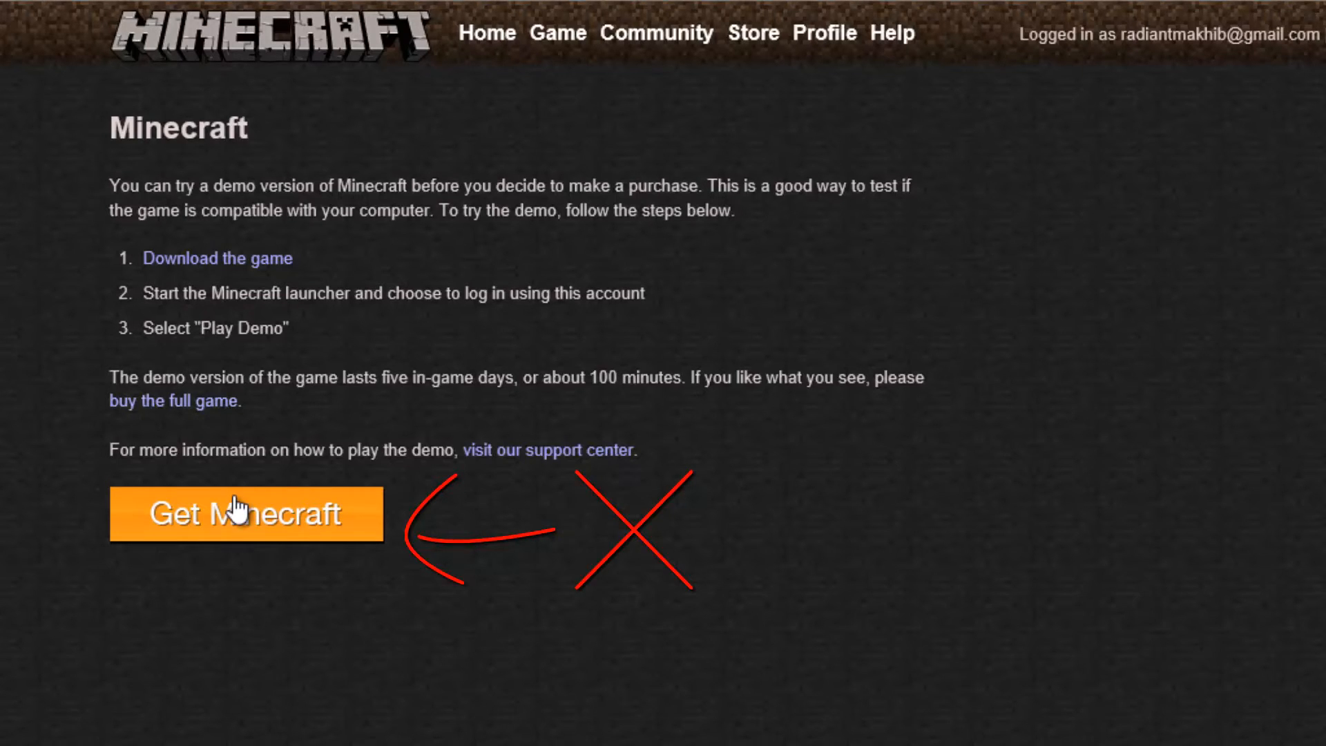
click(246, 514)
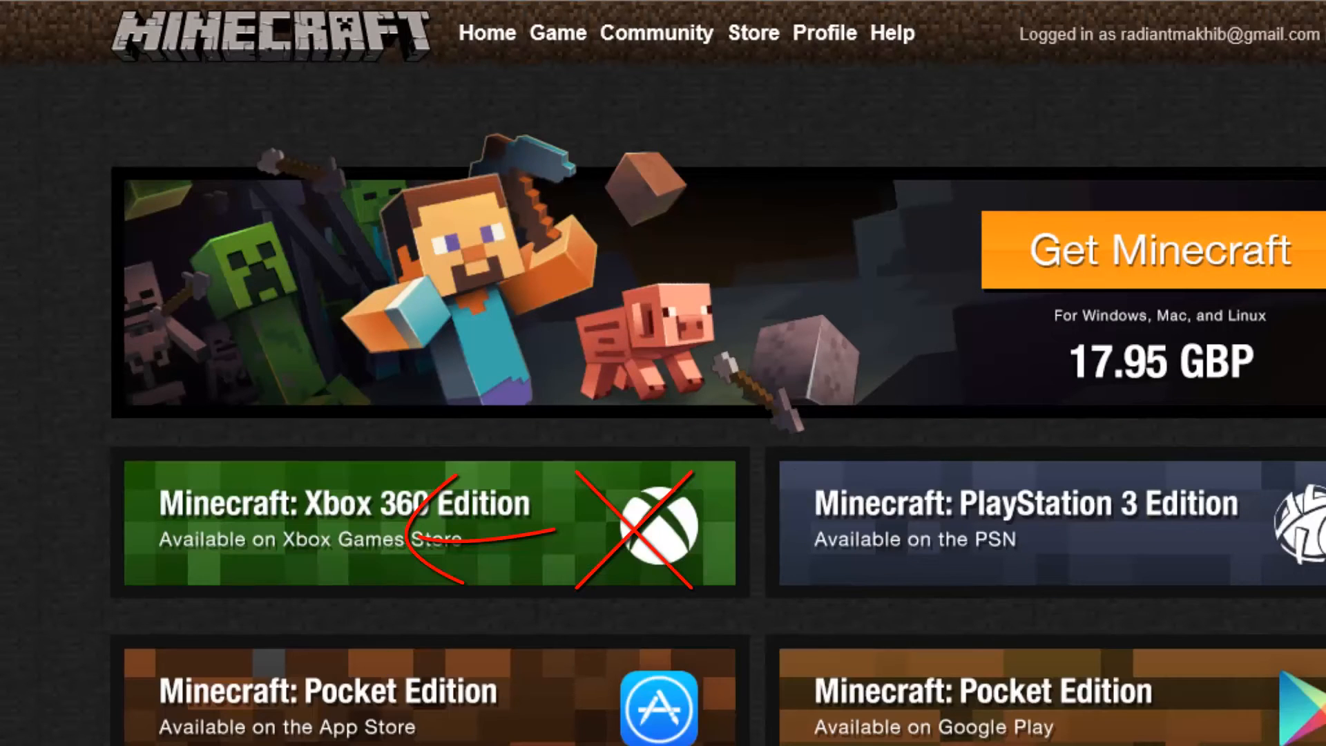
click(1158, 250)
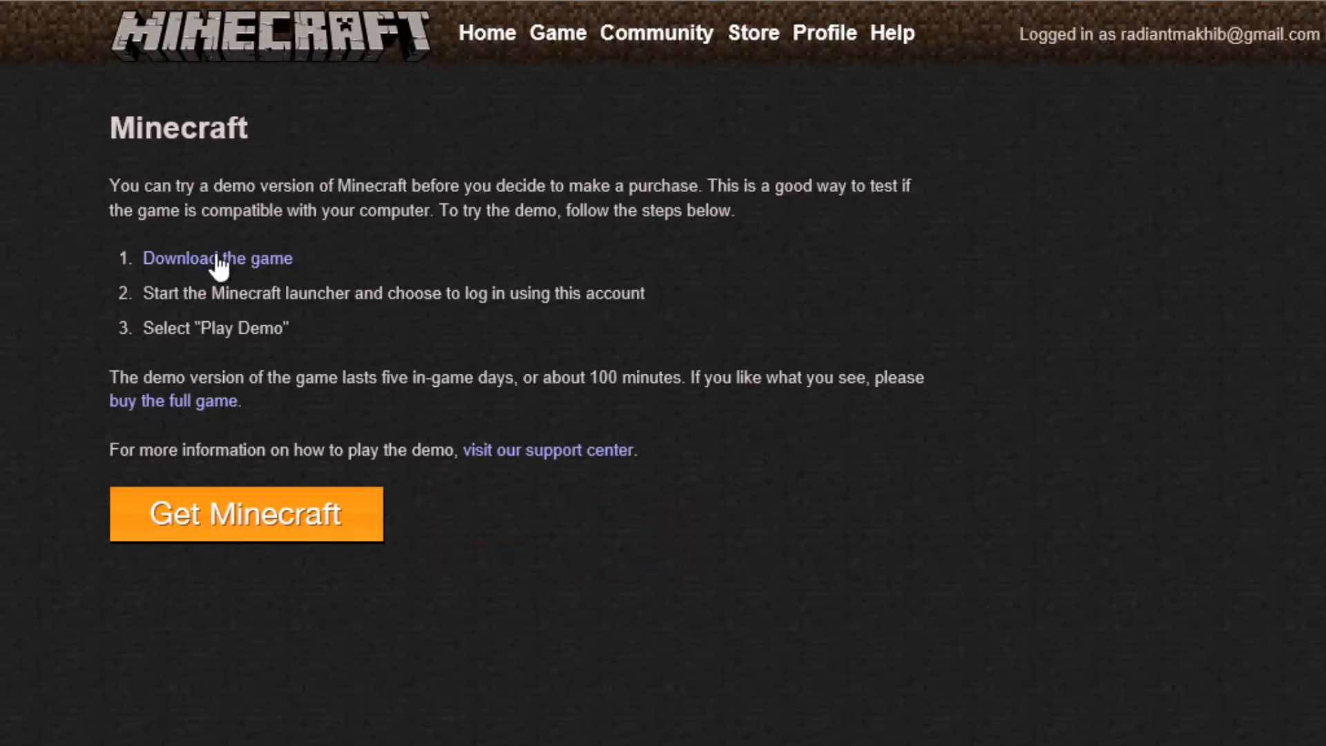
mouse_move(246, 271)
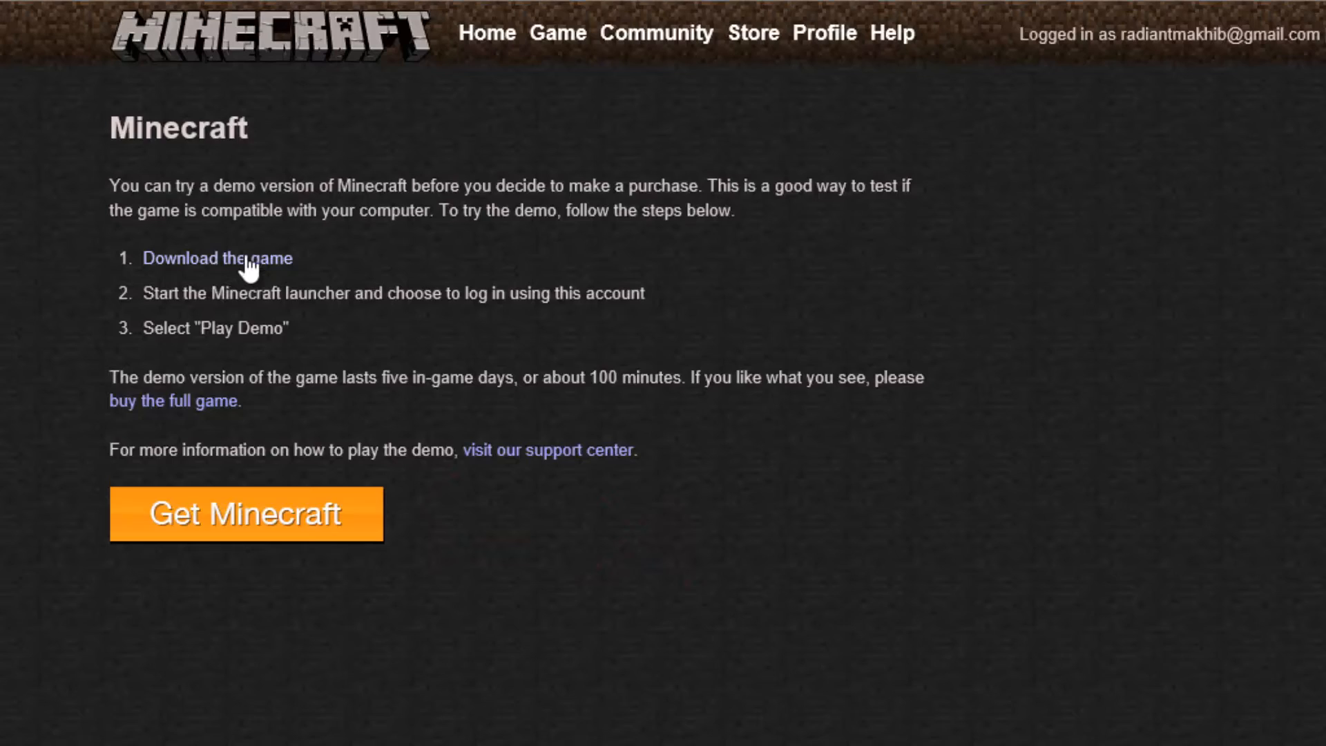
Download the Windows launcher Minecraft.exe and save it to the Desktop via Save as
click(217, 258)
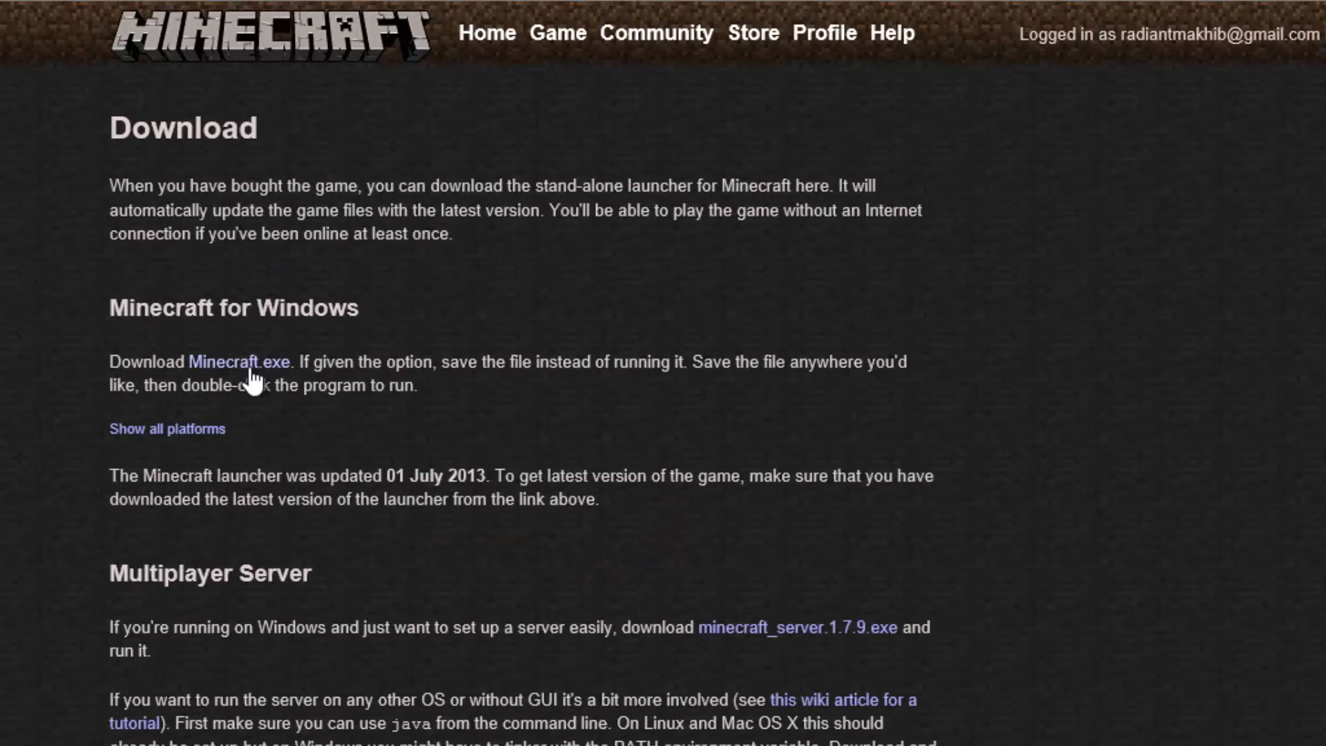
click(239, 362)
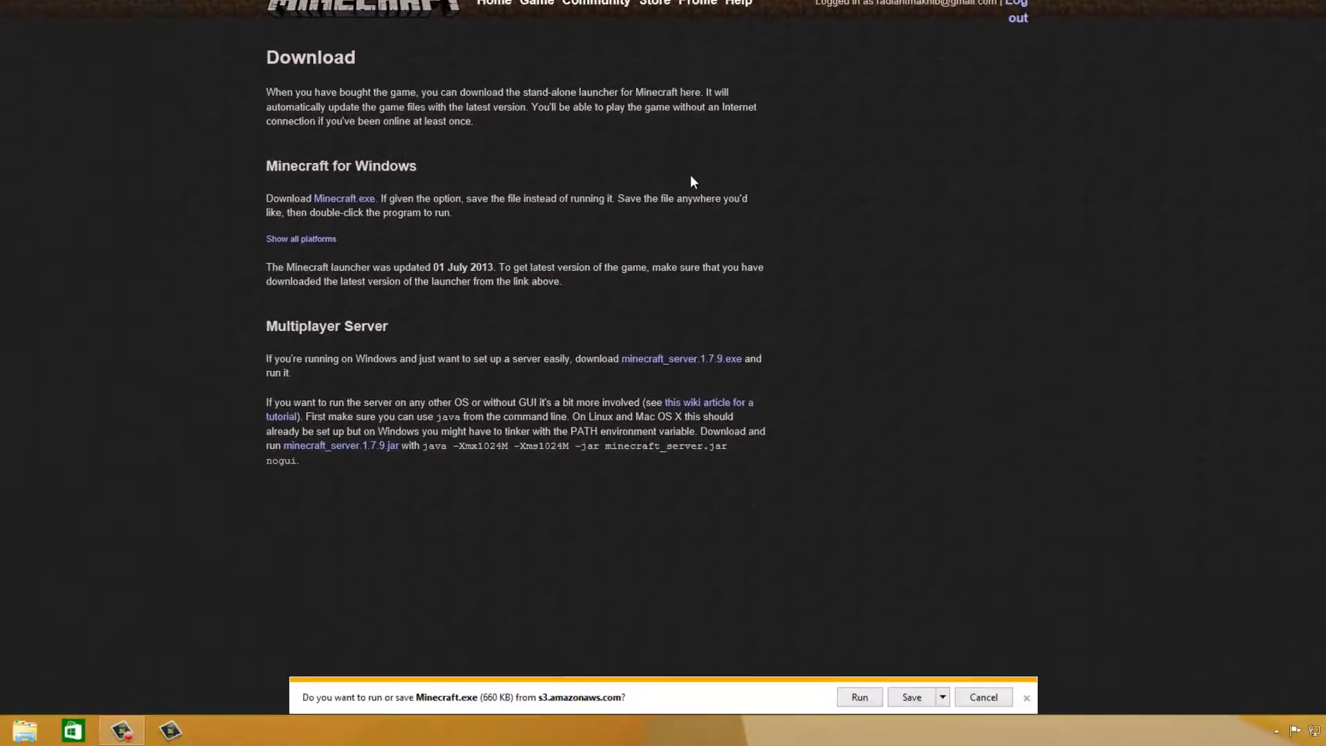
click(941, 696)
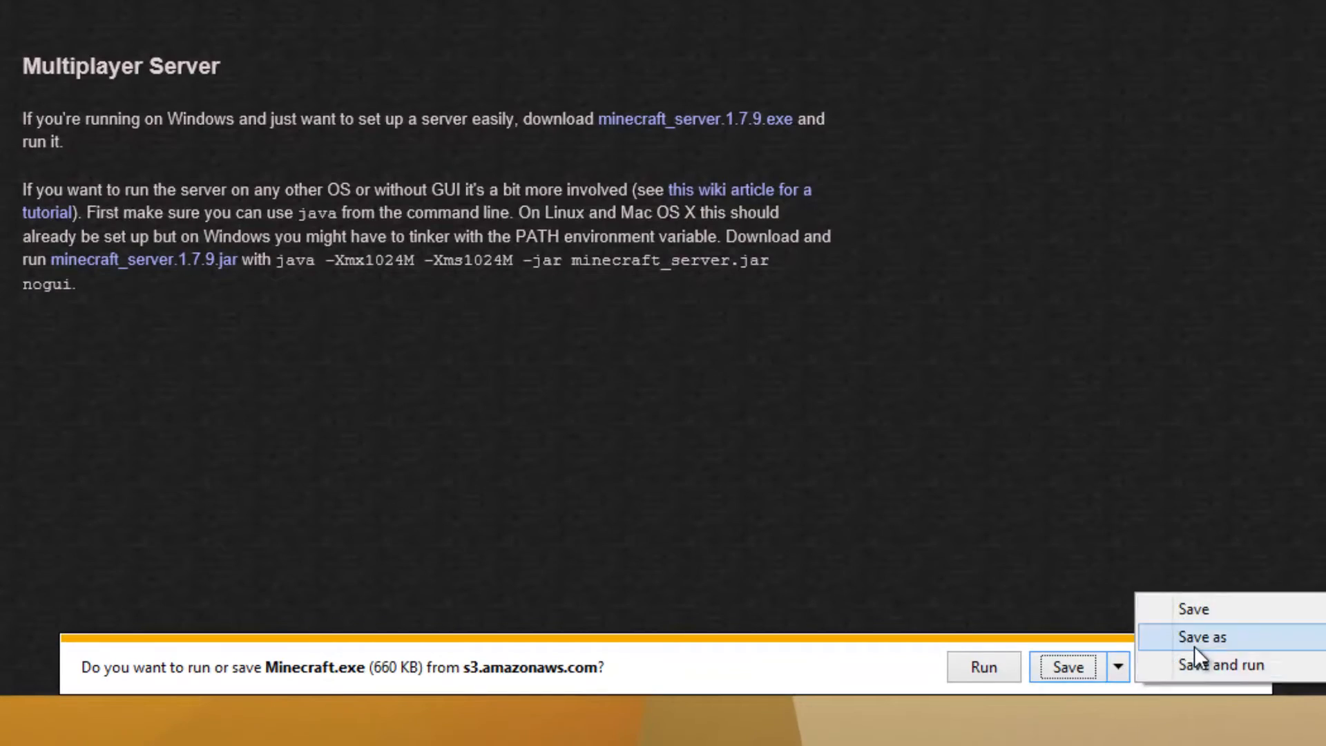
click(1200, 637)
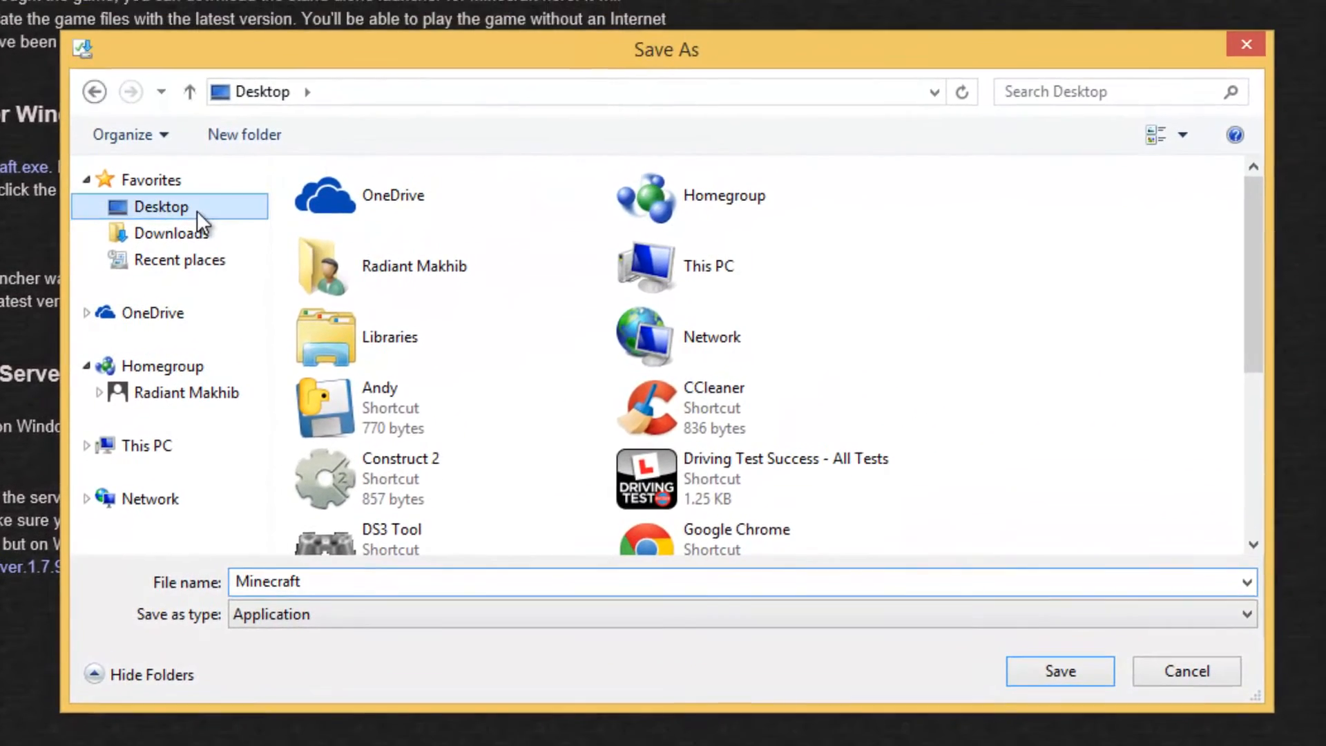
click(1059, 672)
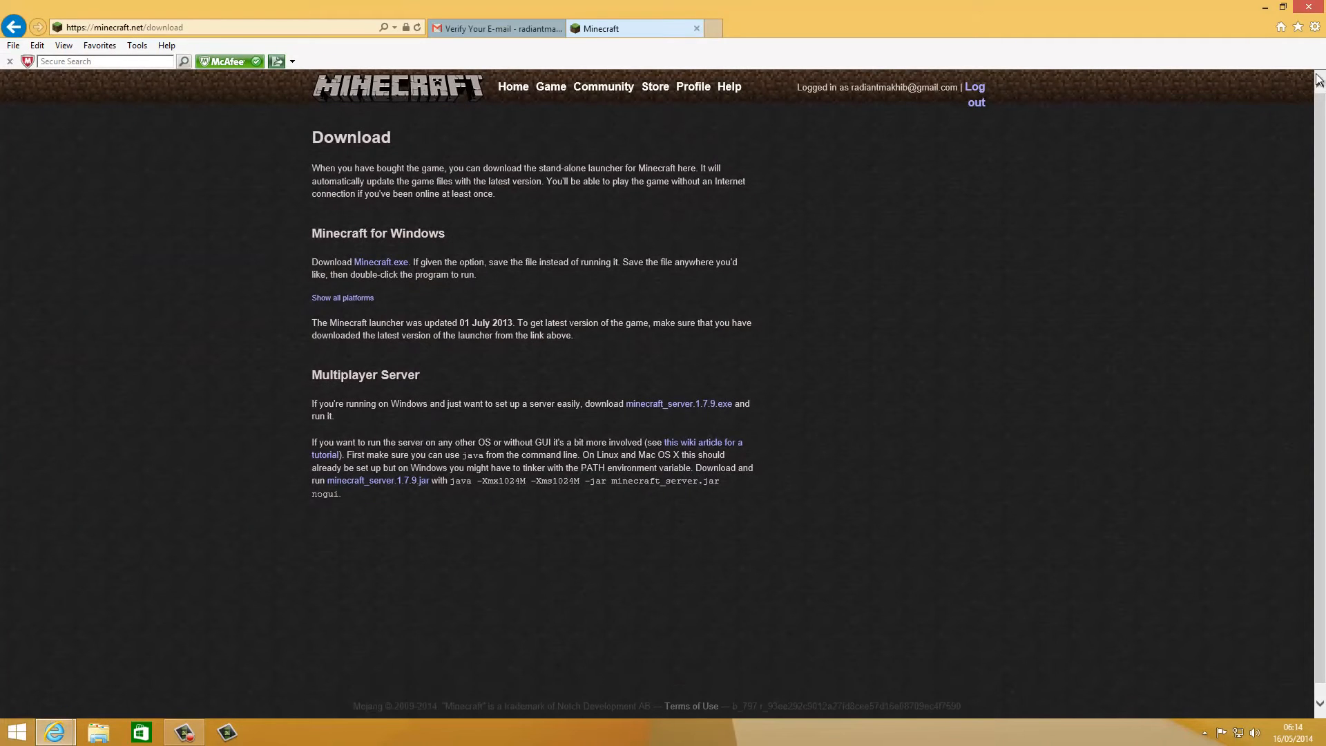
Minimise the browser and start the Minecraft launcher from its desktop icon
click(1313, 8)
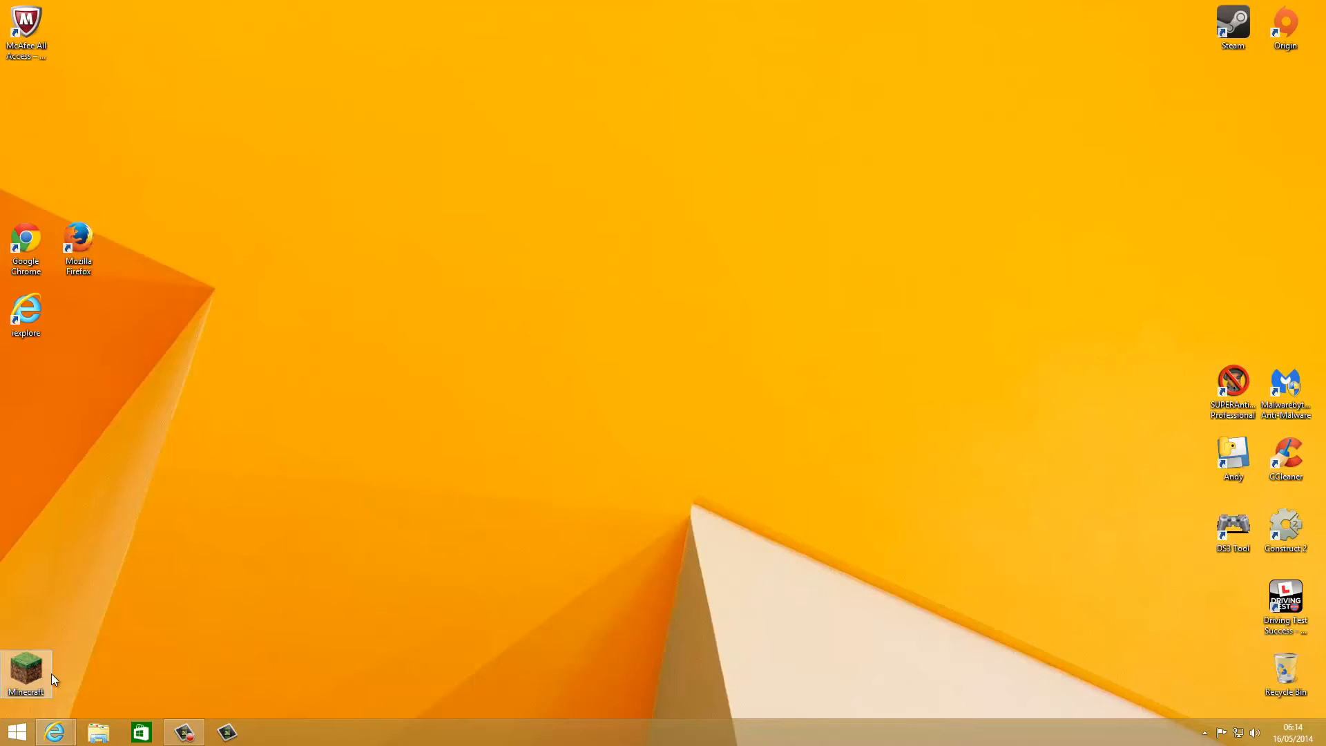
double_click(25, 671)
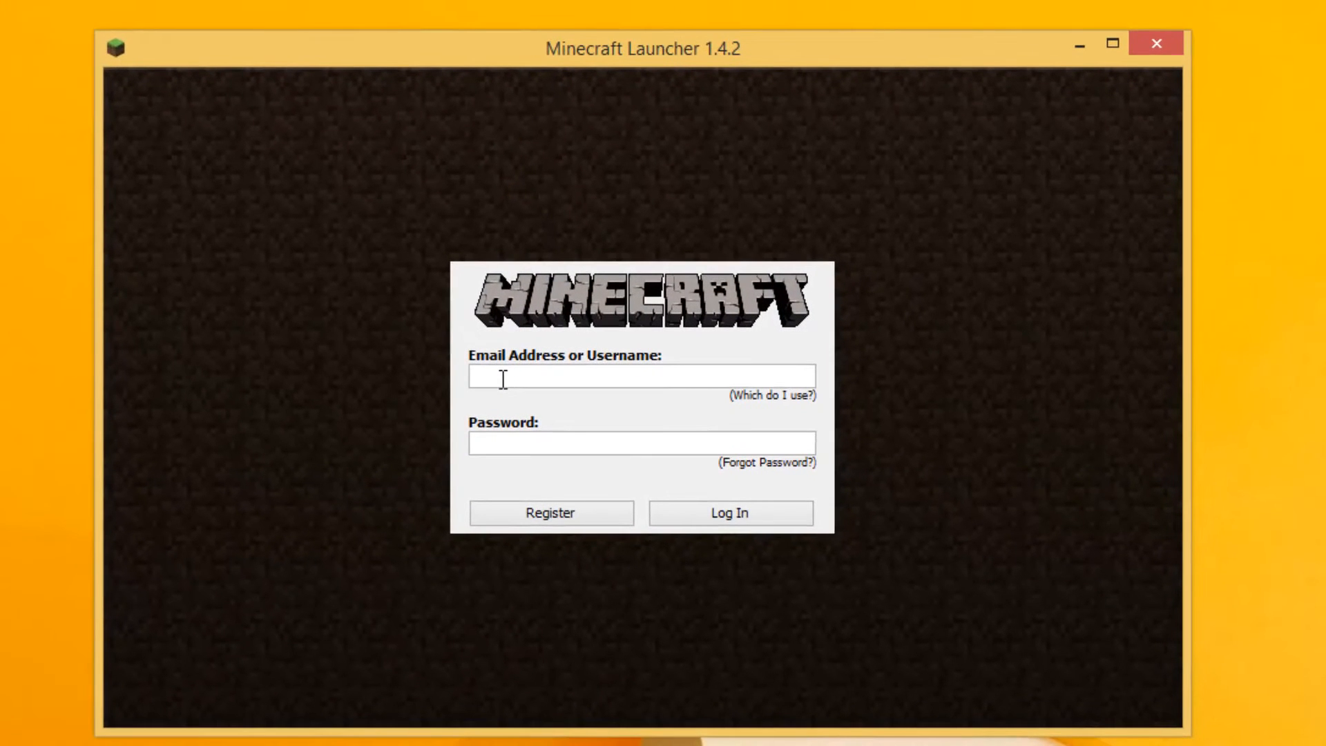
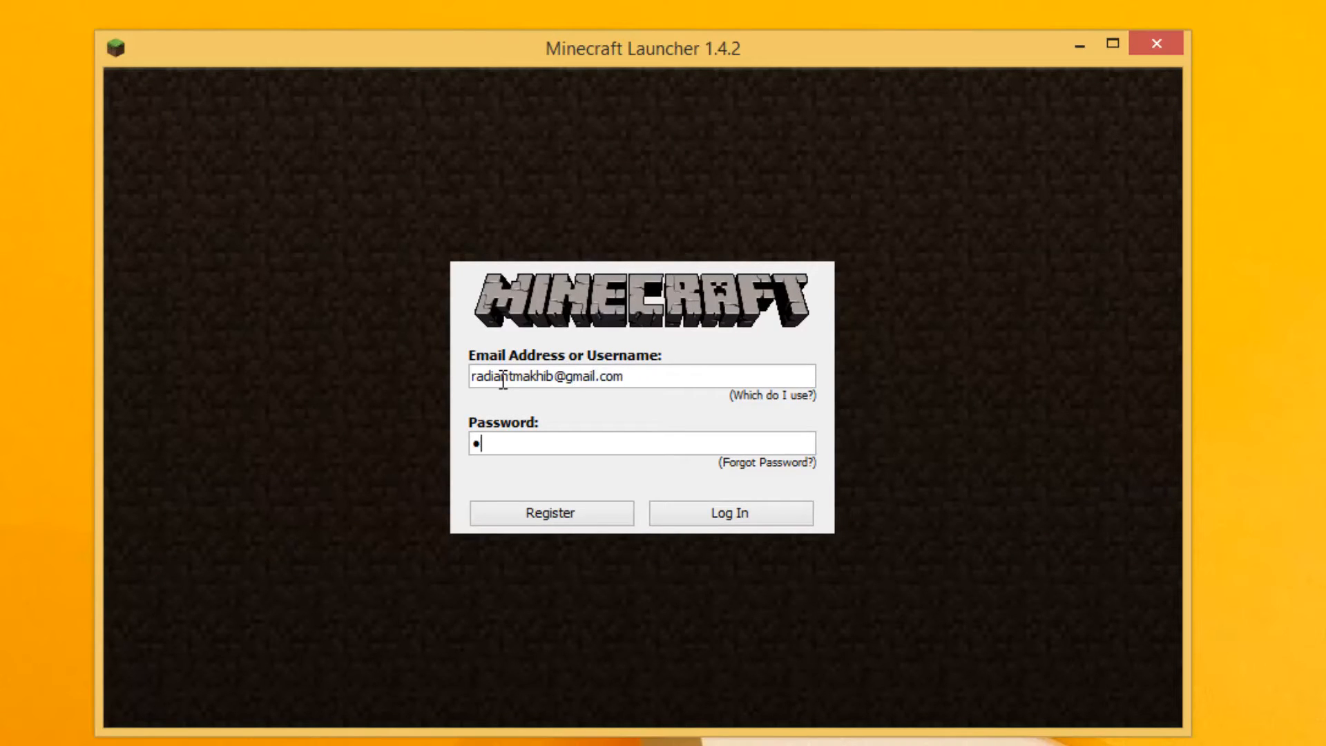
Log in to the launcher with the radiantma... account so it shows Ready to play Minecraft 1.7.9
click(729, 513)
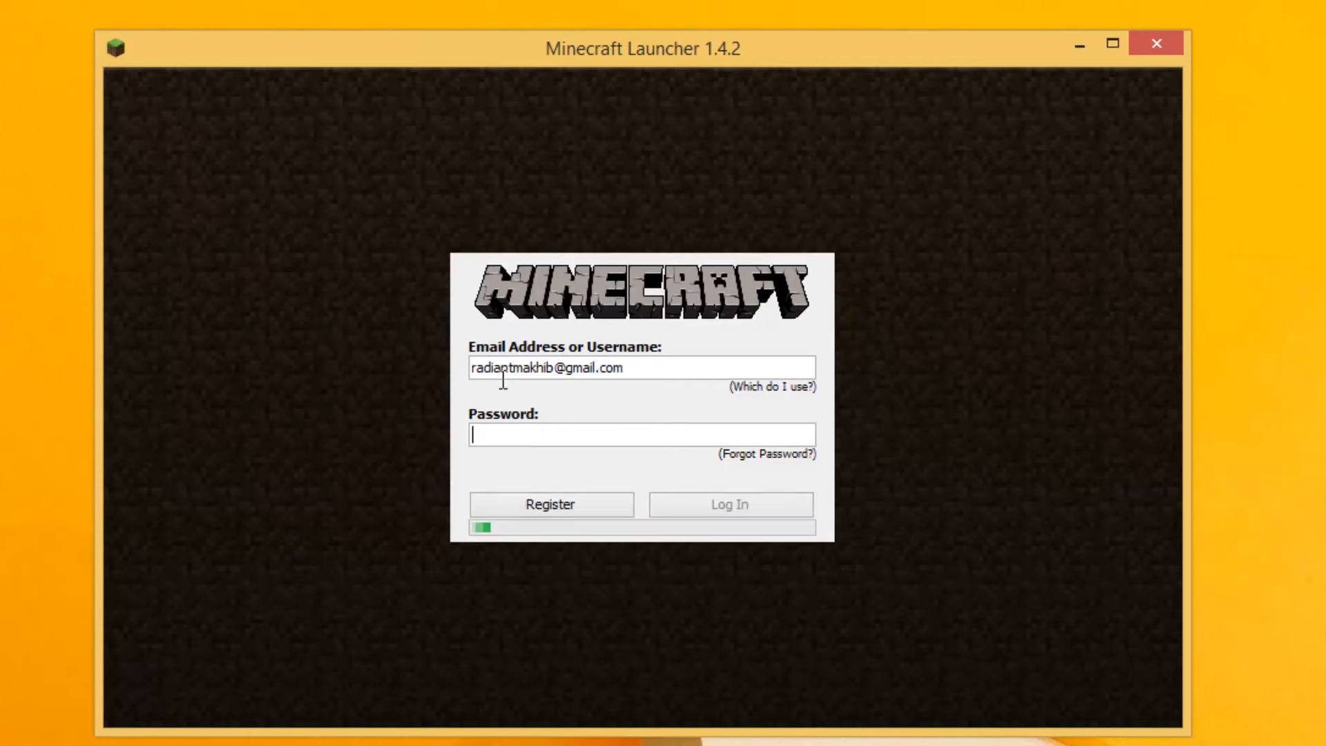
click(730, 504)
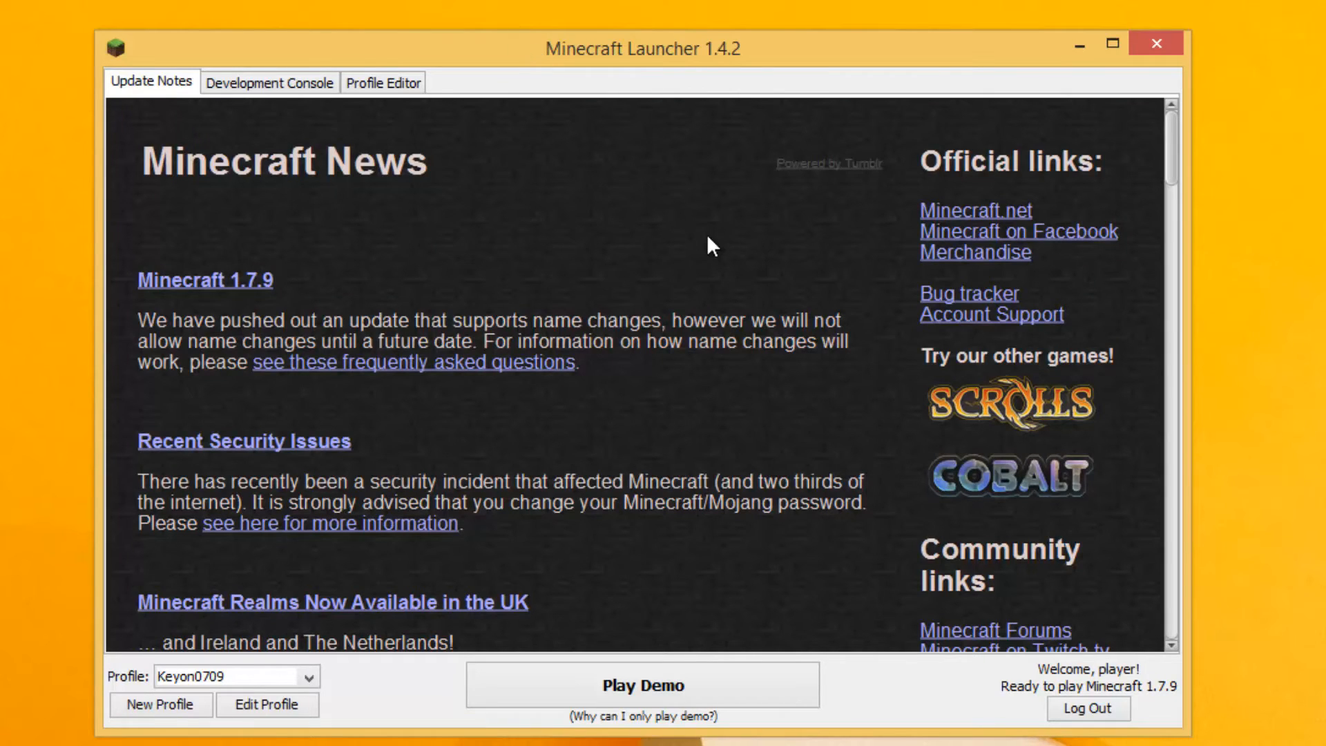
mouse_move(401, 703)
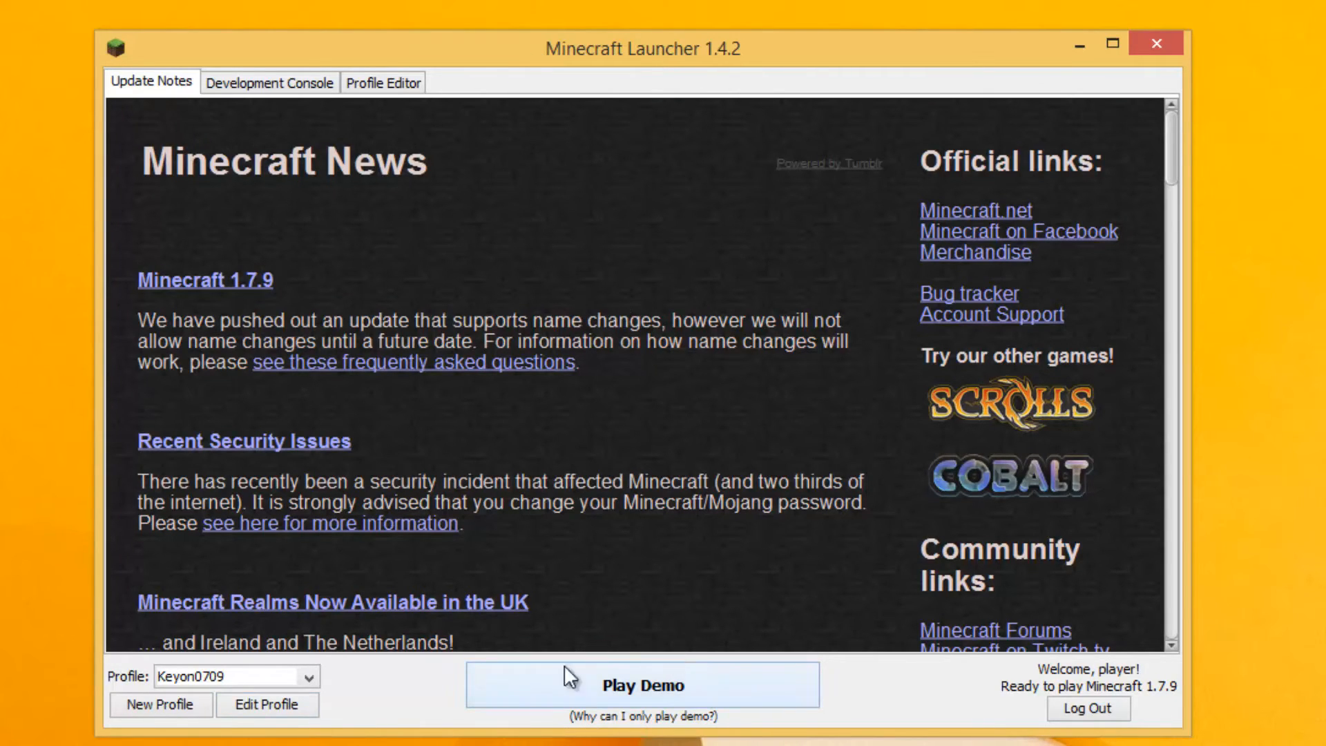
mouse_move(747, 677)
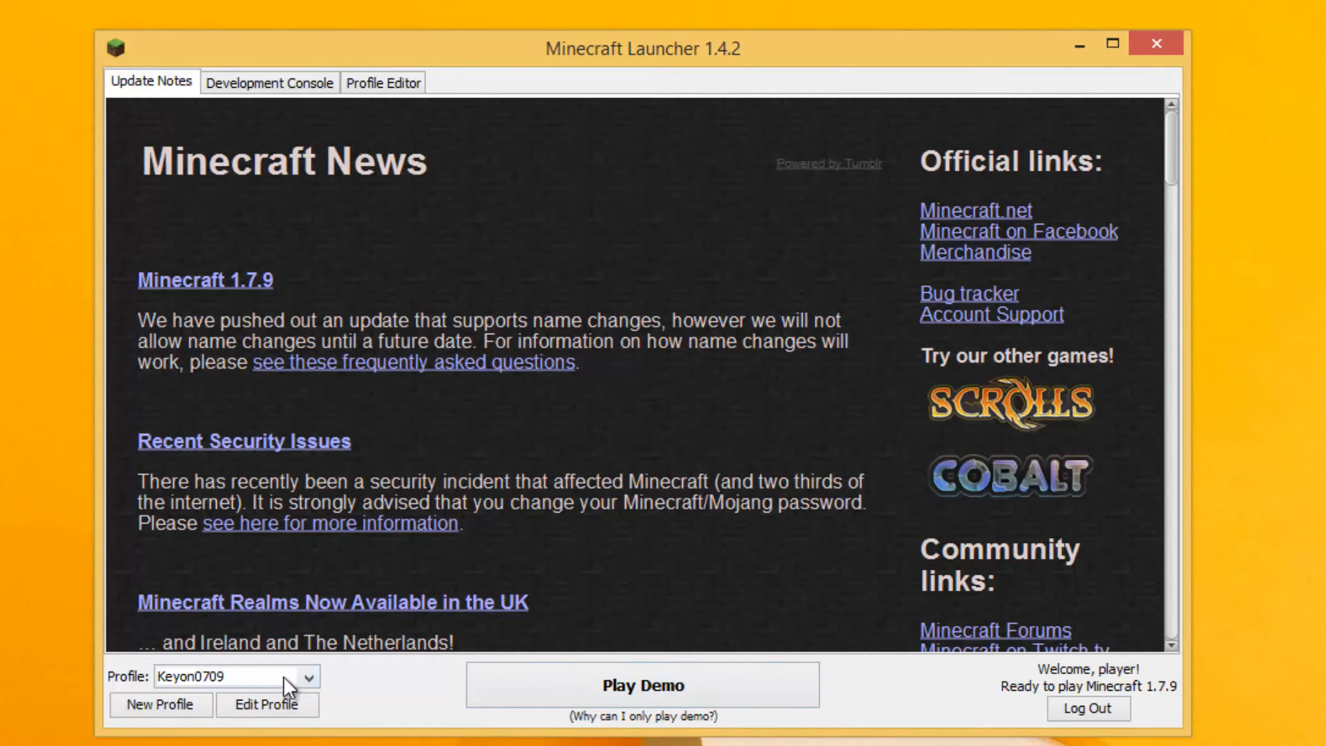
mouse_move(350, 675)
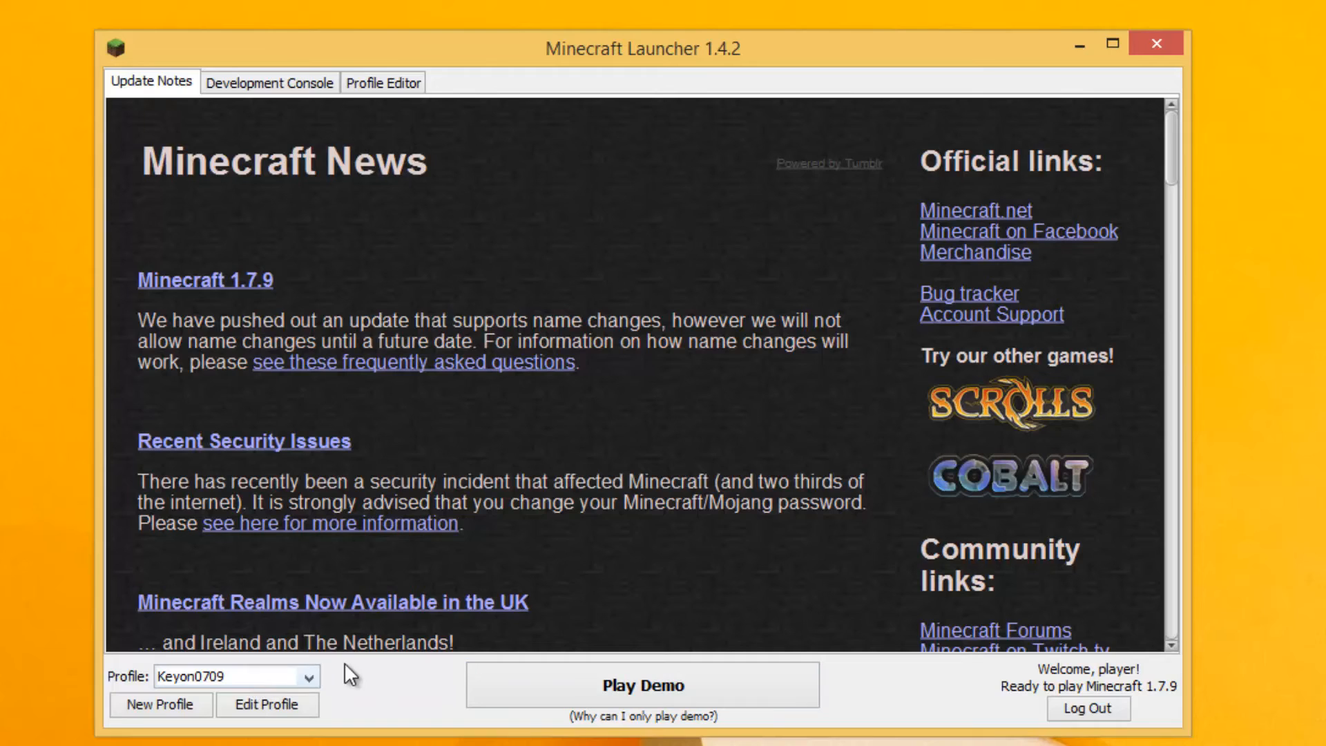
mouse_move(314, 683)
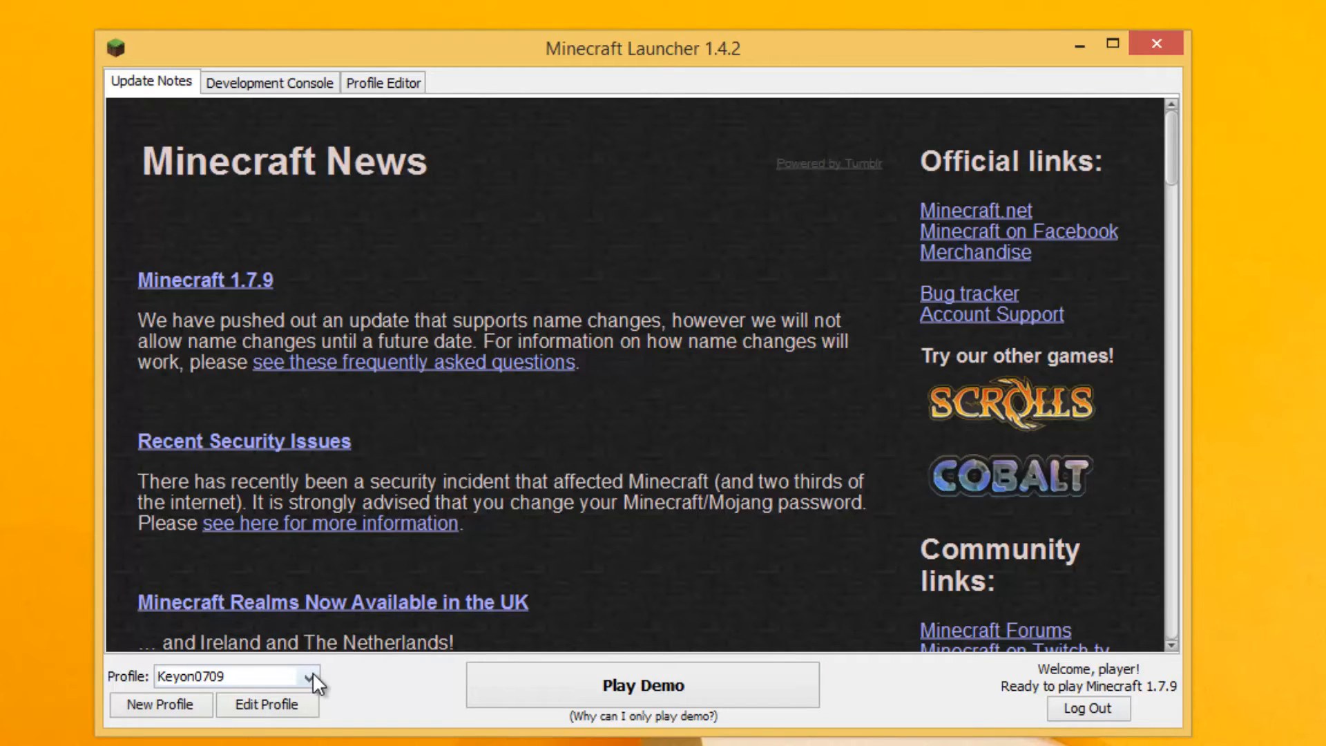
mouse_move(287, 694)
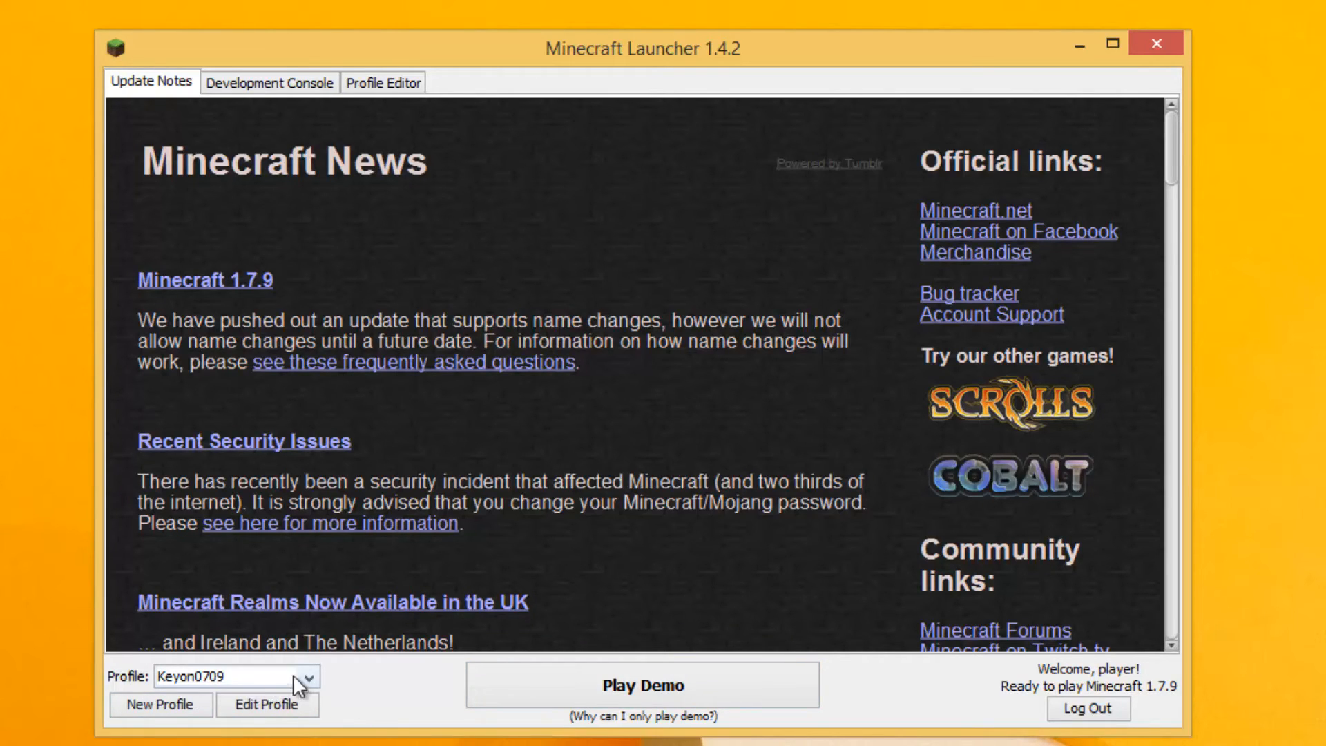
mouse_move(796, 677)
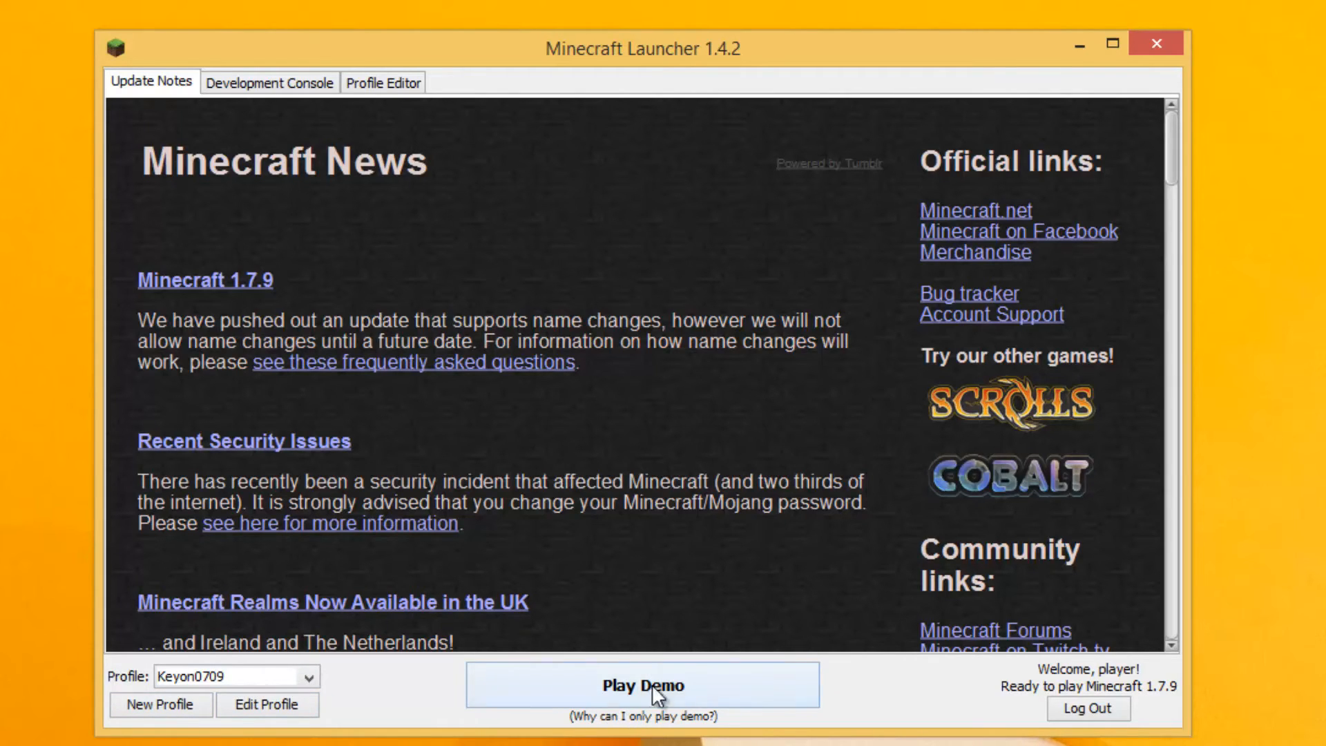
mouse_move(613, 721)
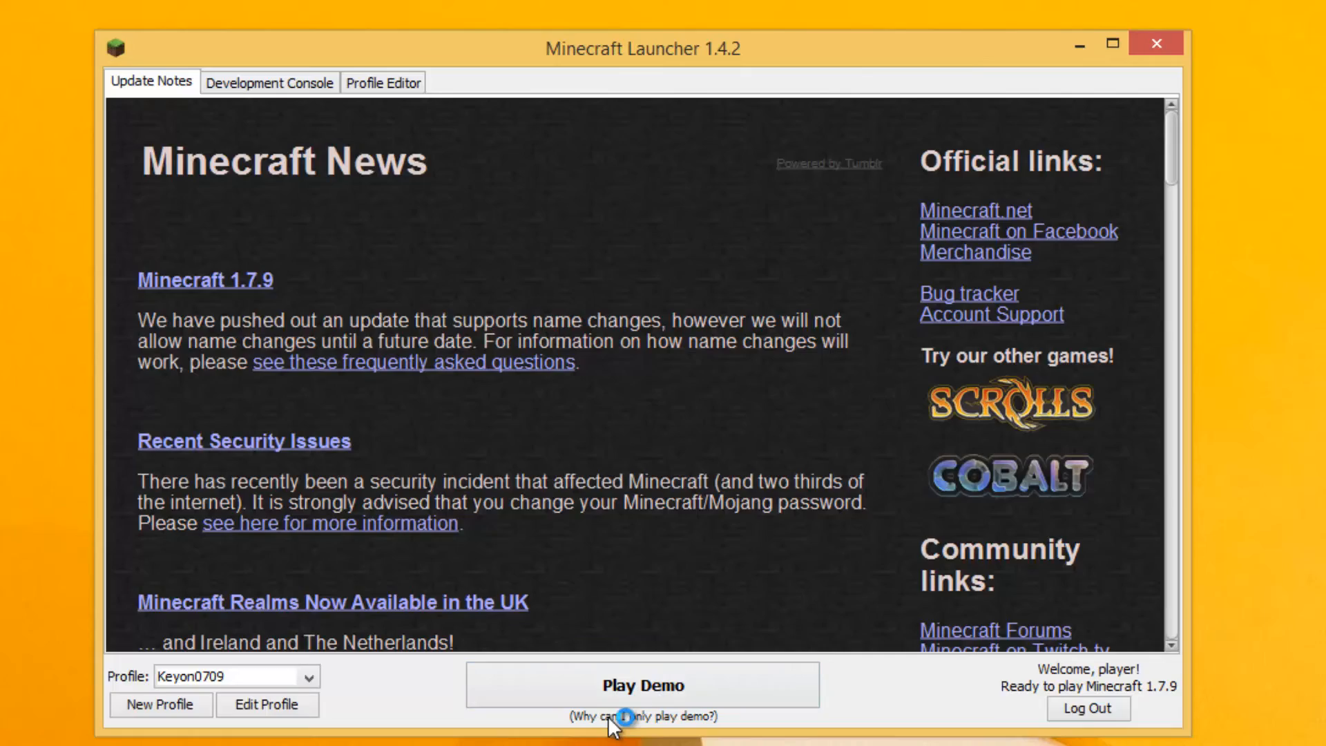
Read Mojang's 'Why can I only play demo?' support page in the browser
click(620, 717)
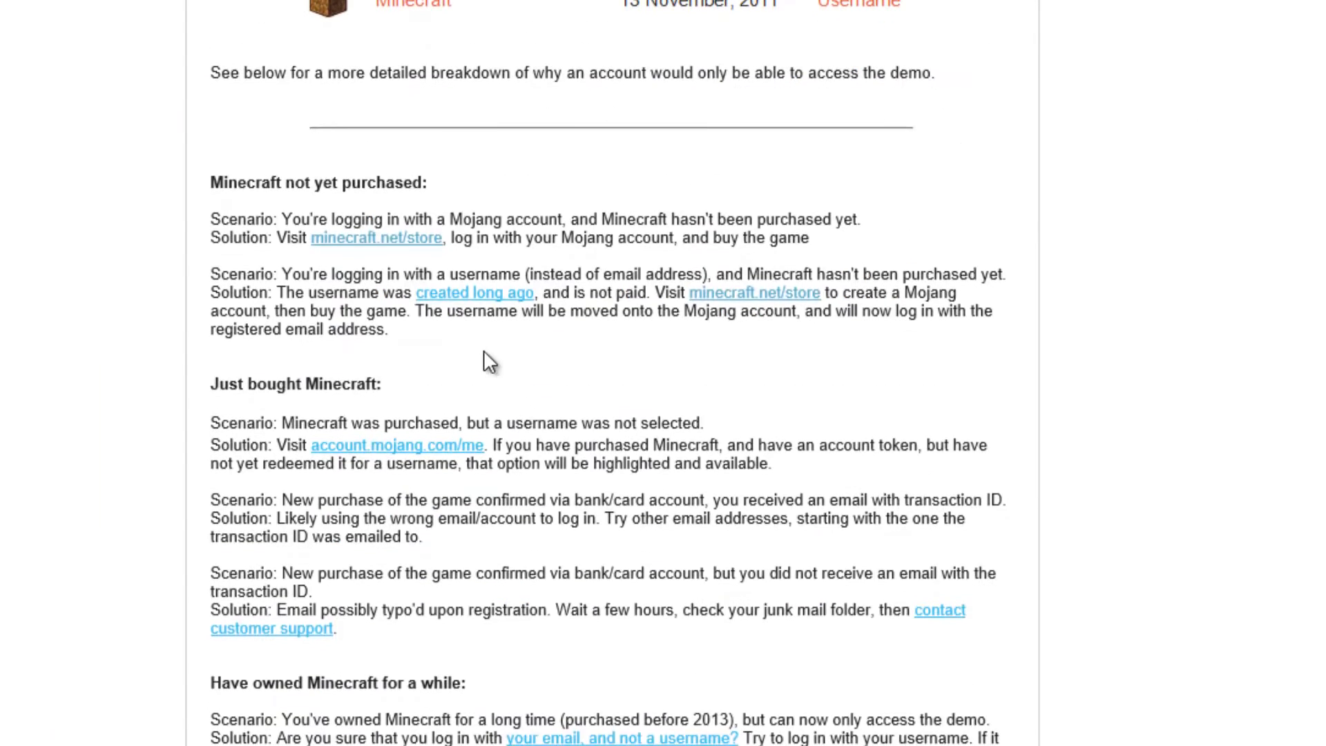
scroll(down, 3)
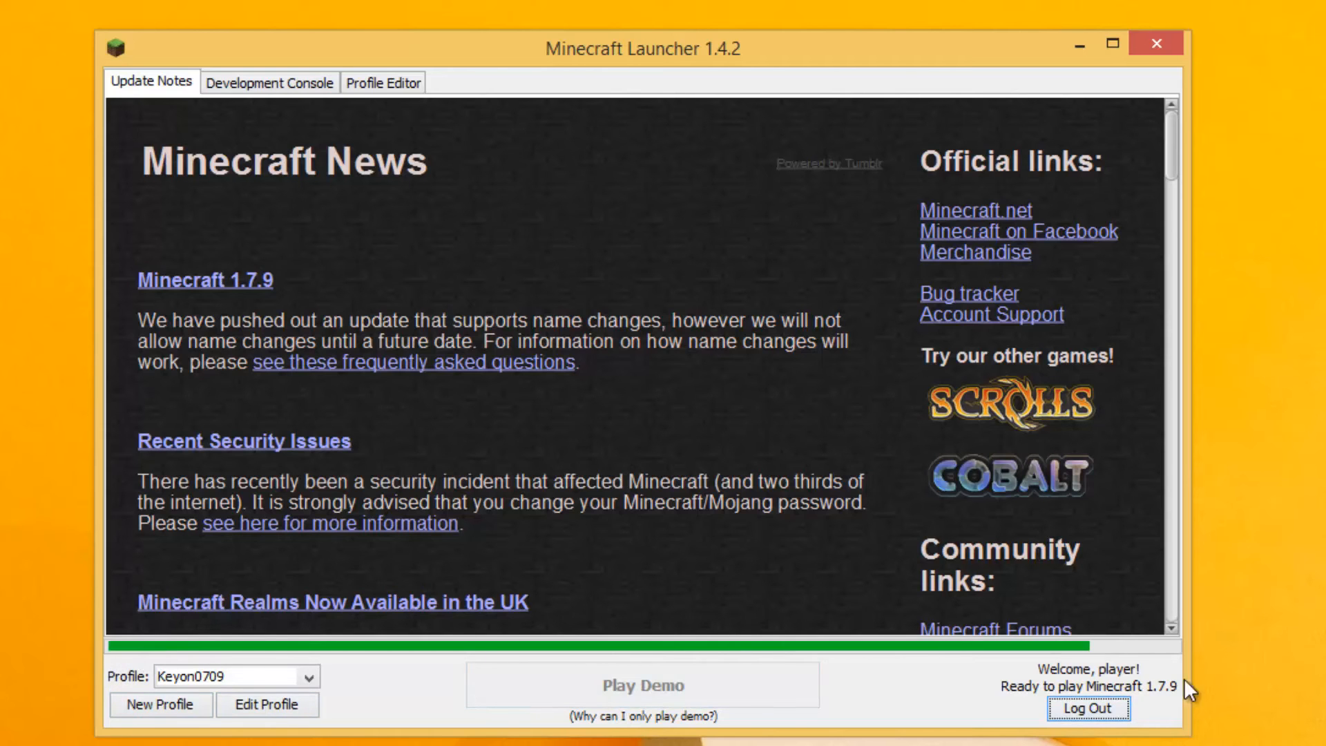
Launch the Minecraft 1.7.9 demo from the launcher's Play Demo button
click(643, 685)
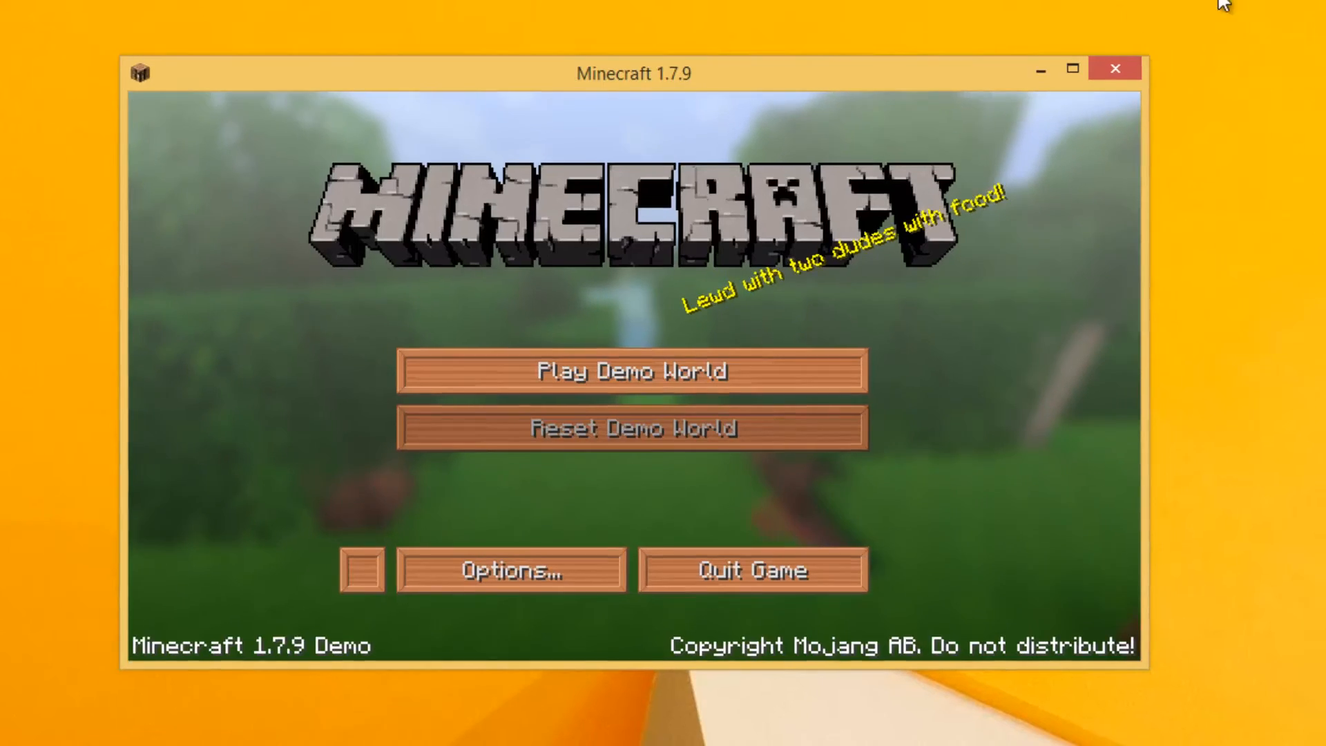
Remove DragonDance_3.zip from Selected Resource Packs and return to the title screen
click(510, 570)
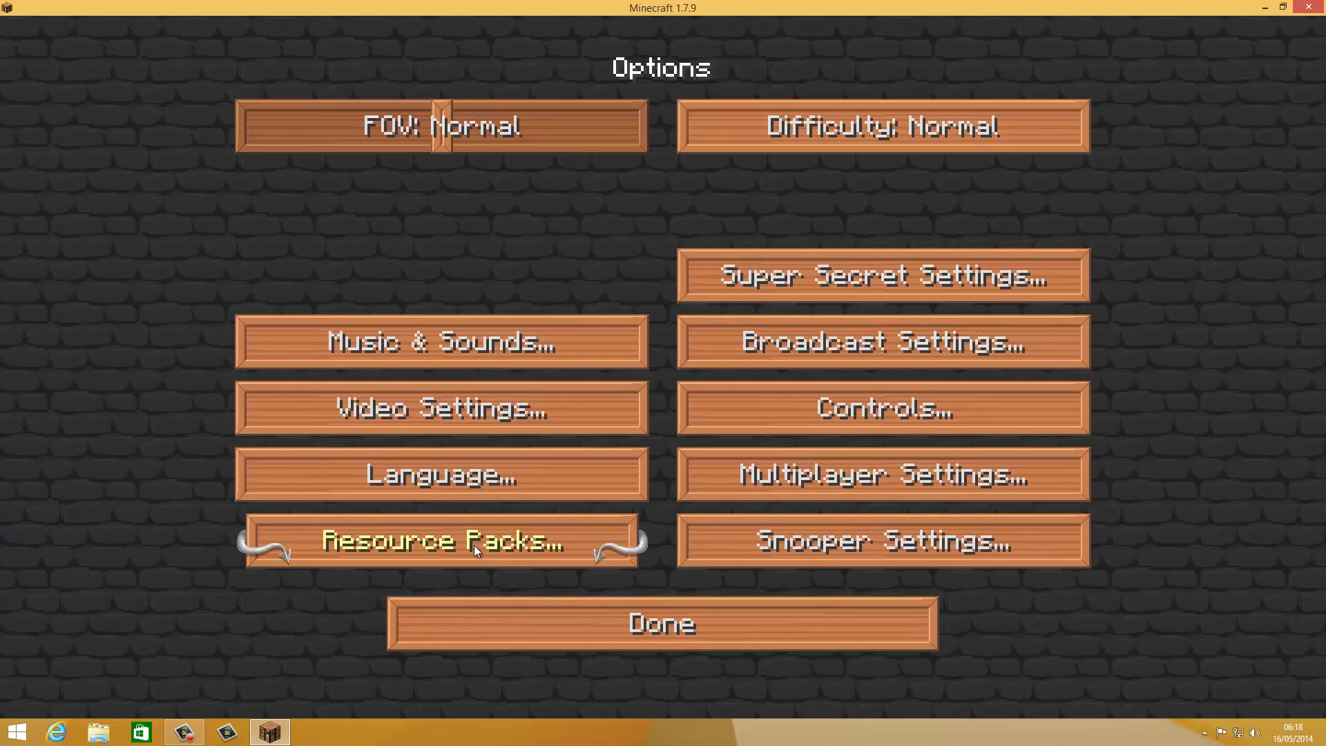
mouse_move(849, 443)
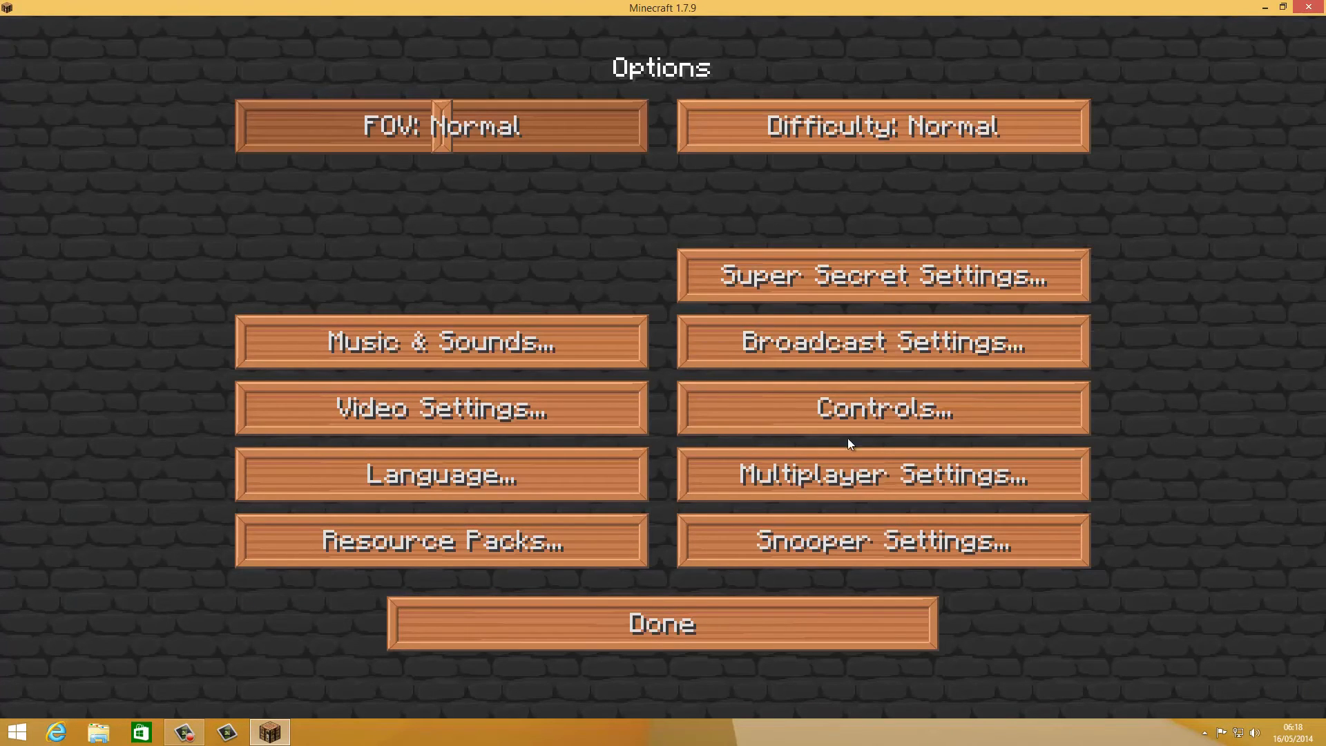
click(439, 540)
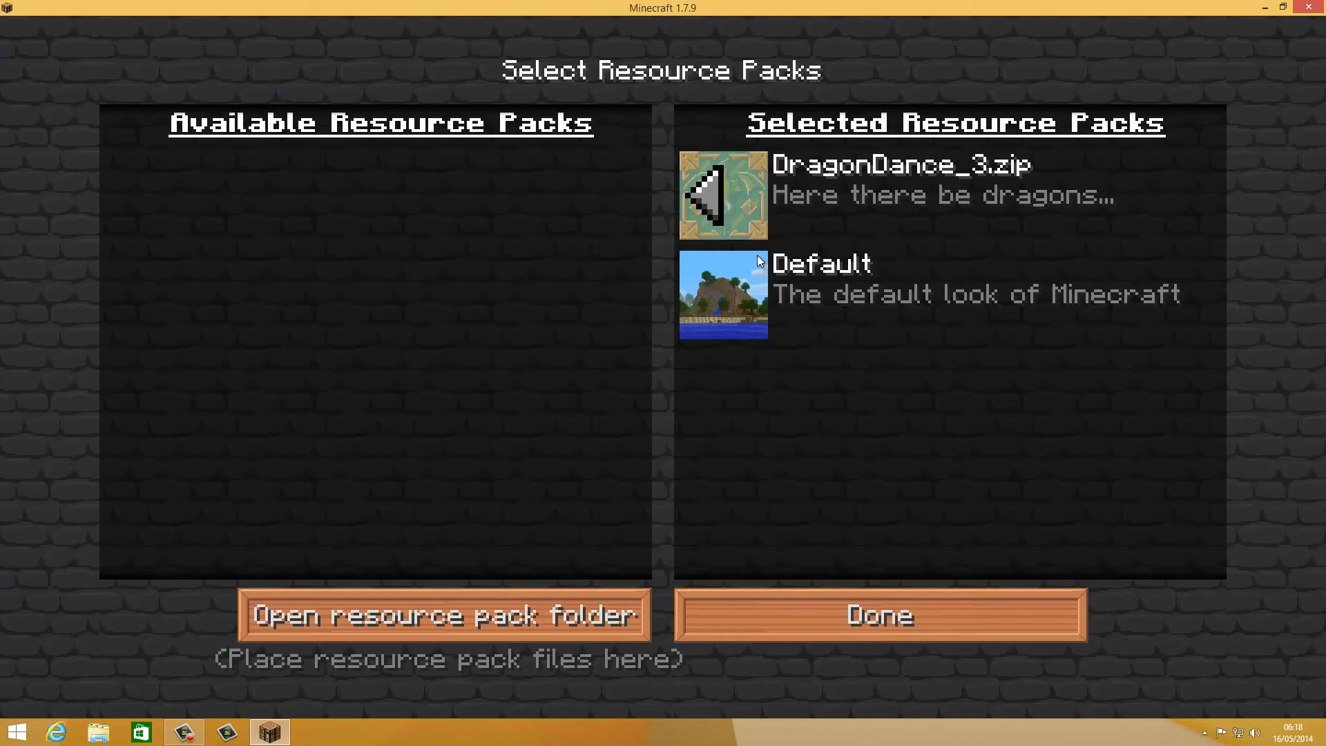
mouse_move(714, 199)
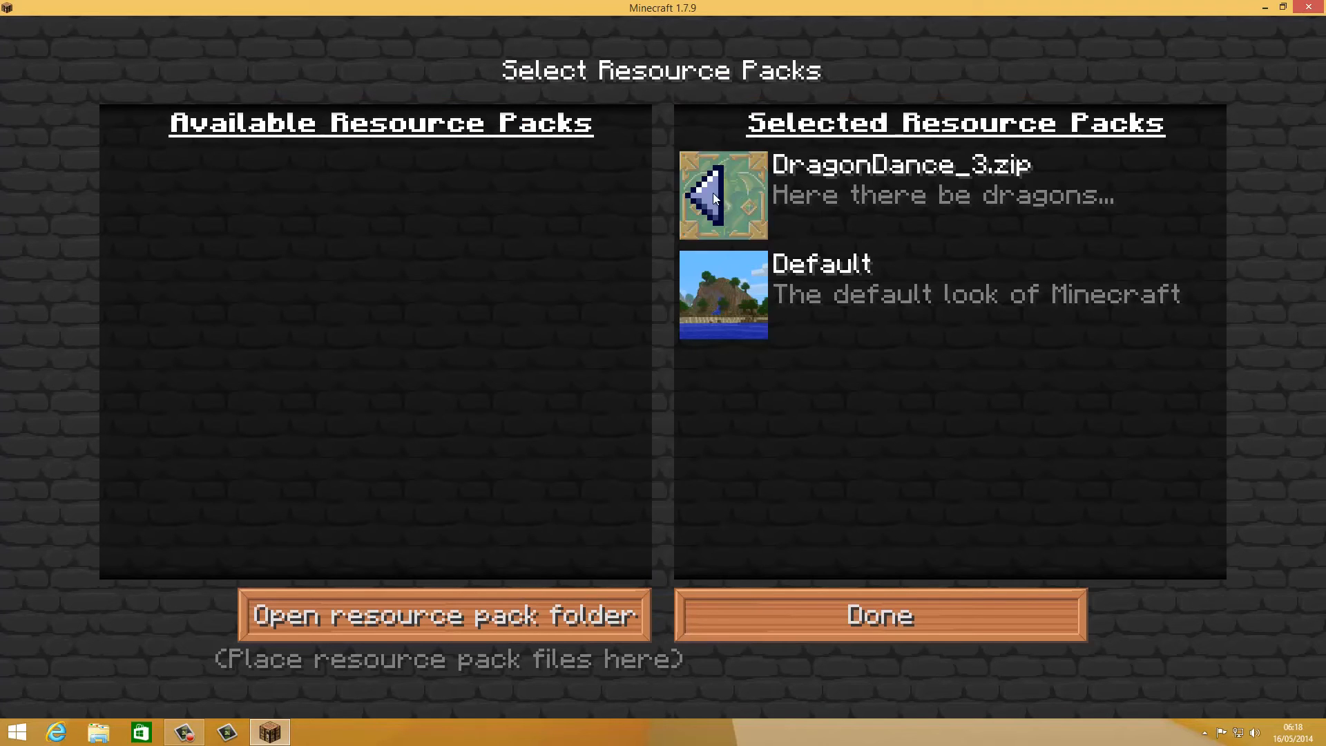
click(879, 615)
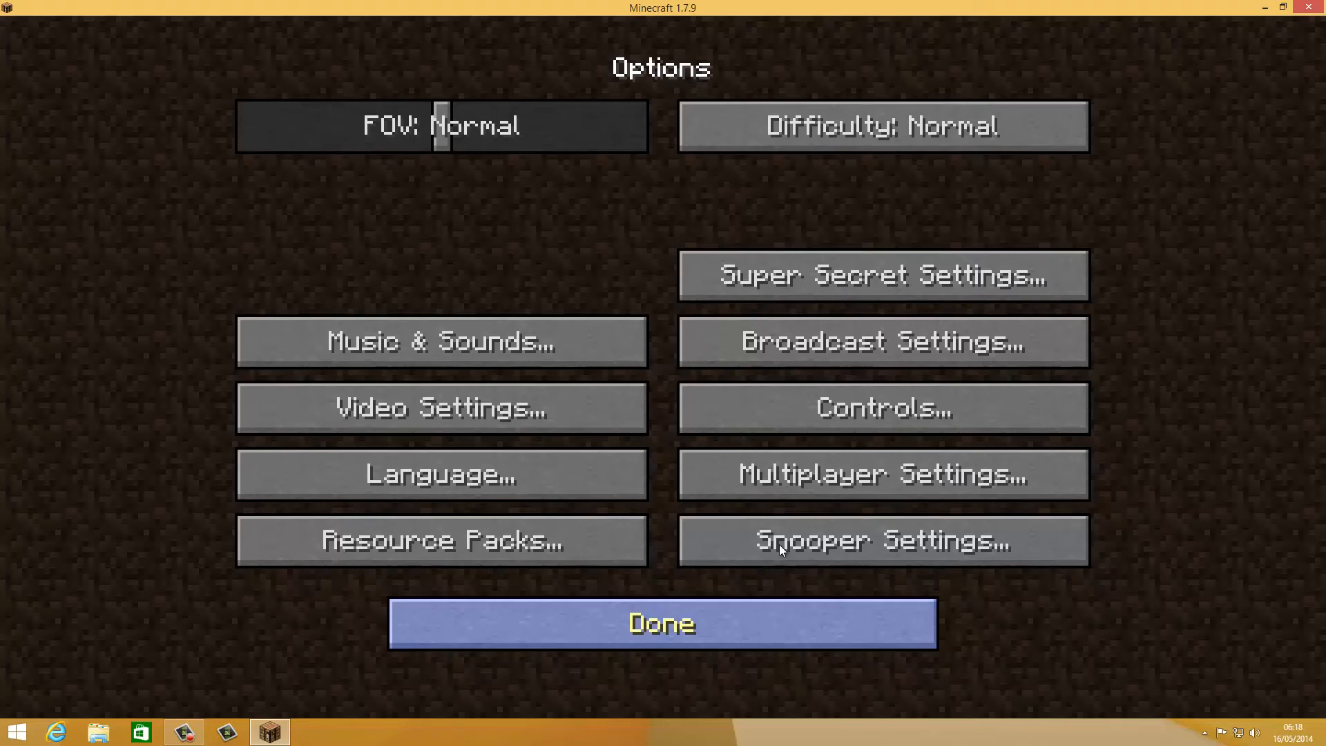
click(662, 623)
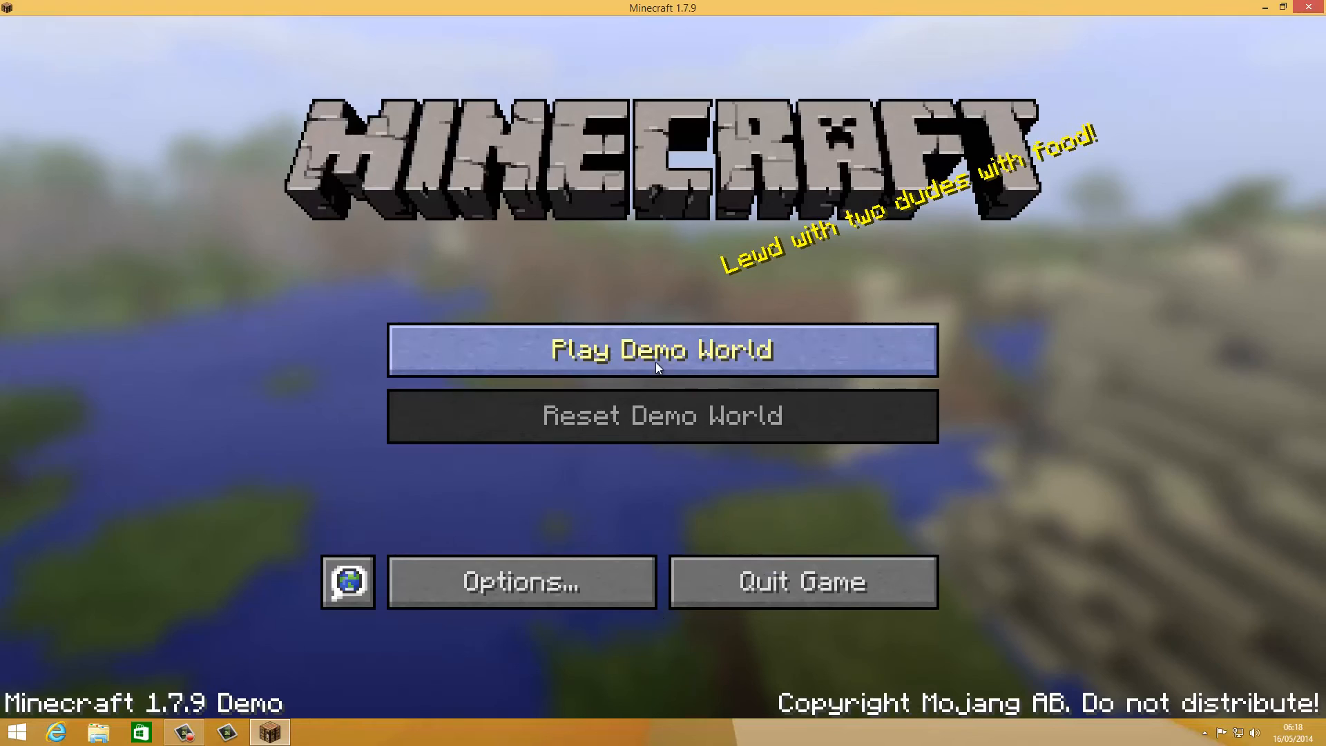
mouse_move(720, 391)
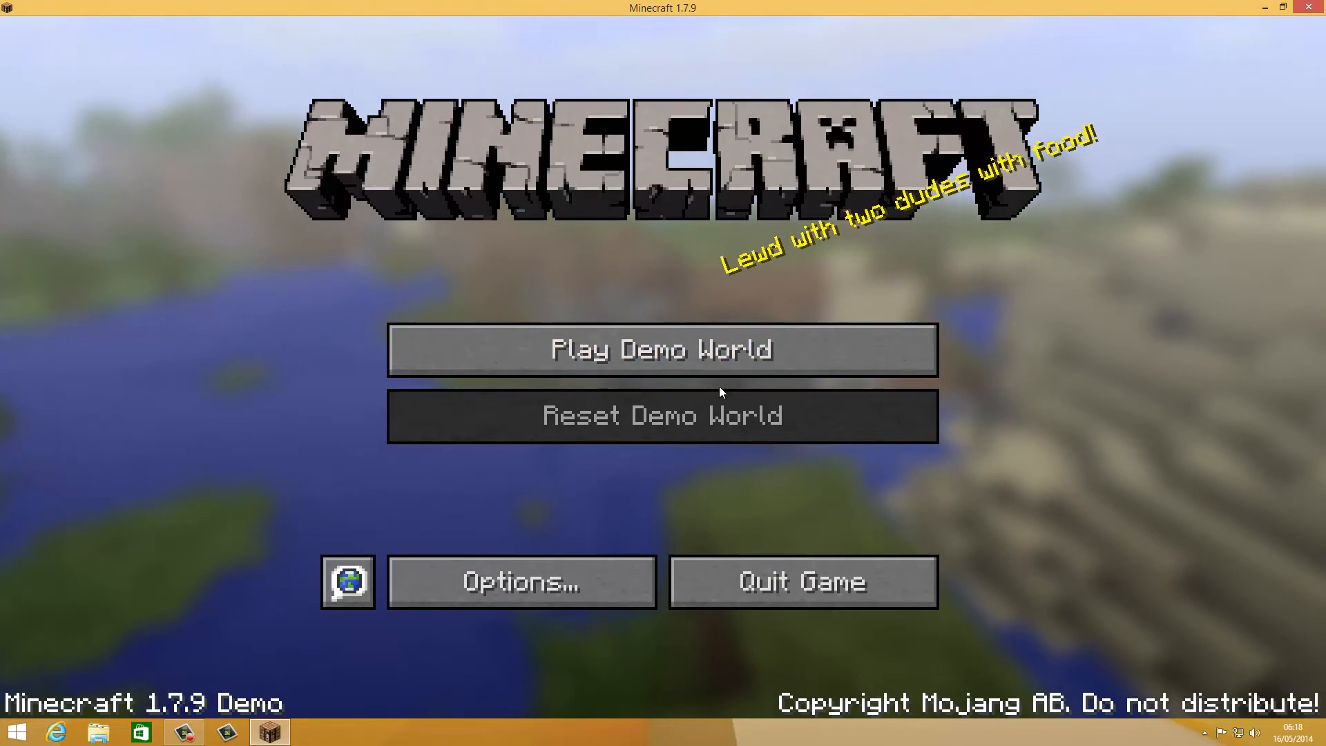
Load the demo world and dismiss the Demo Mode notice with Continue Playing!
click(661, 350)
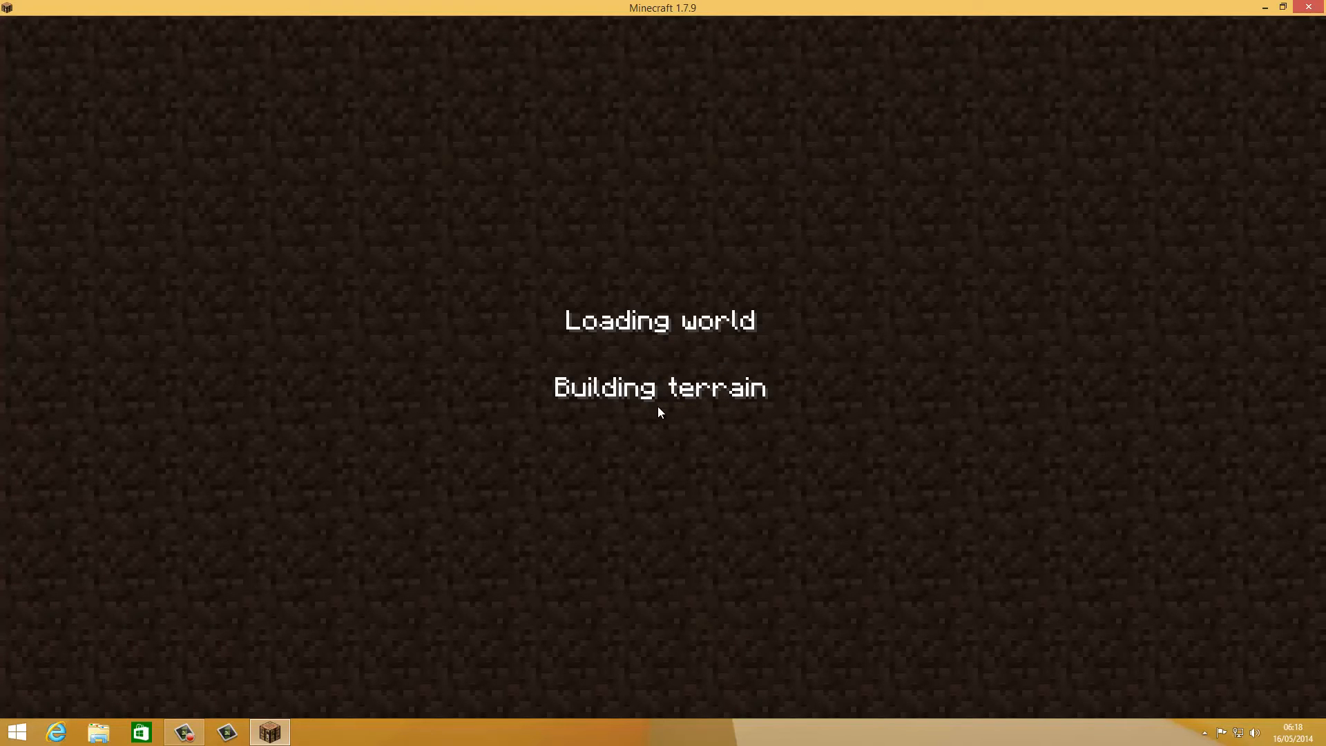
mouse_move(581, 476)
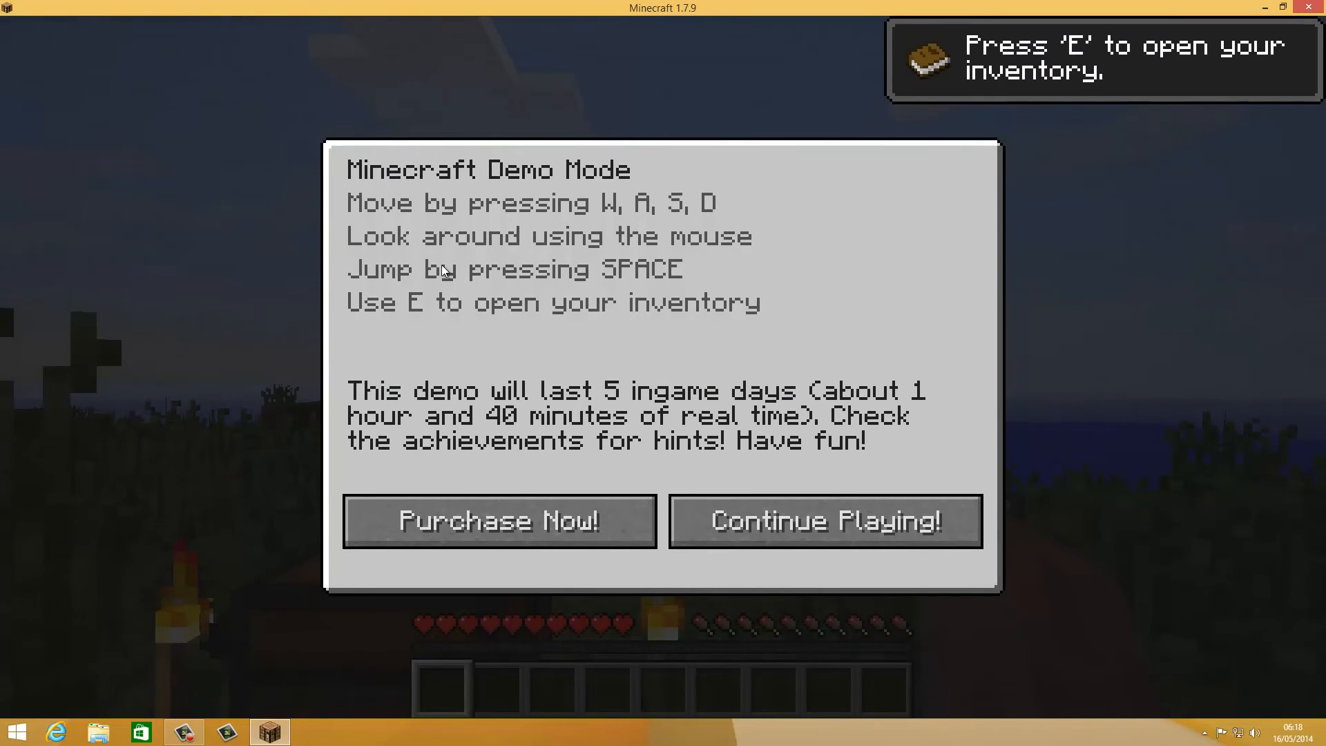
mouse_move(718, 404)
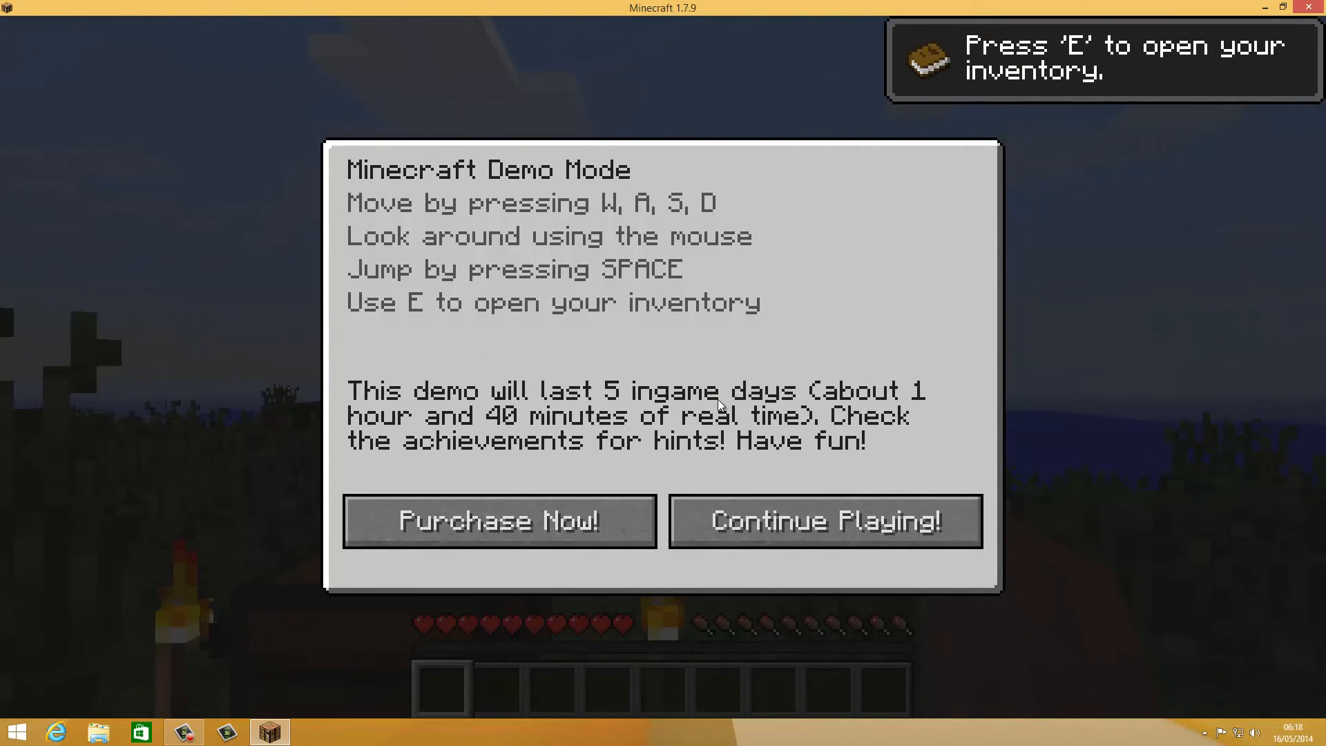
mouse_move(622, 426)
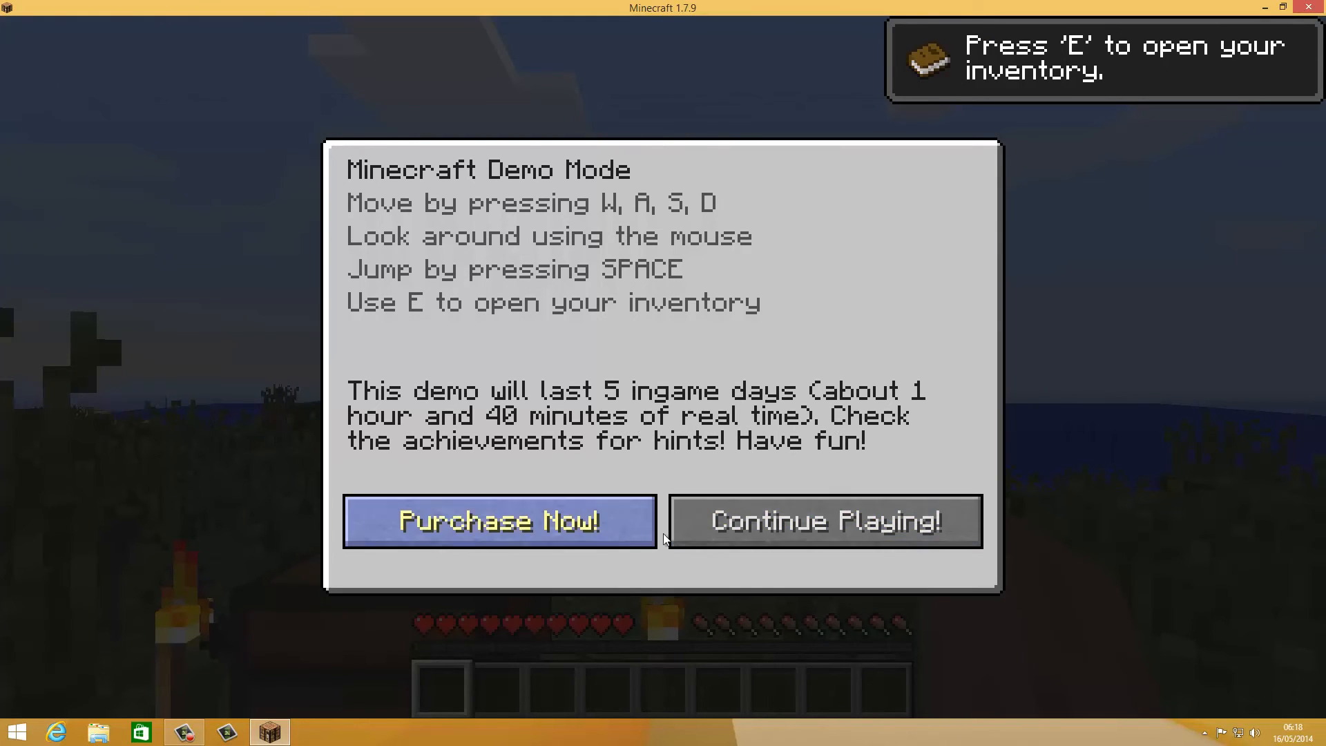
mouse_move(633, 551)
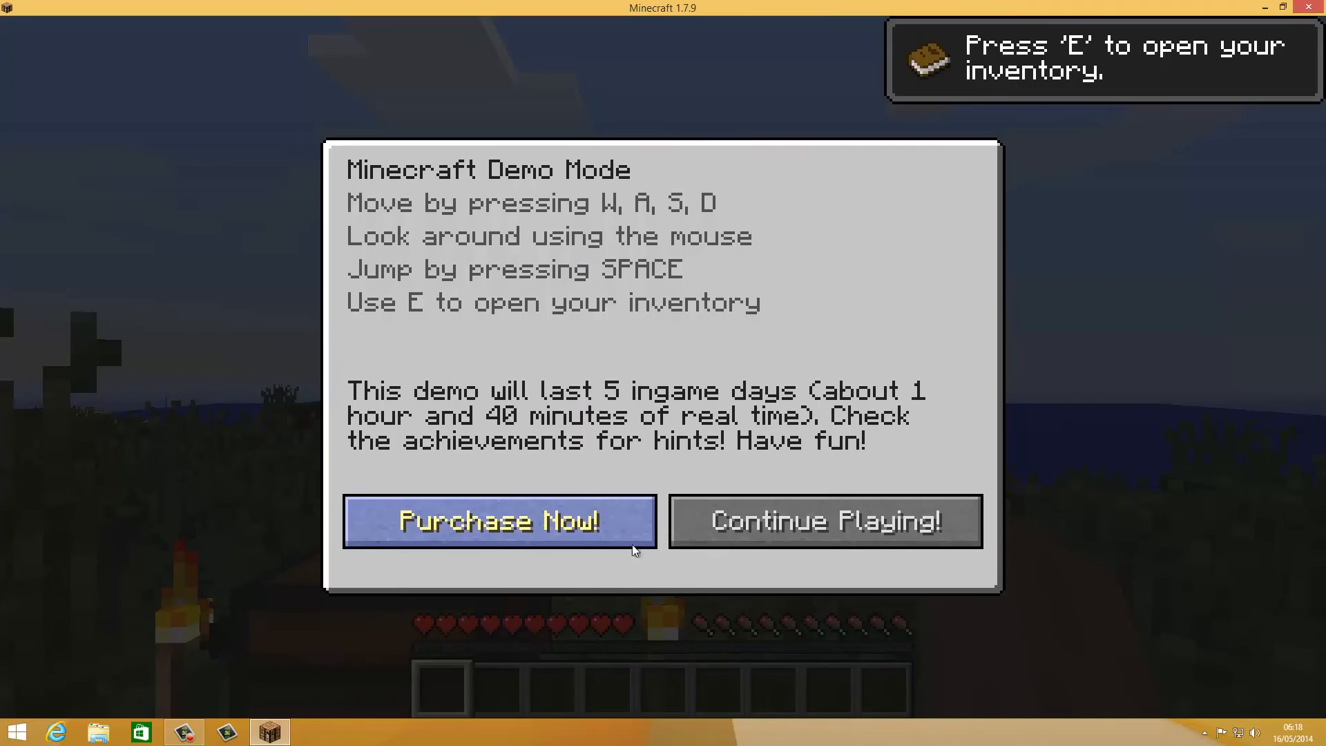
click(823, 521)
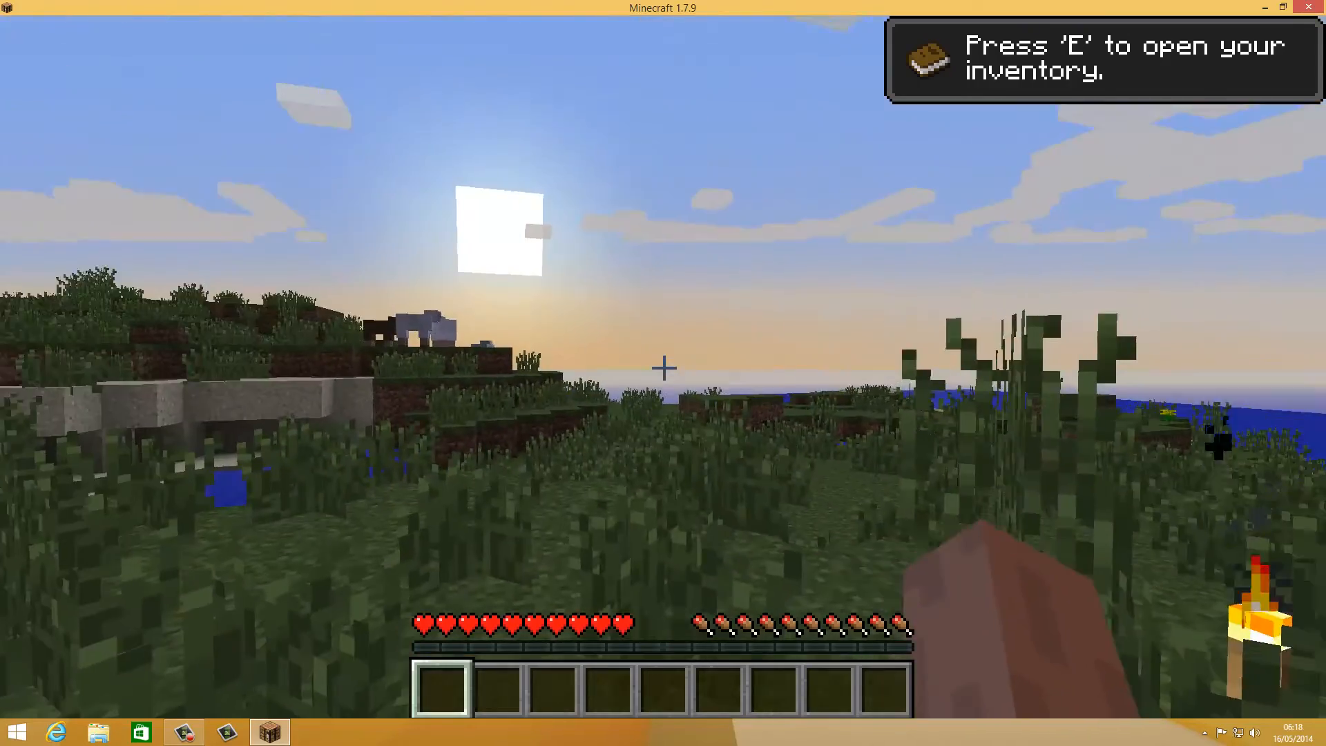
Check the inventory, earning Taking Inventory, then close the starter chest after looking inside
key(e)
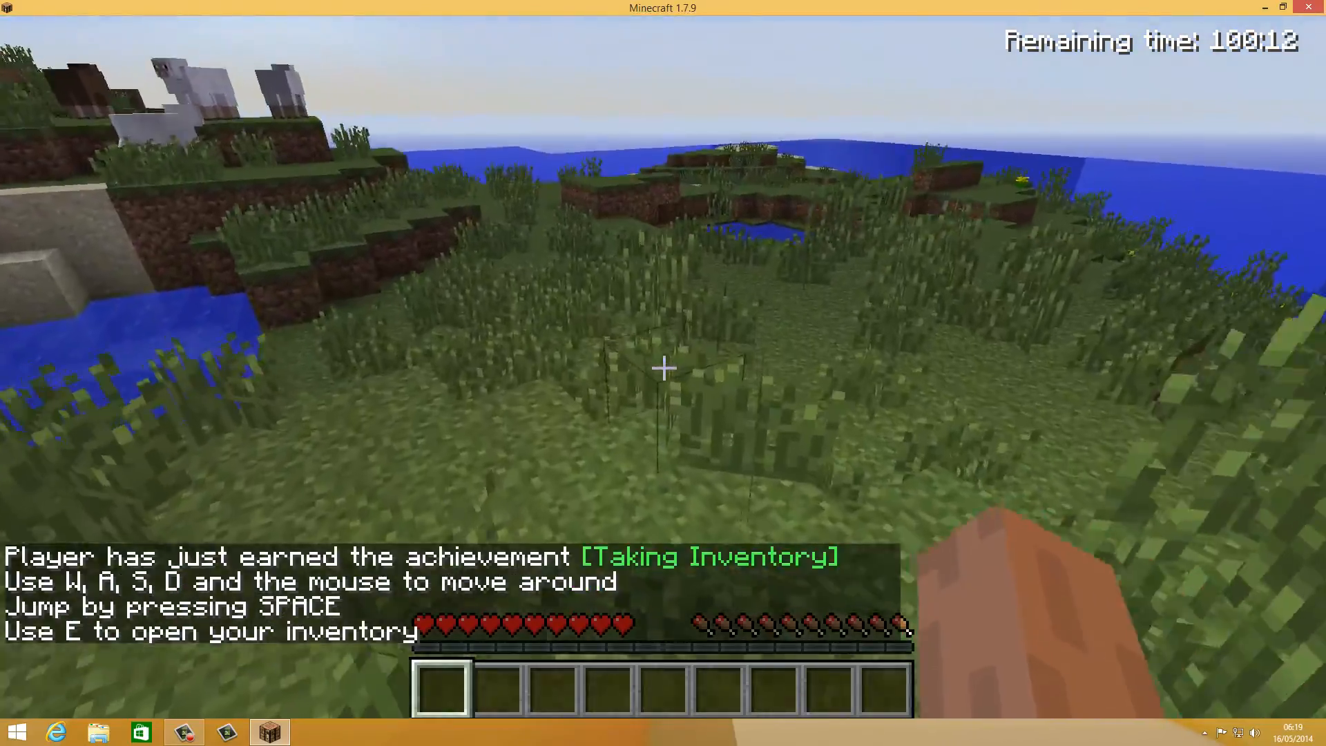
mouse_move(663, 367)
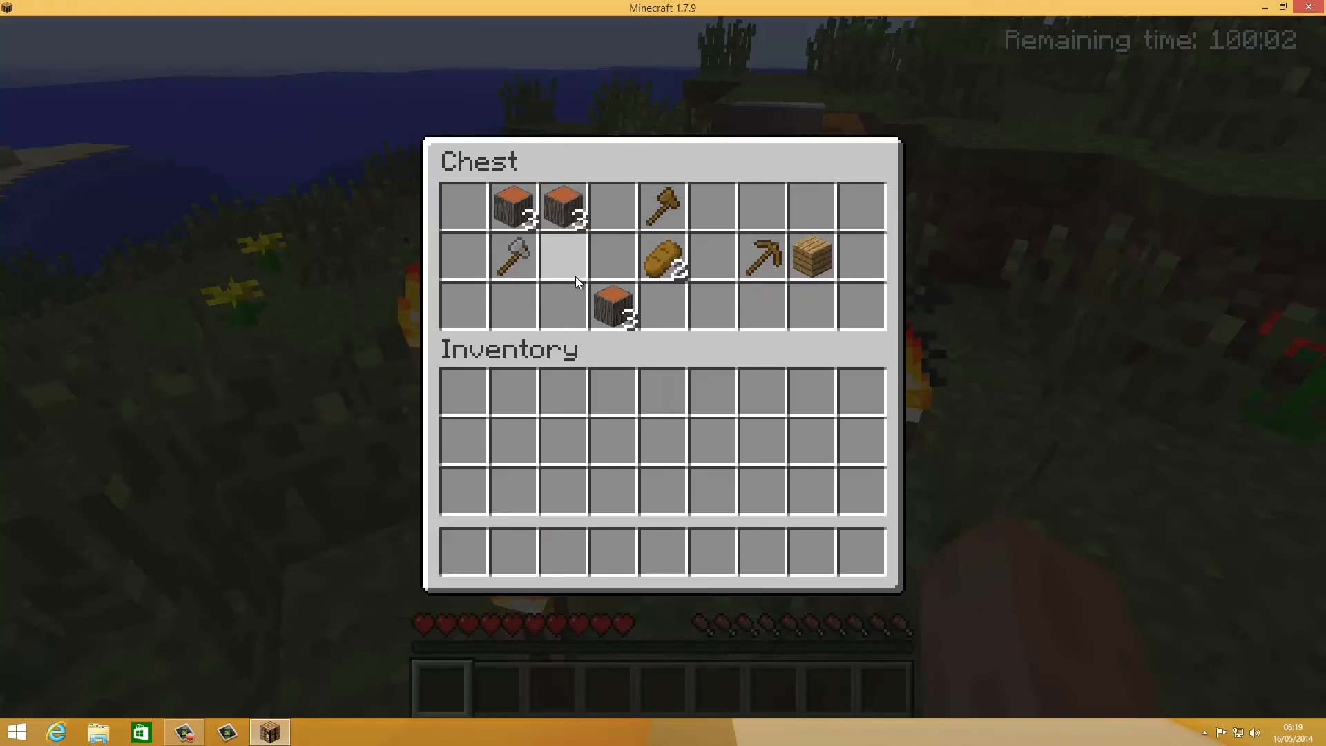
key(Escape)
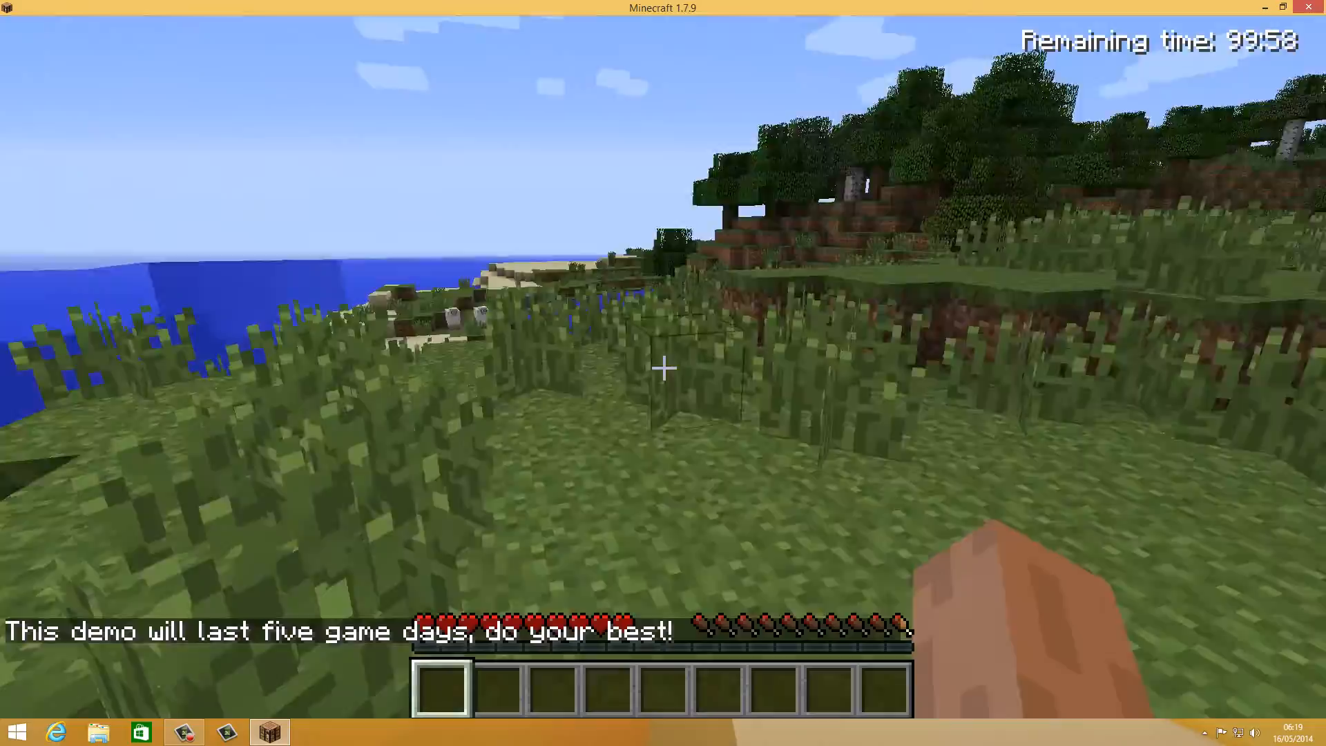
mouse_move(663, 367)
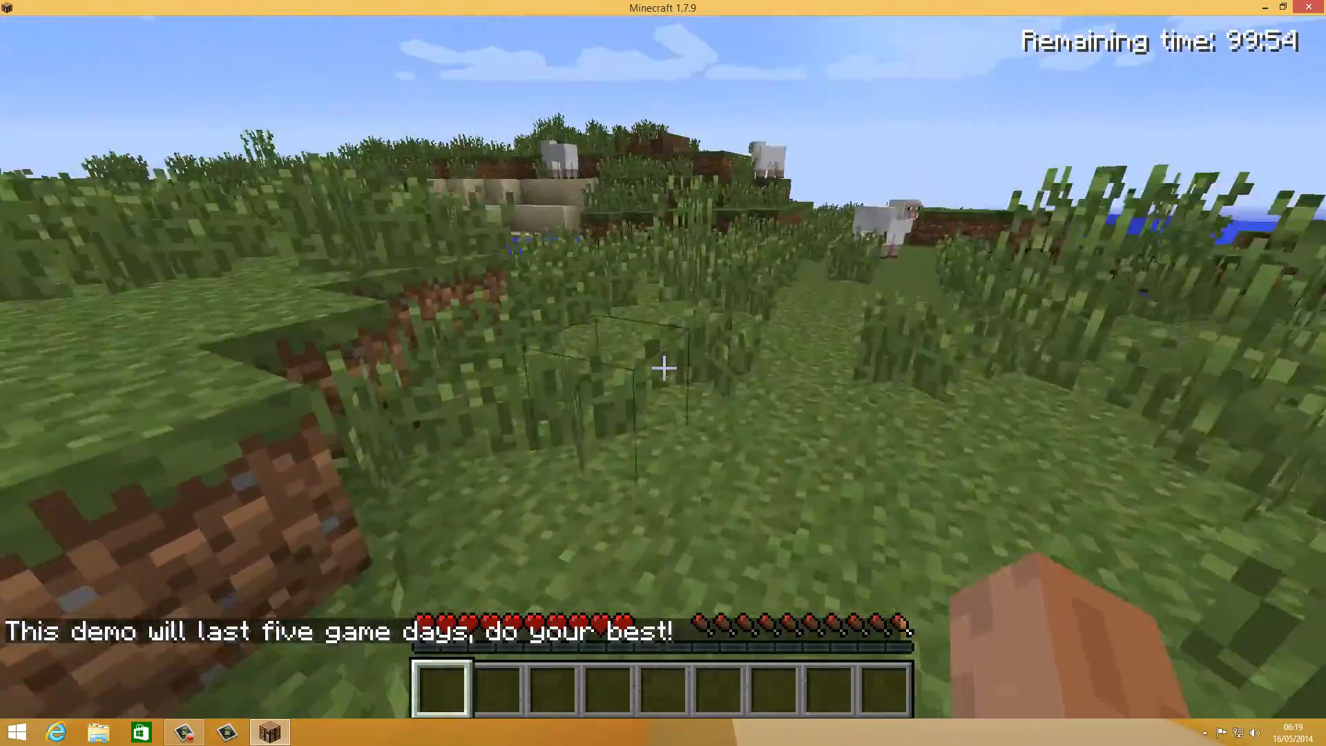
mouse_move(663, 367)
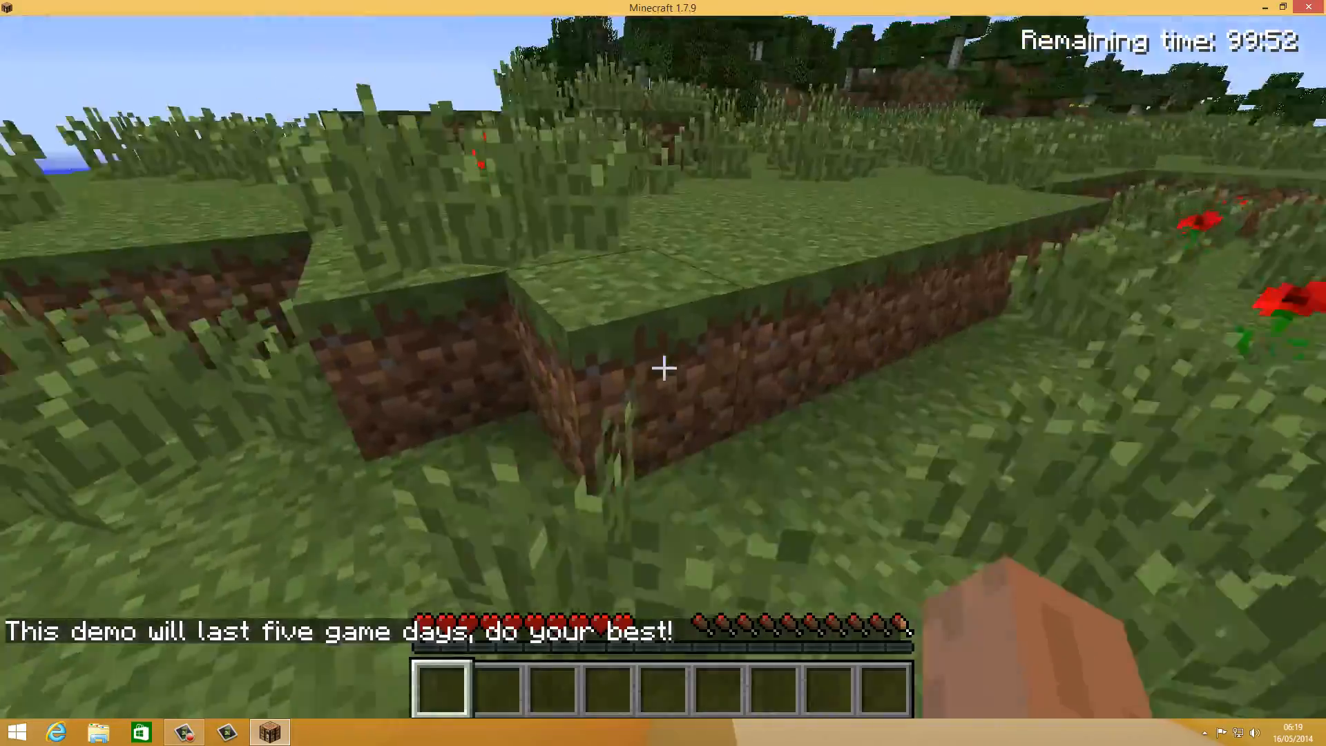
mouse_move(663, 367)
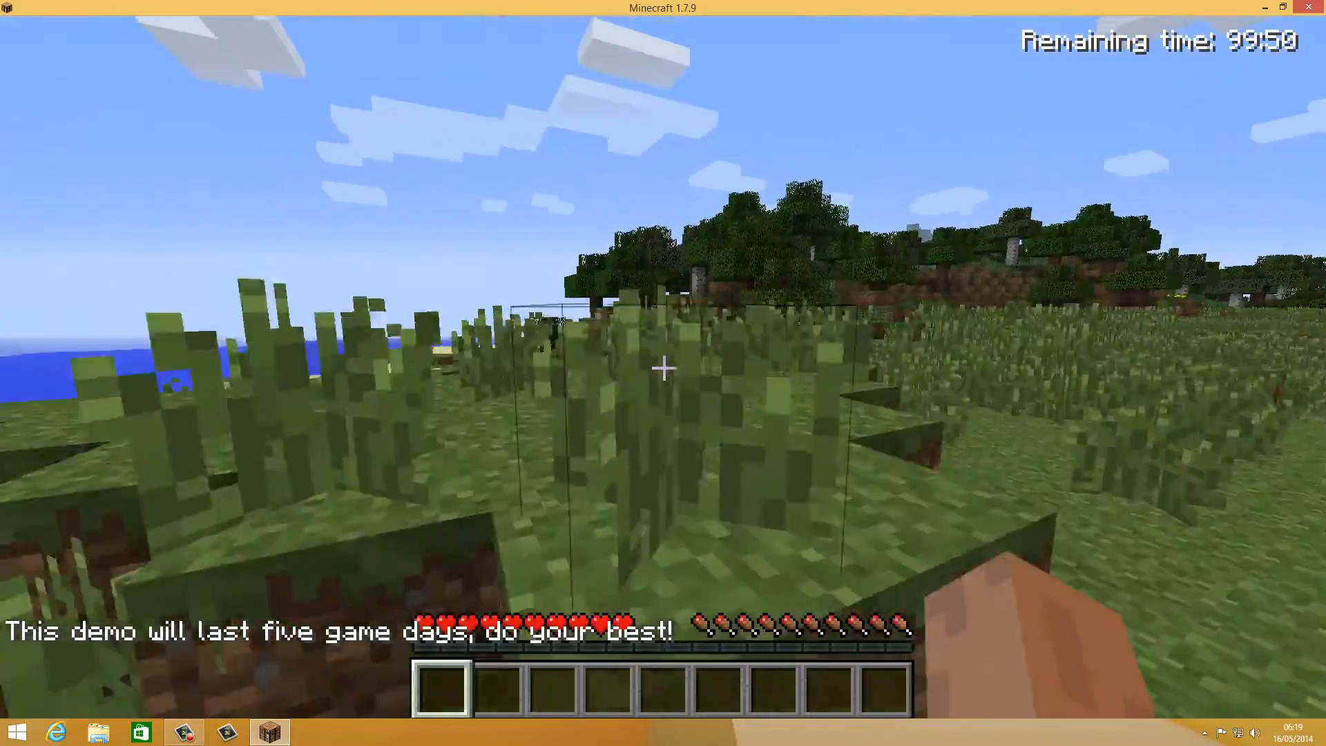
mouse_move(663, 367)
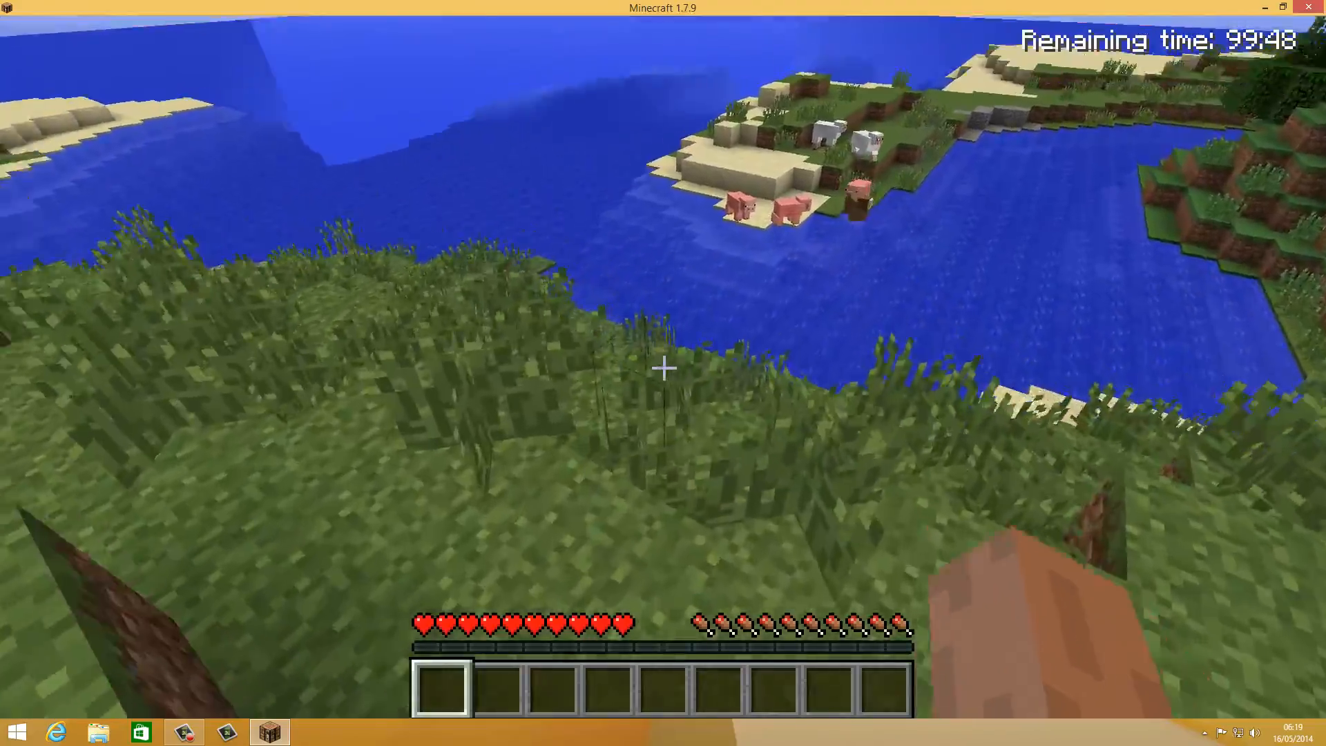
mouse_move(663, 367)
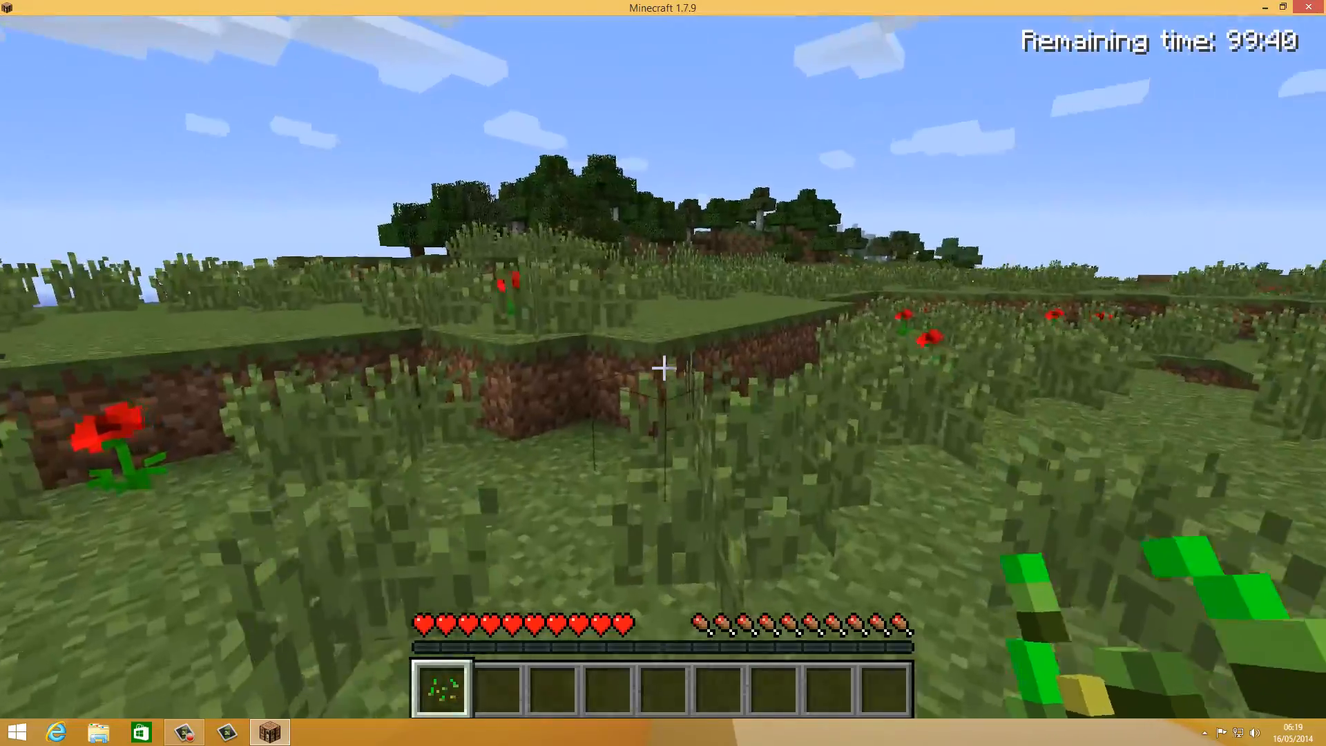
mouse_move(663, 368)
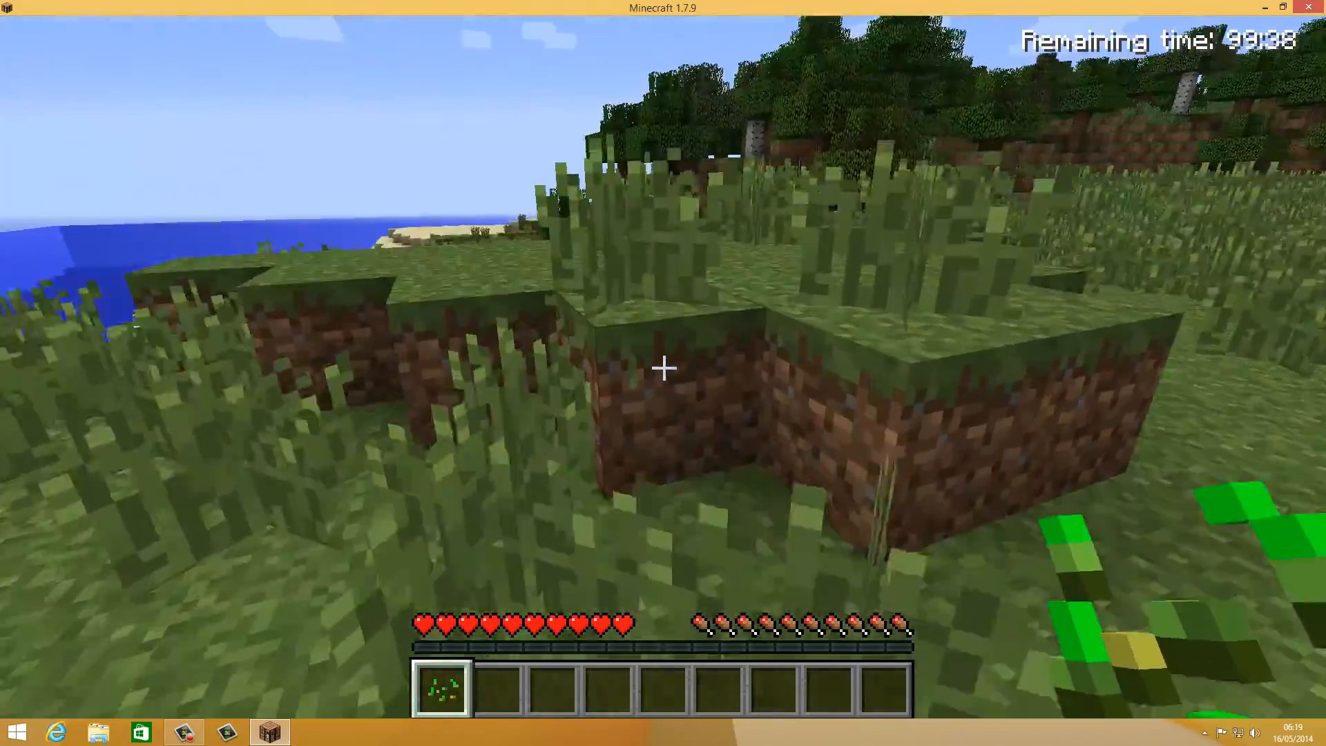